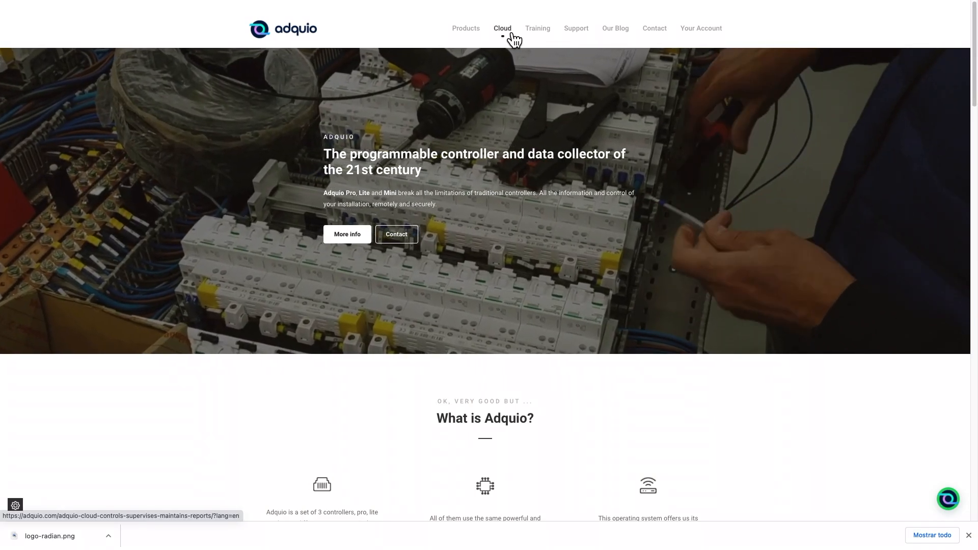
# Step: Sign in through Cloud → Customer access using the pre-filled customer credentials
pyautogui.click(502, 28)
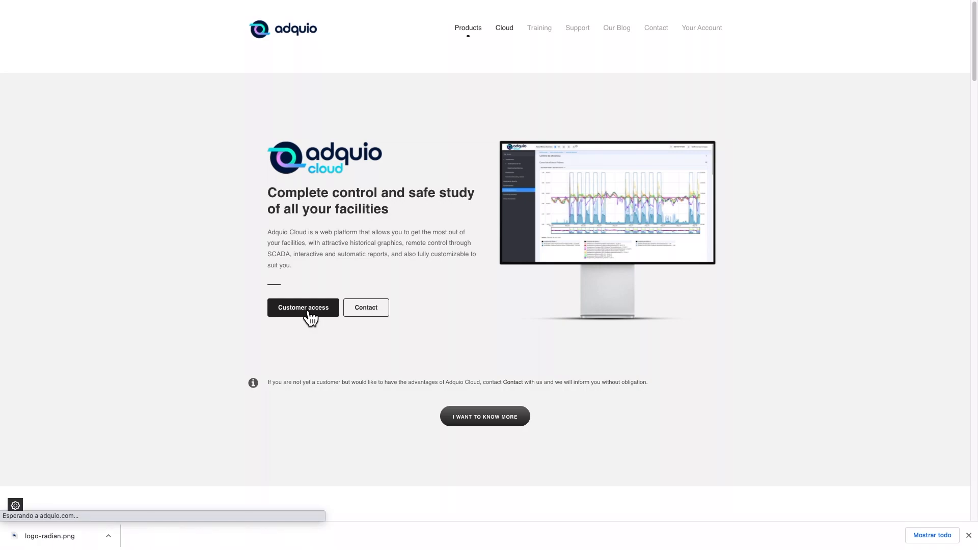
pyautogui.click(302, 308)
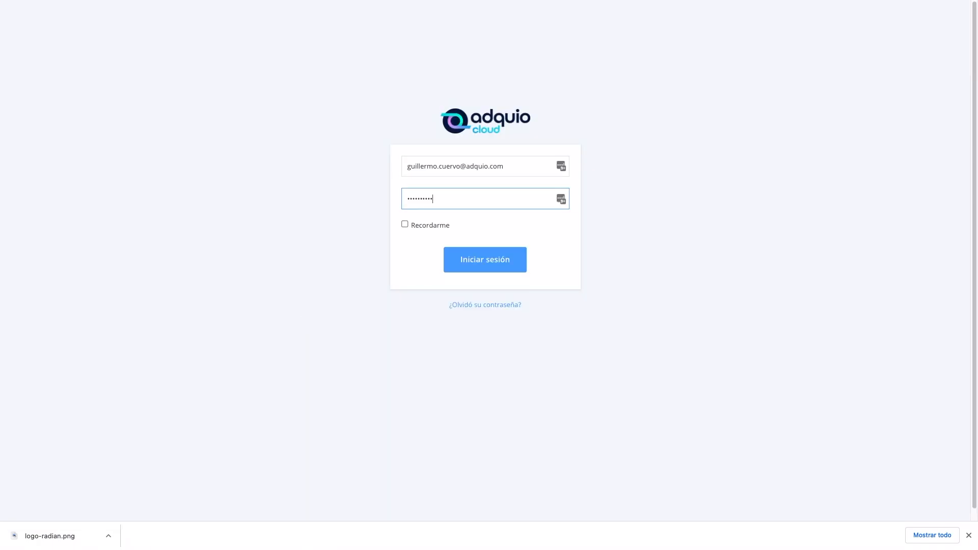
pyautogui.click(485, 259)
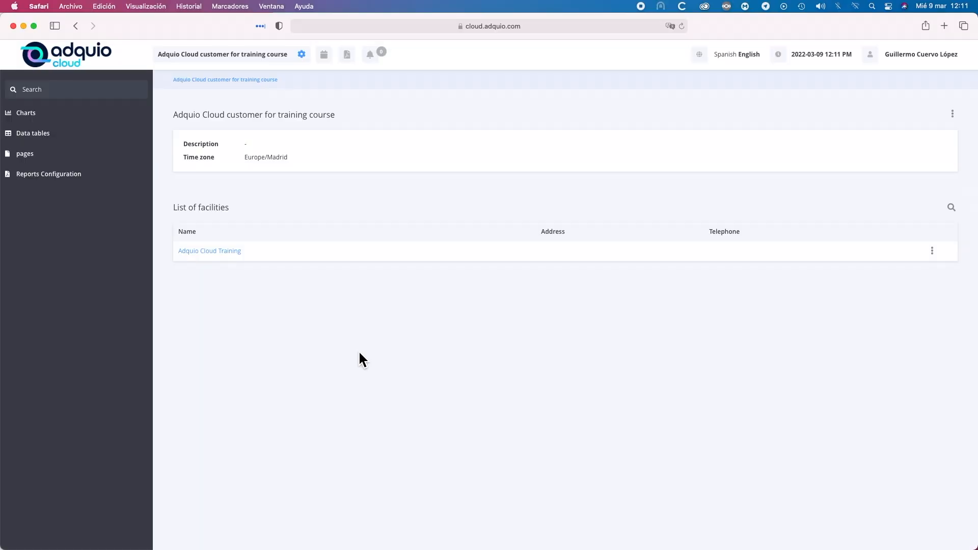
pyautogui.moveTo(323, 178)
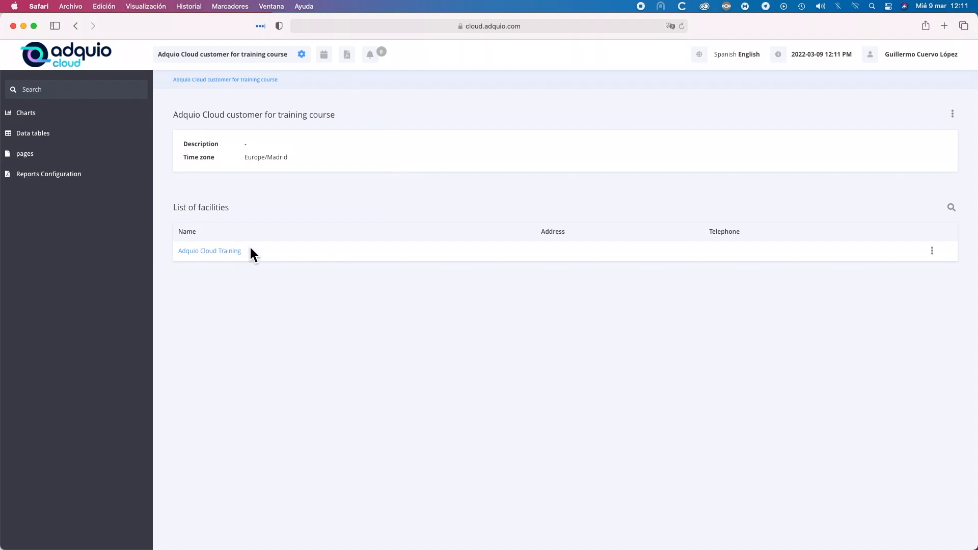
pyautogui.moveTo(301, 226)
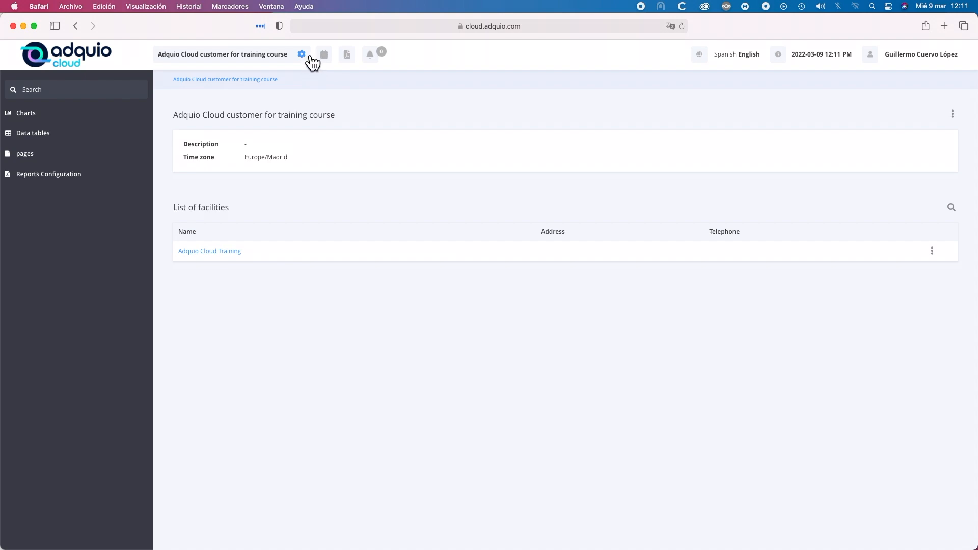
pyautogui.moveTo(309, 64)
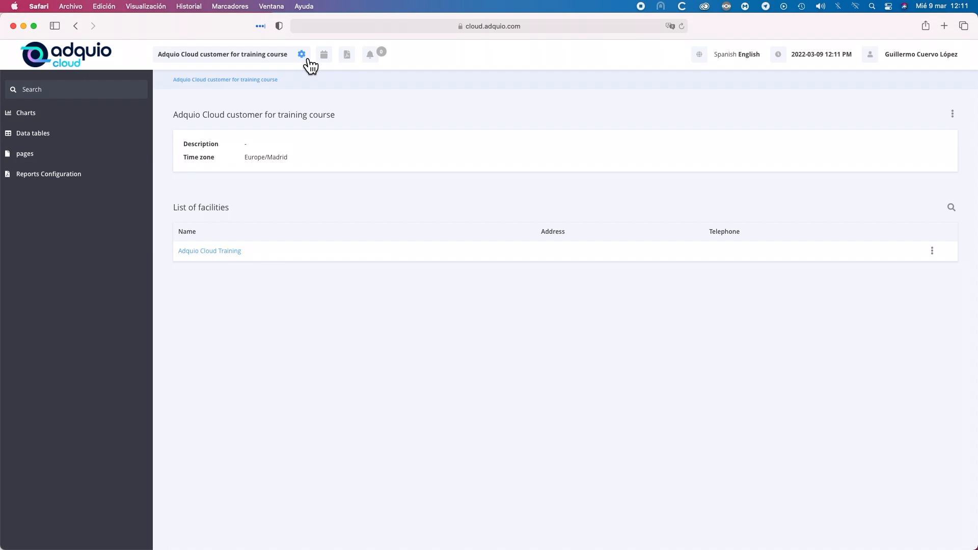
pyautogui.moveTo(310, 98)
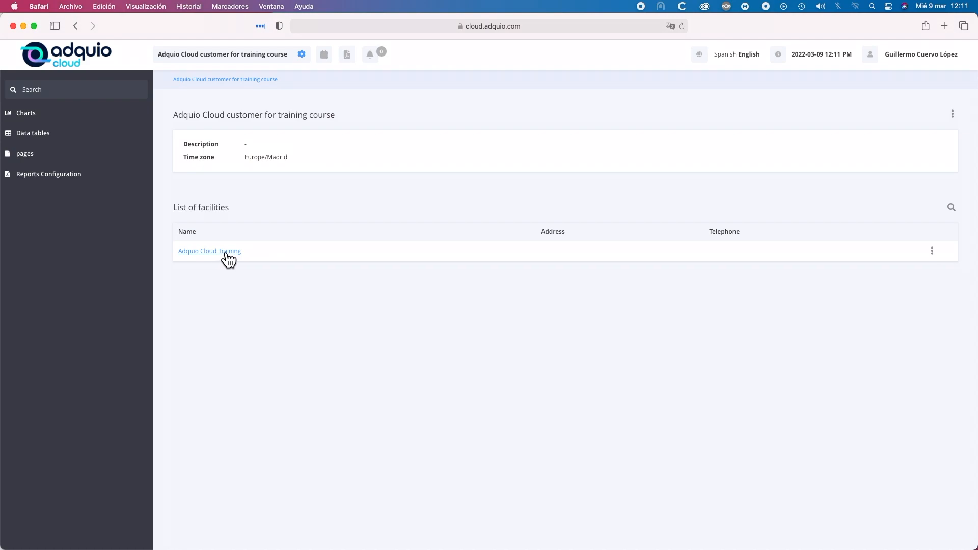
pyautogui.moveTo(231, 262)
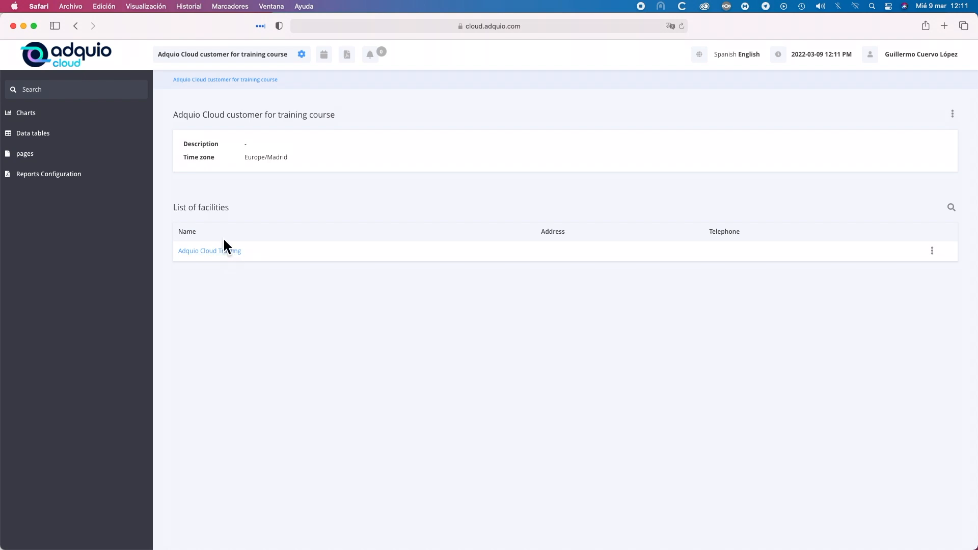
pyautogui.moveTo(209, 250)
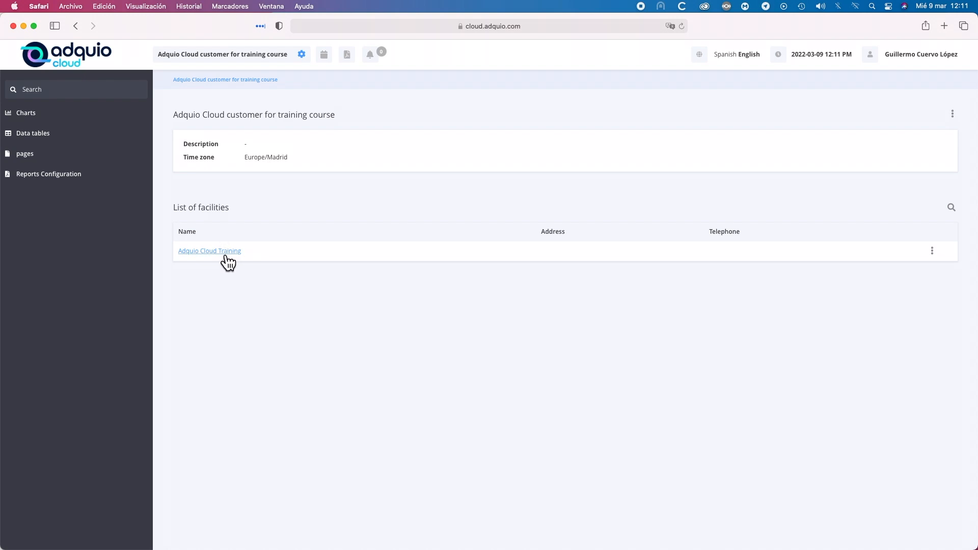
pyautogui.moveTo(225, 267)
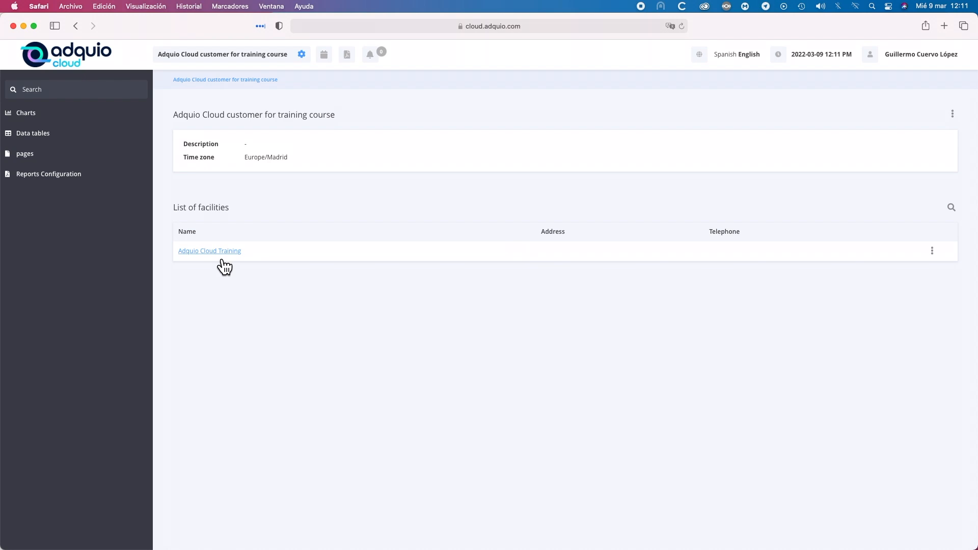
pyautogui.moveTo(223, 266)
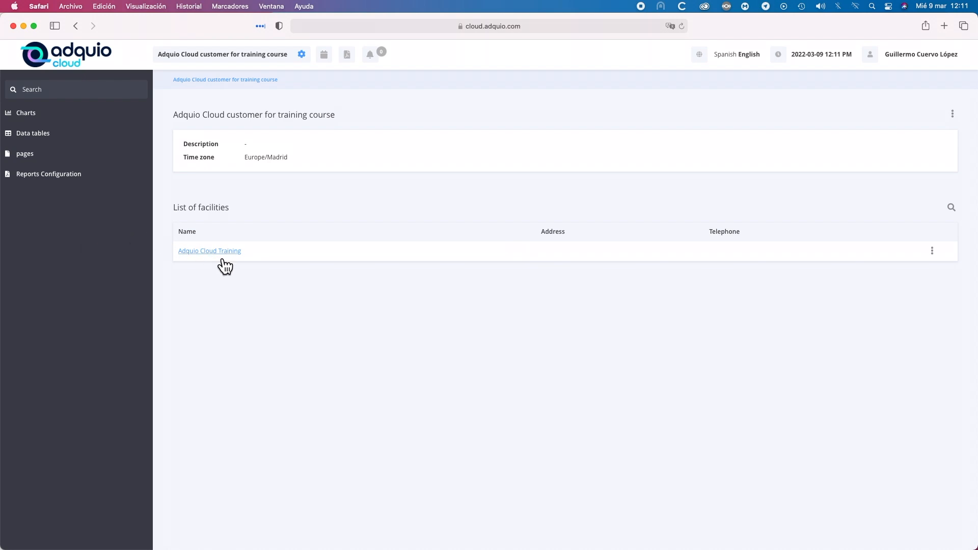
pyautogui.moveTo(125, 204)
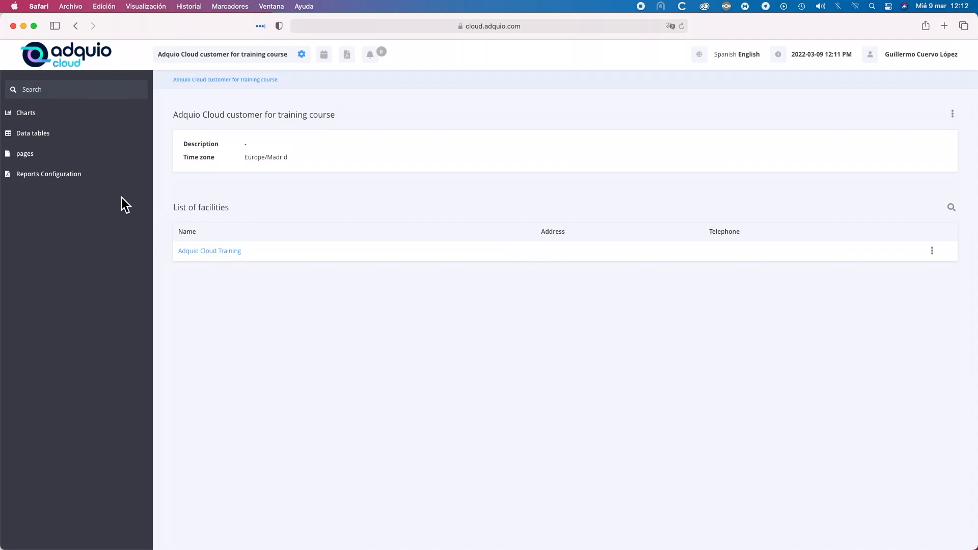
pyautogui.moveTo(209, 250)
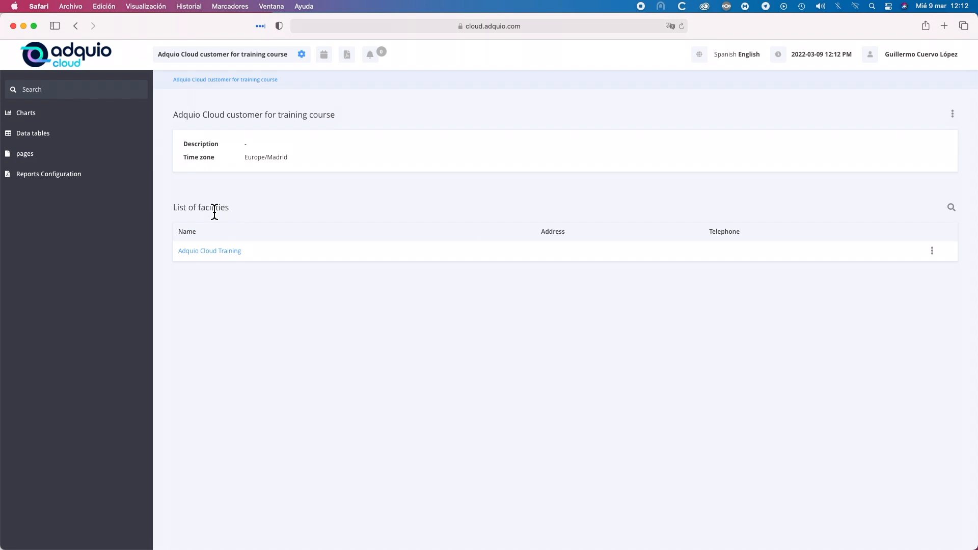
pyautogui.moveTo(229, 422)
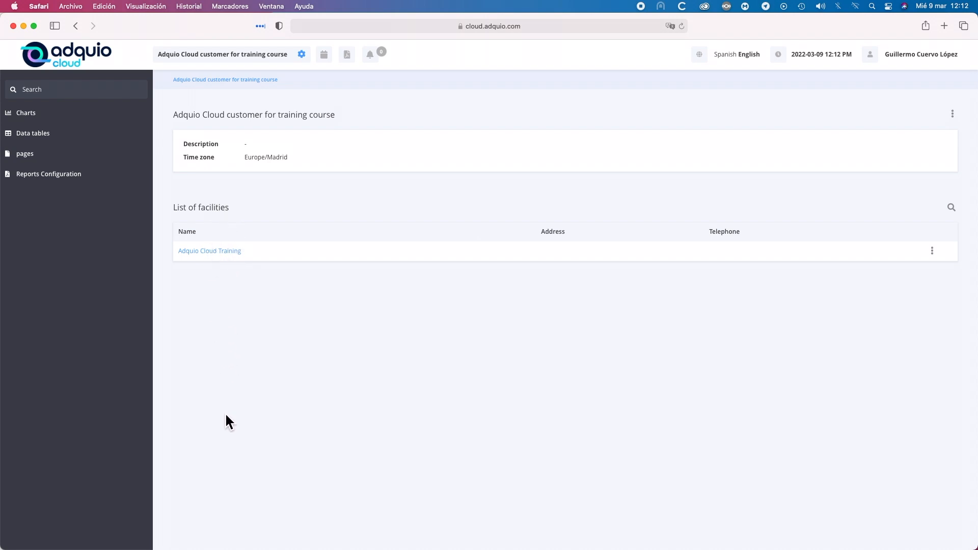
pyautogui.moveTo(224, 252)
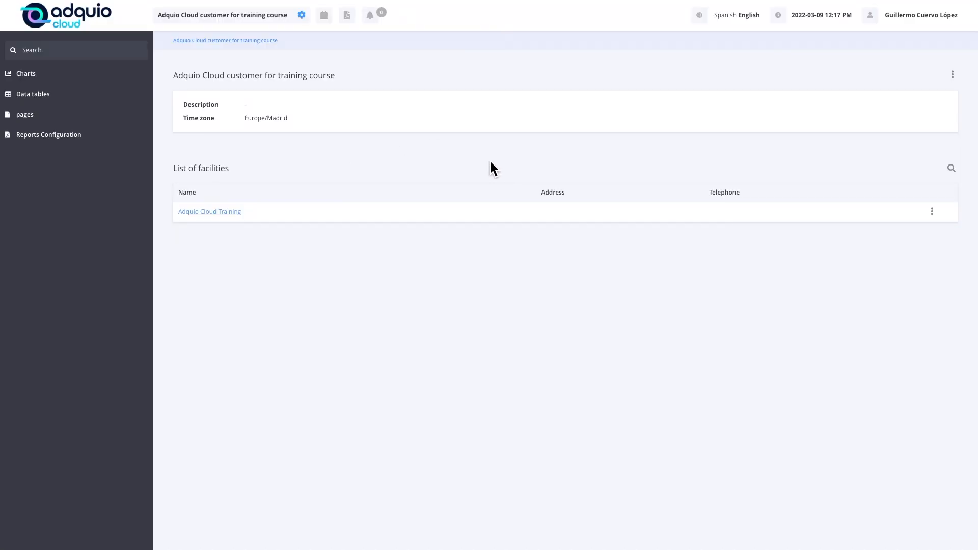
pyautogui.moveTo(481, 177)
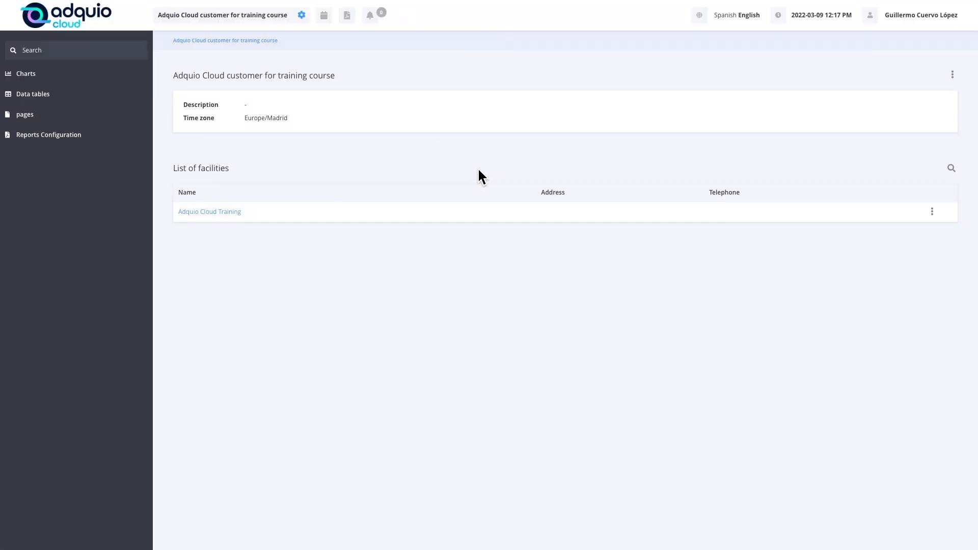
pyautogui.moveTo(217, 248)
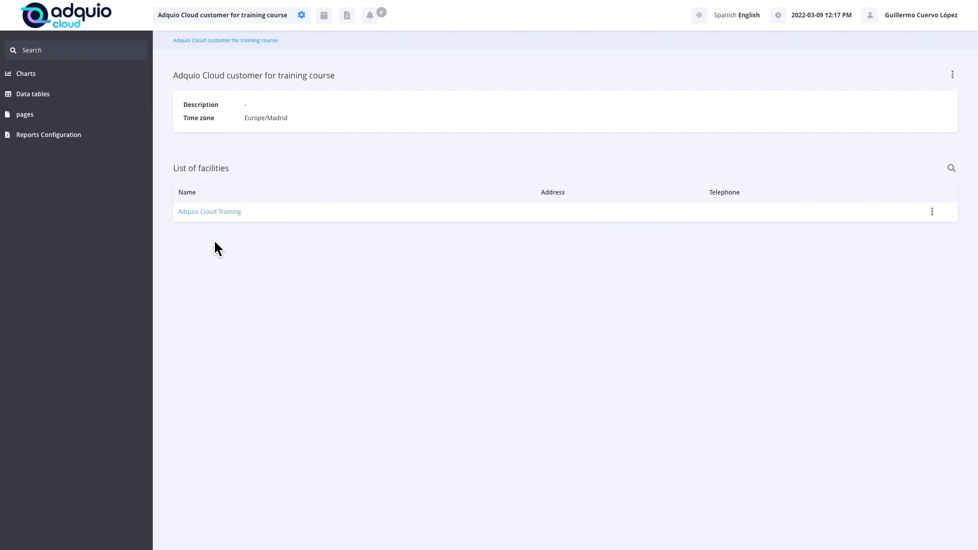
pyautogui.moveTo(219, 242)
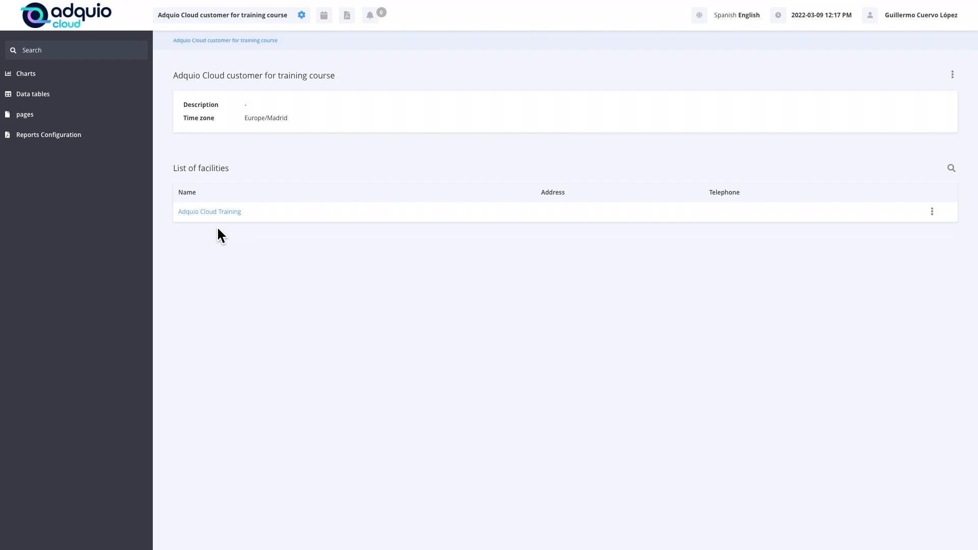
pyautogui.moveTo(223, 231)
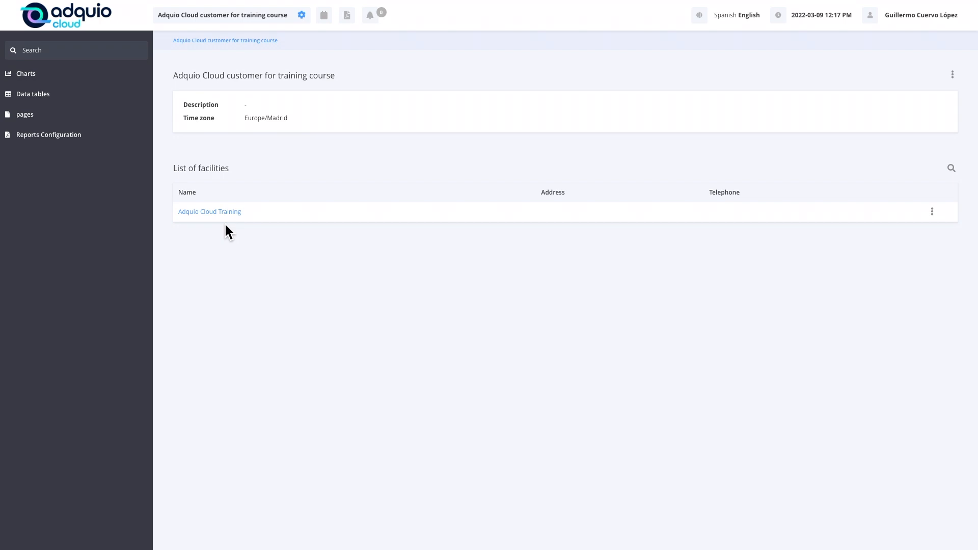
pyautogui.moveTo(231, 236)
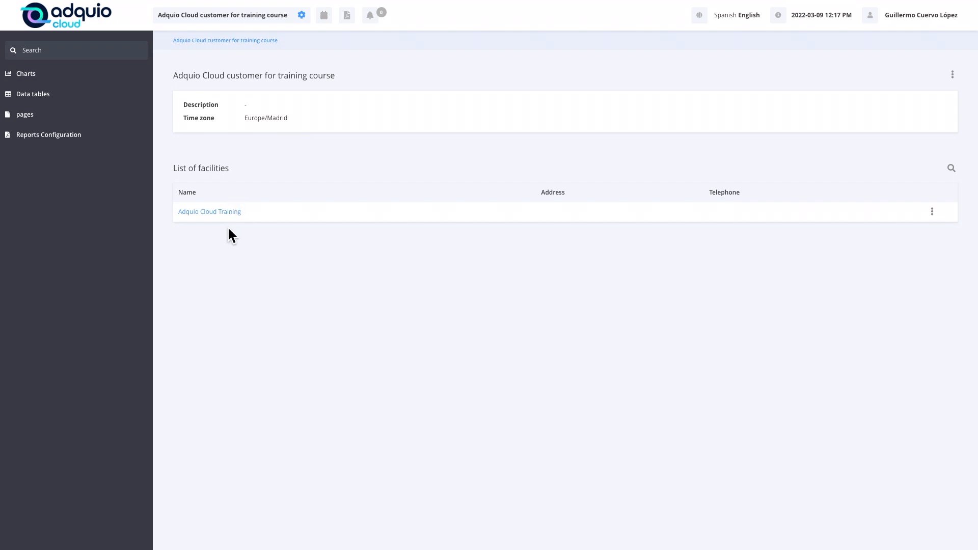
pyautogui.moveTo(226, 229)
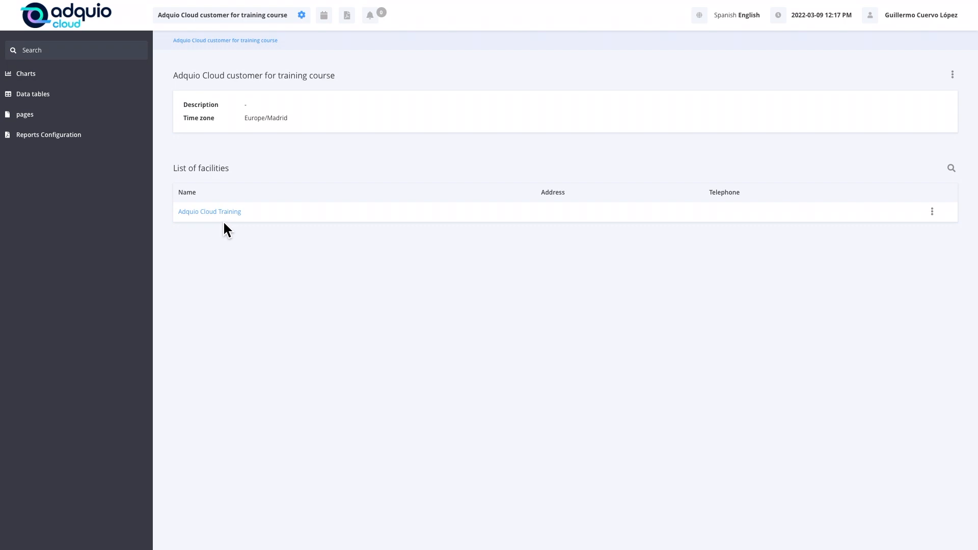
pyautogui.moveTo(234, 210)
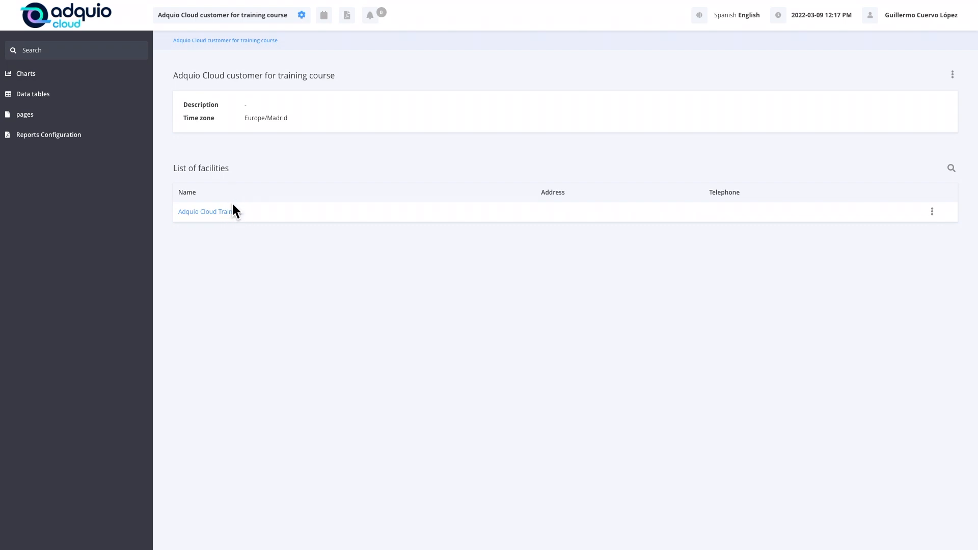
pyautogui.moveTo(232, 236)
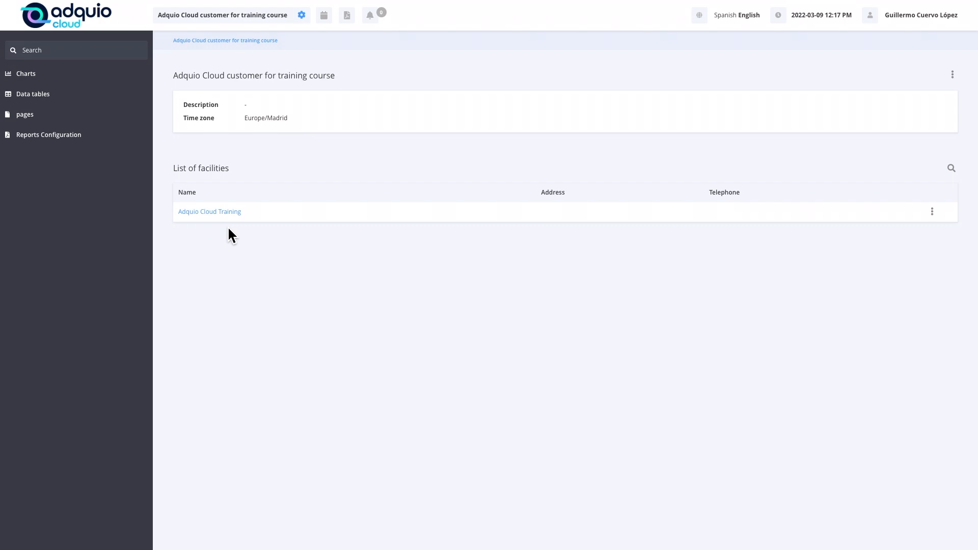
pyautogui.moveTo(336, 287)
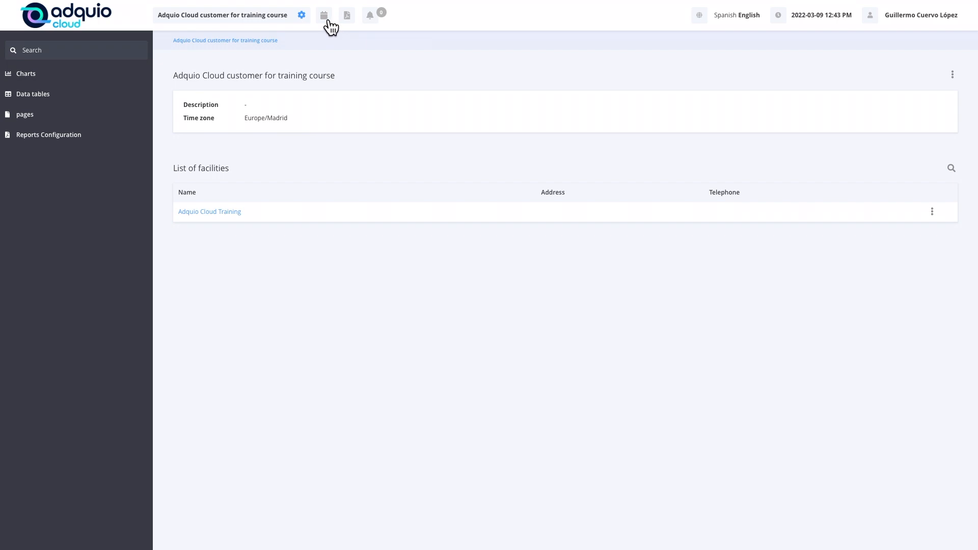
pyautogui.moveTo(411, 67)
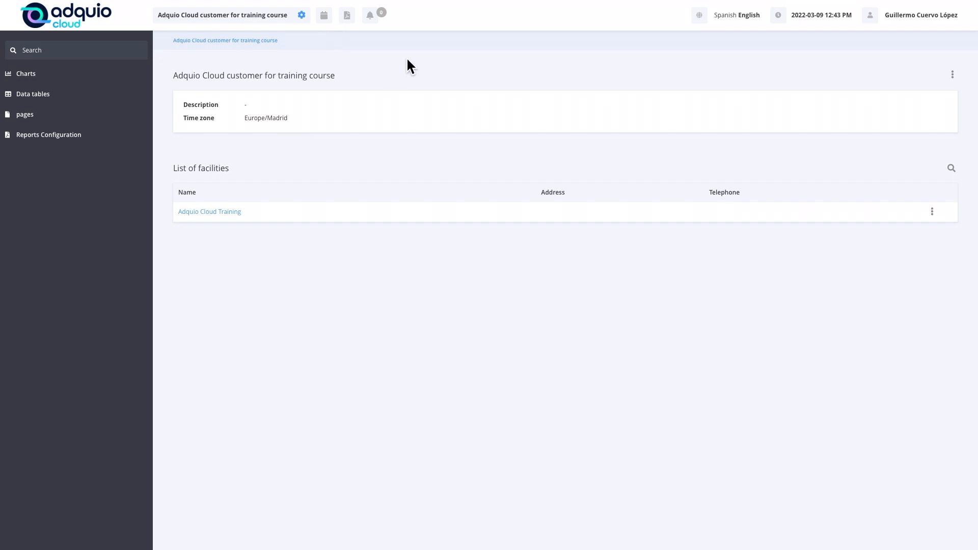
pyautogui.moveTo(369, 14)
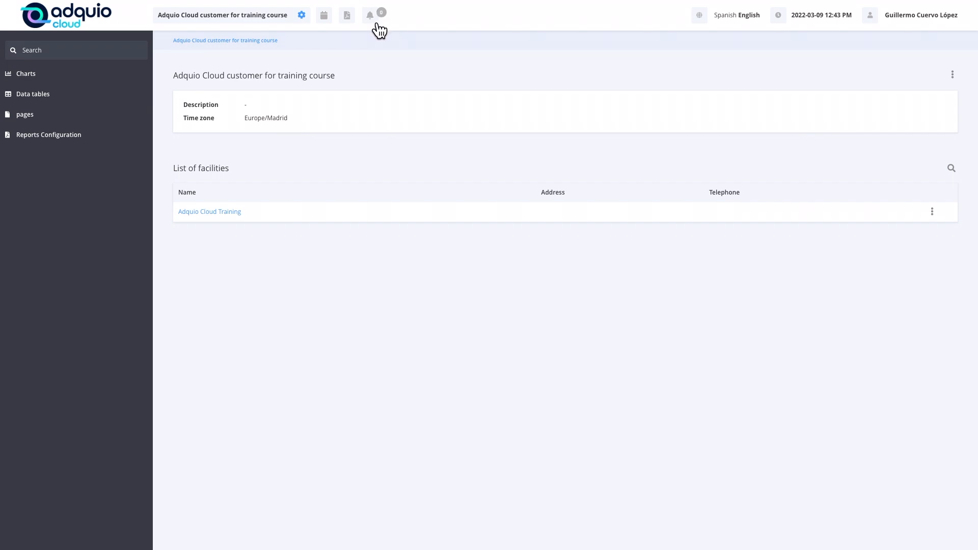
pyautogui.moveTo(380, 28)
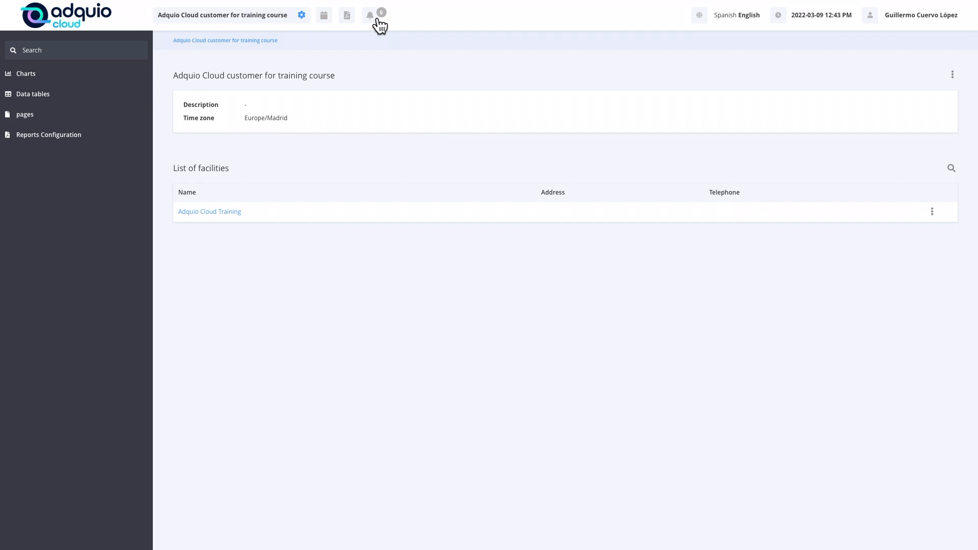
pyautogui.moveTo(362, 28)
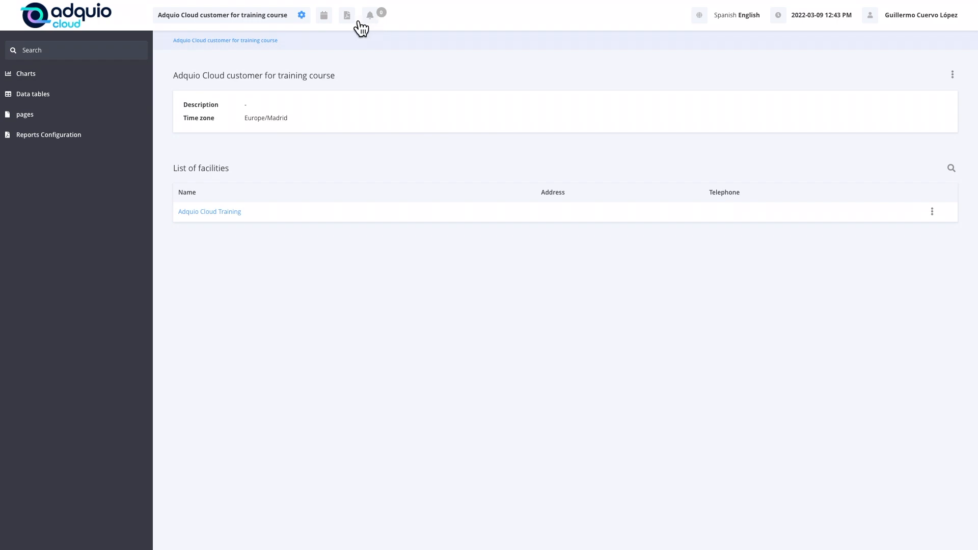
# Step: Check the empty alarms list and bring up the user account menu
pyautogui.click(370, 14)
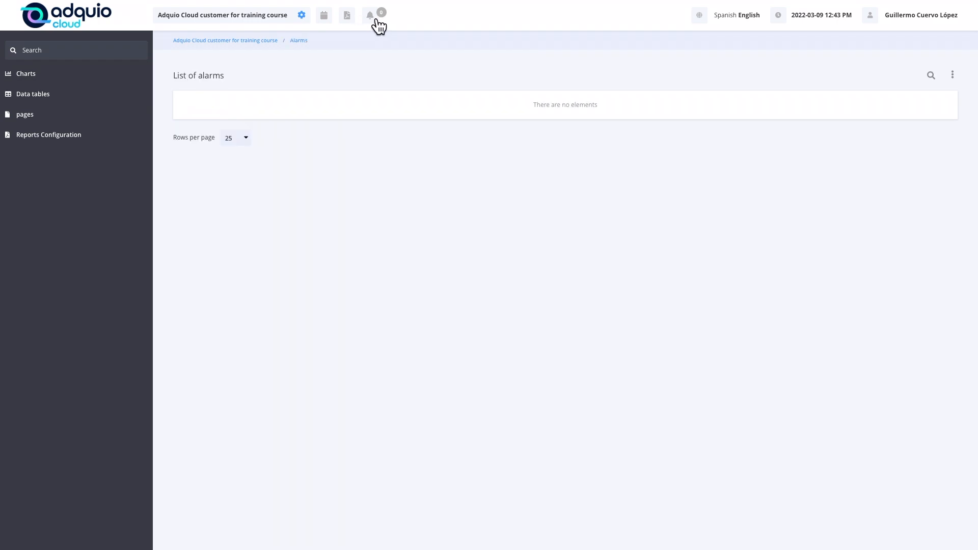
pyautogui.moveTo(816, 30)
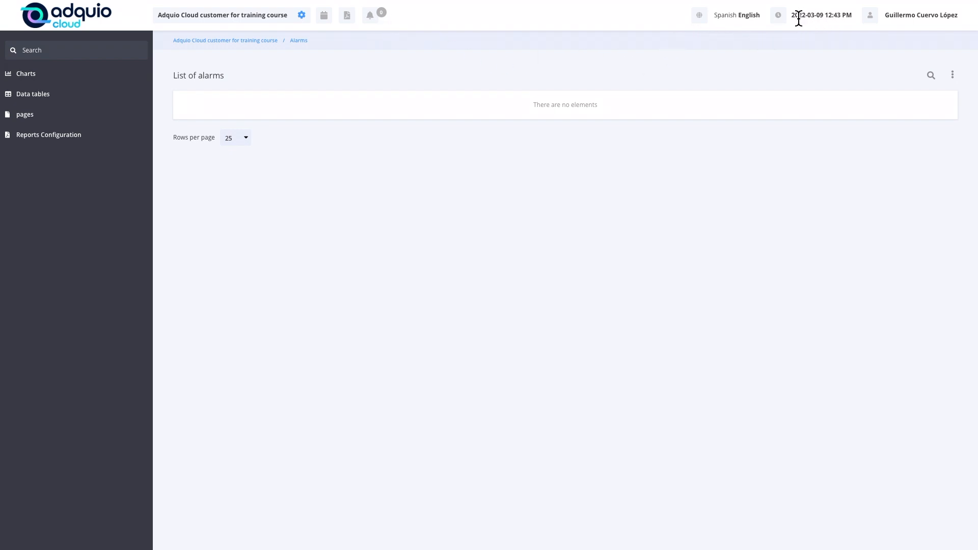
pyautogui.moveTo(839, 23)
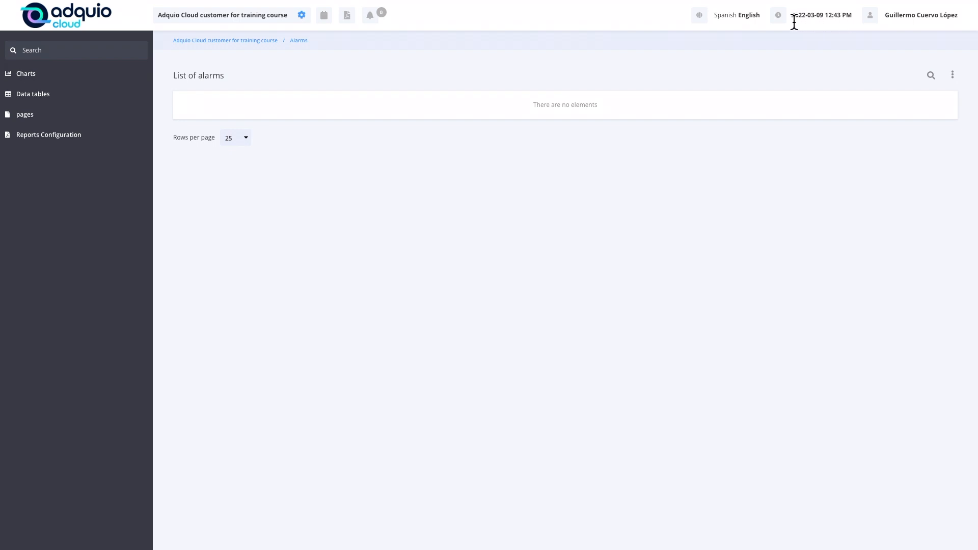
pyautogui.moveTo(830, 28)
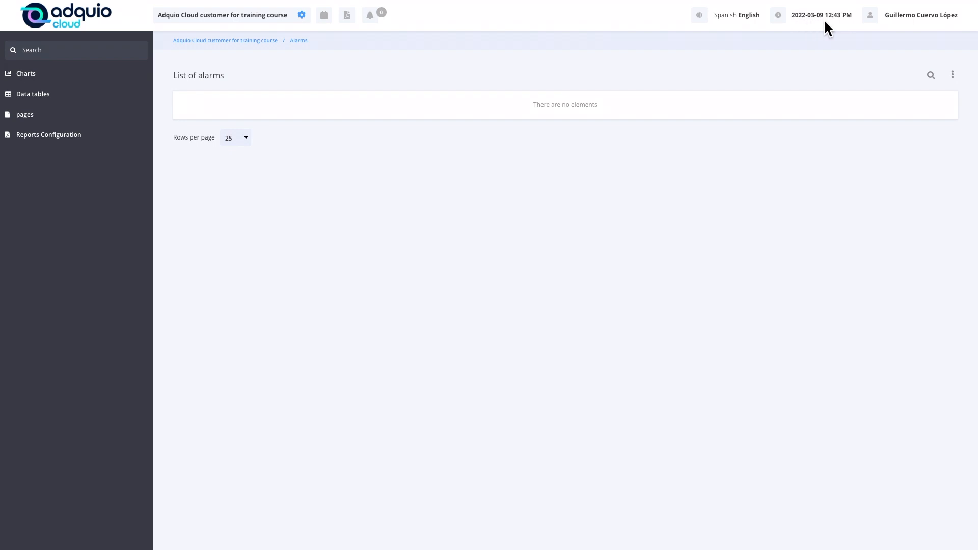
pyautogui.moveTo(848, 23)
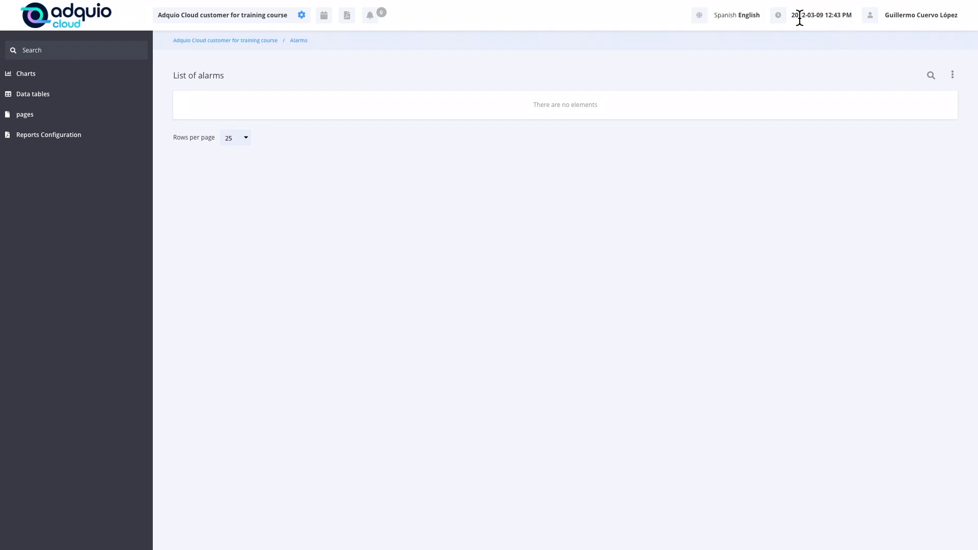
pyautogui.click(920, 14)
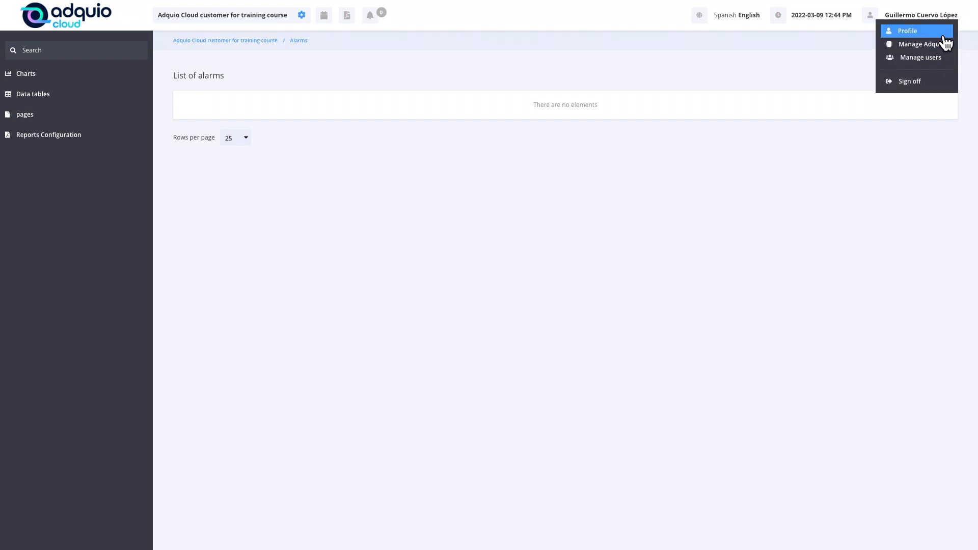
pyautogui.moveTo(910, 81)
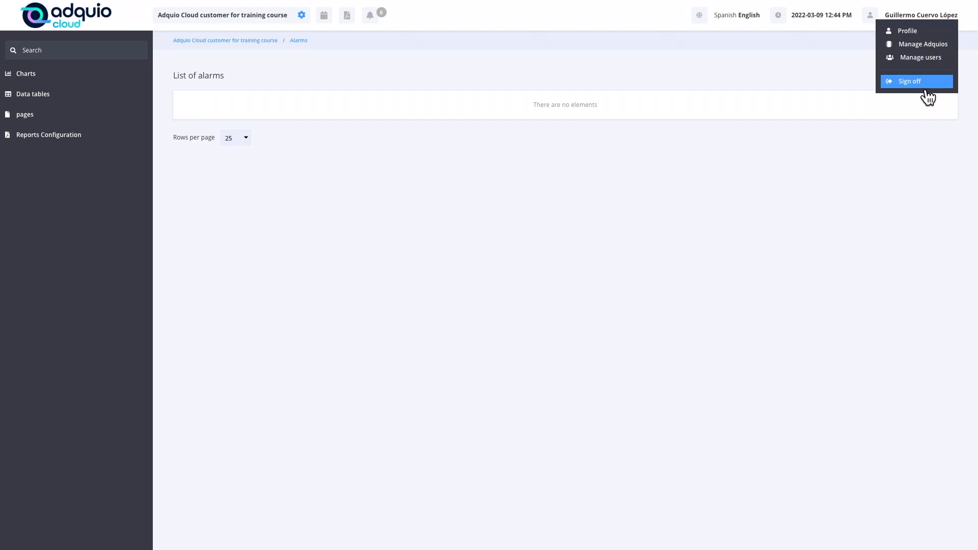
pyautogui.moveTo(767, 67)
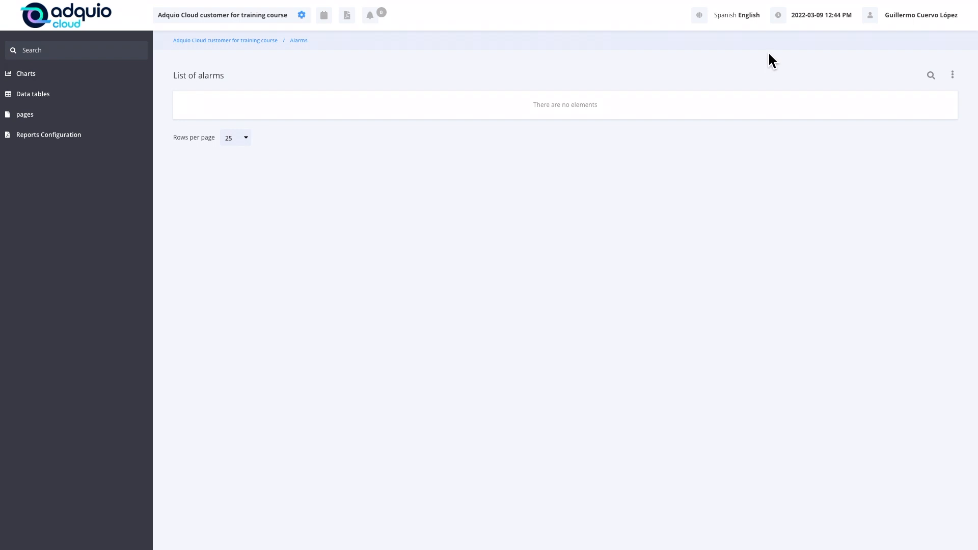
# Step: Open the training customer's Client Edit form, keeping time zone Europe/Madrid
pyautogui.click(953, 74)
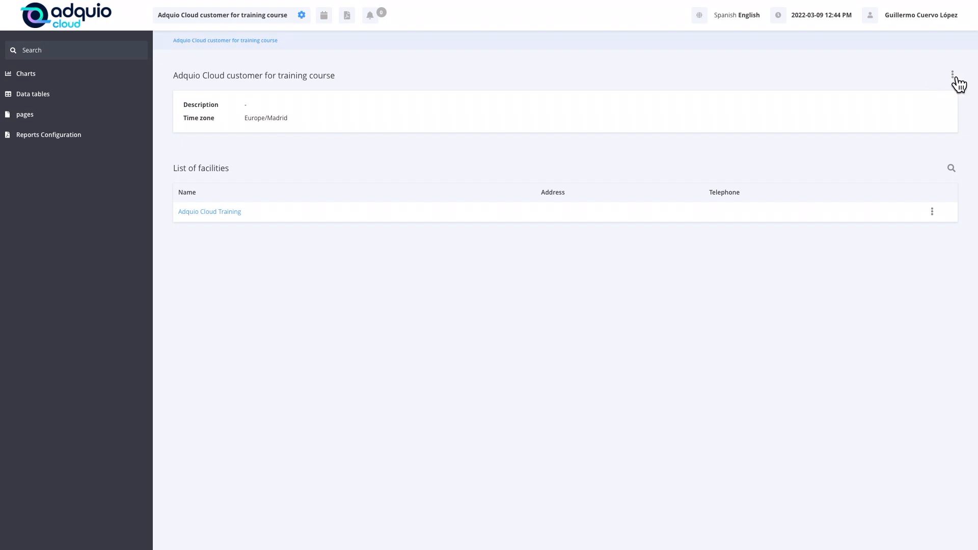
pyautogui.click(953, 75)
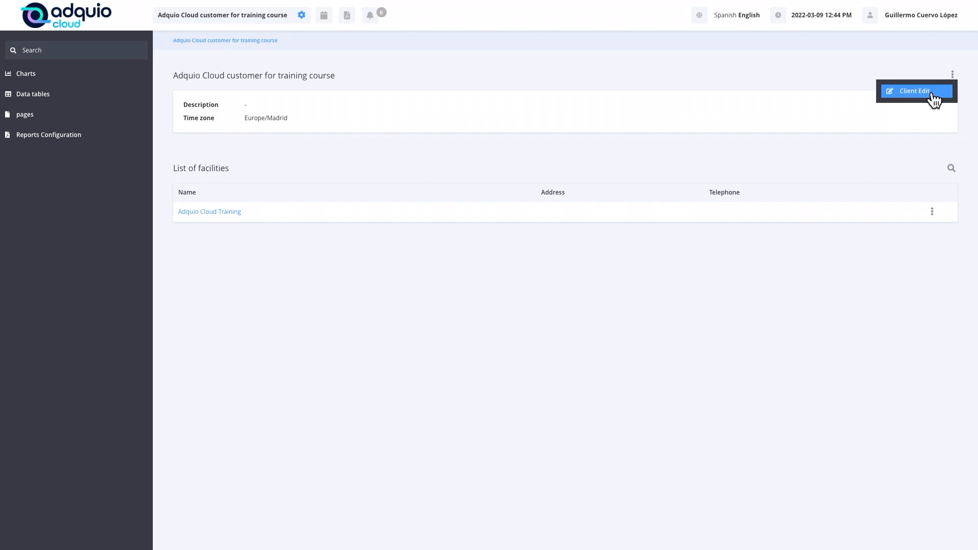
pyautogui.moveTo(930, 100)
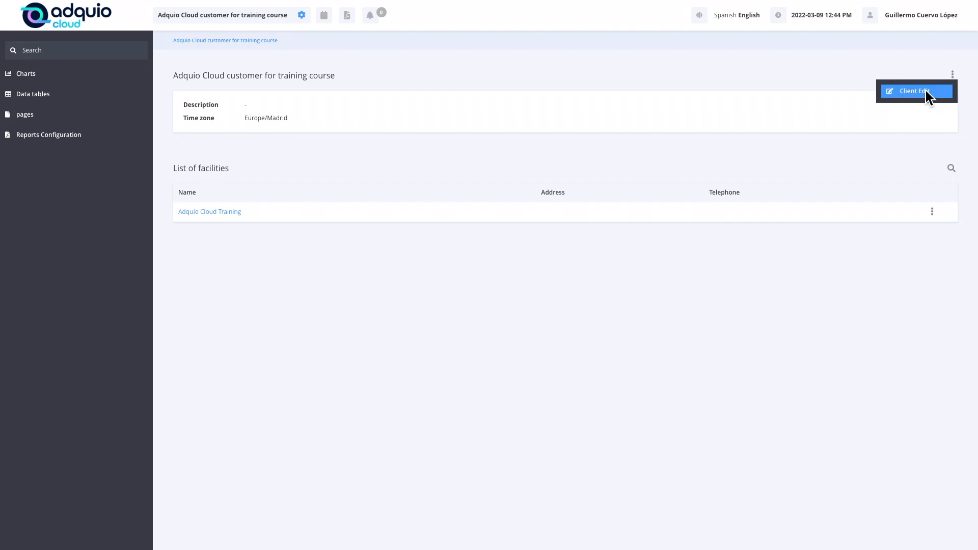
pyautogui.click(915, 90)
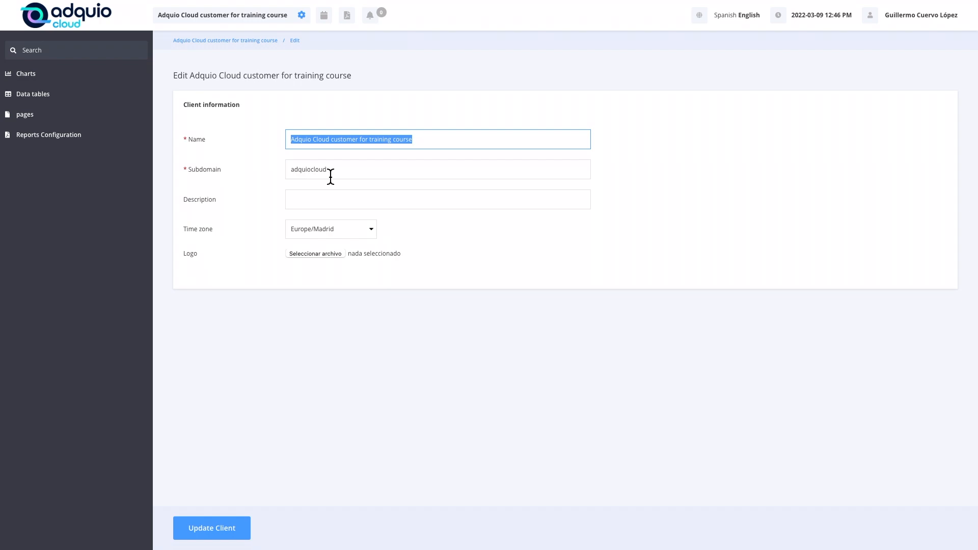
pyautogui.moveTo(310, 204)
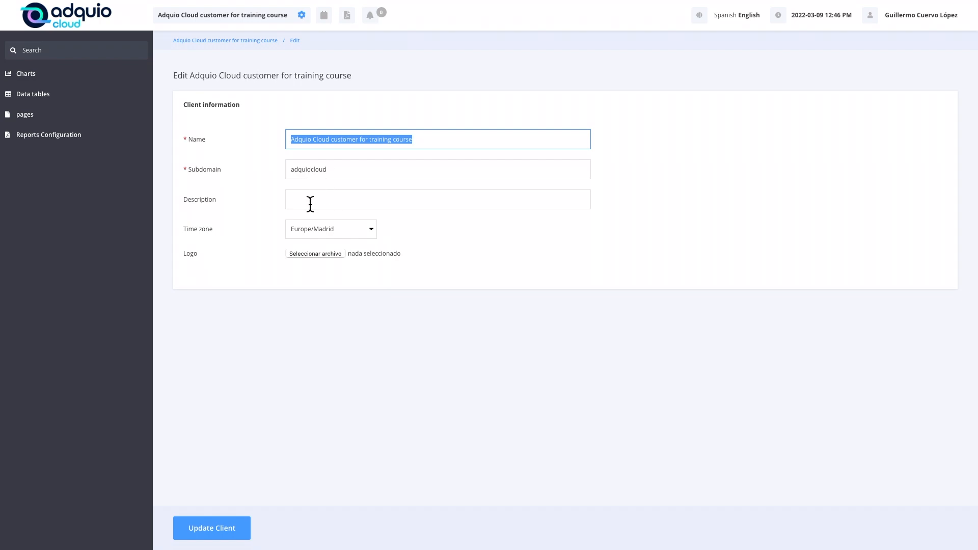
pyautogui.moveTo(354, 239)
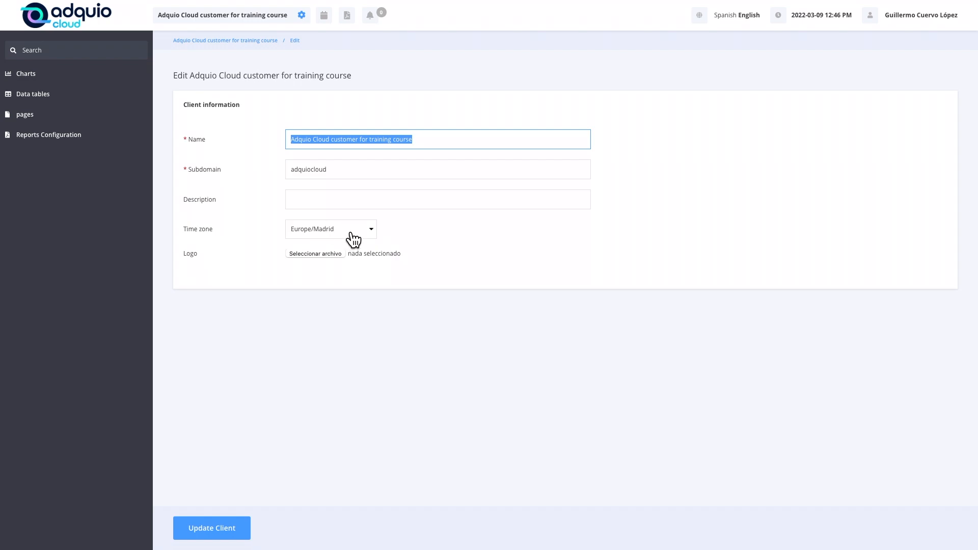
pyautogui.moveTo(356, 241)
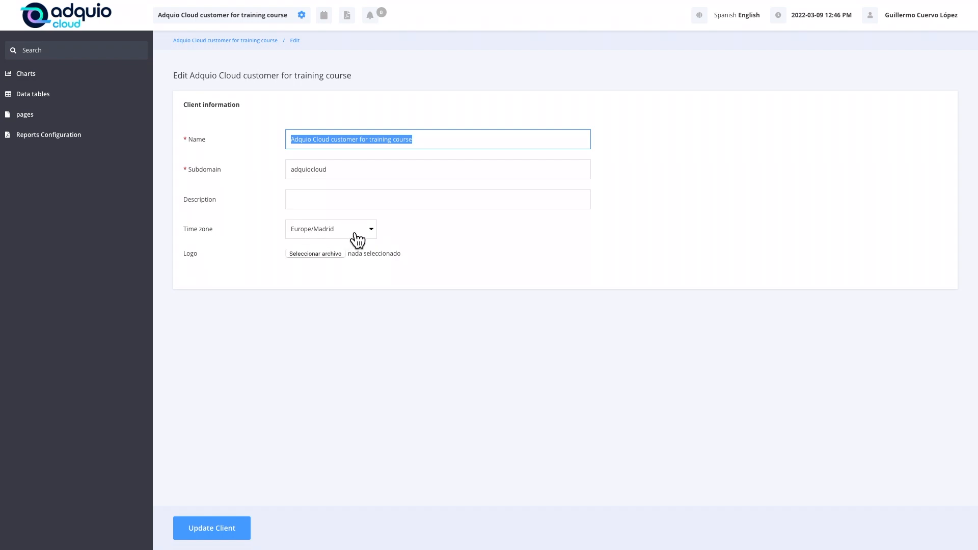
pyautogui.click(331, 228)
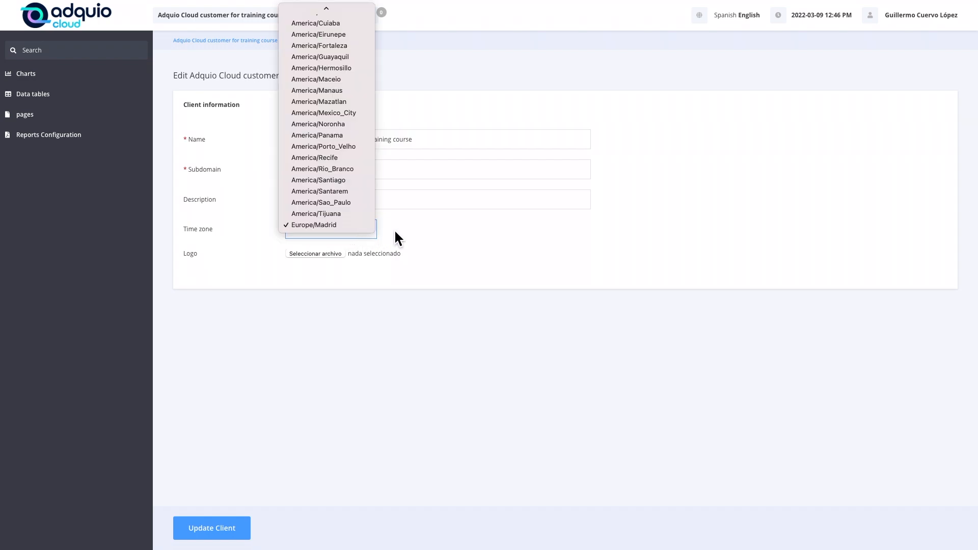
pyautogui.click(314, 225)
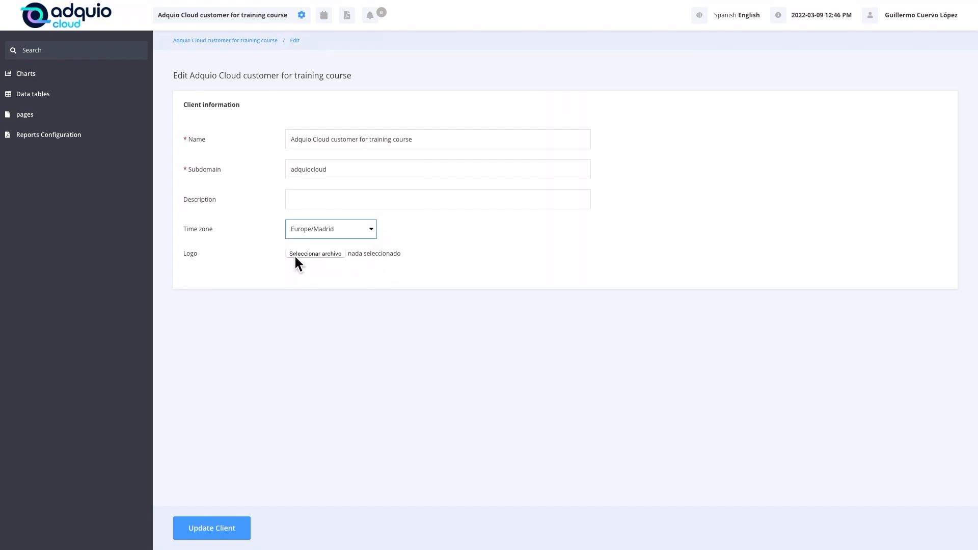
pyautogui.moveTo(50, 17)
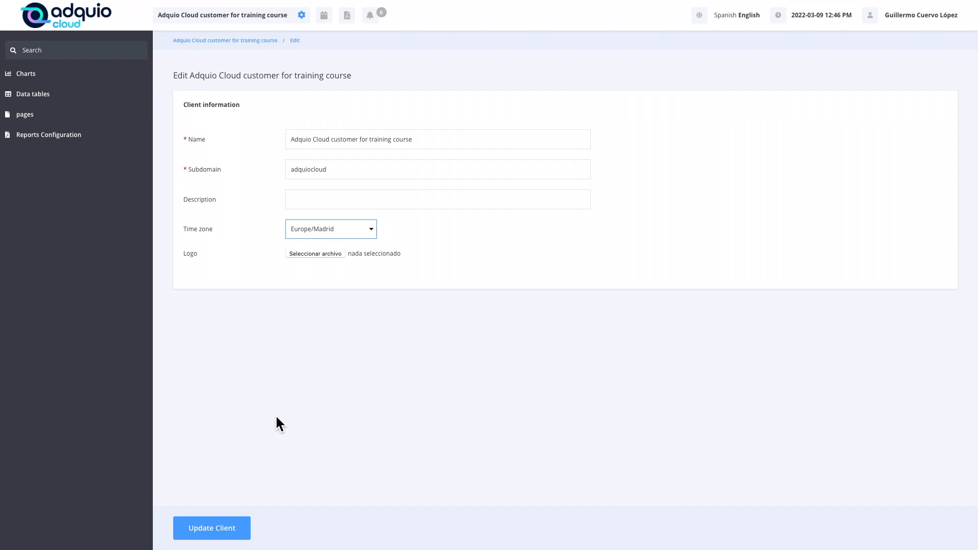
pyautogui.moveTo(241, 465)
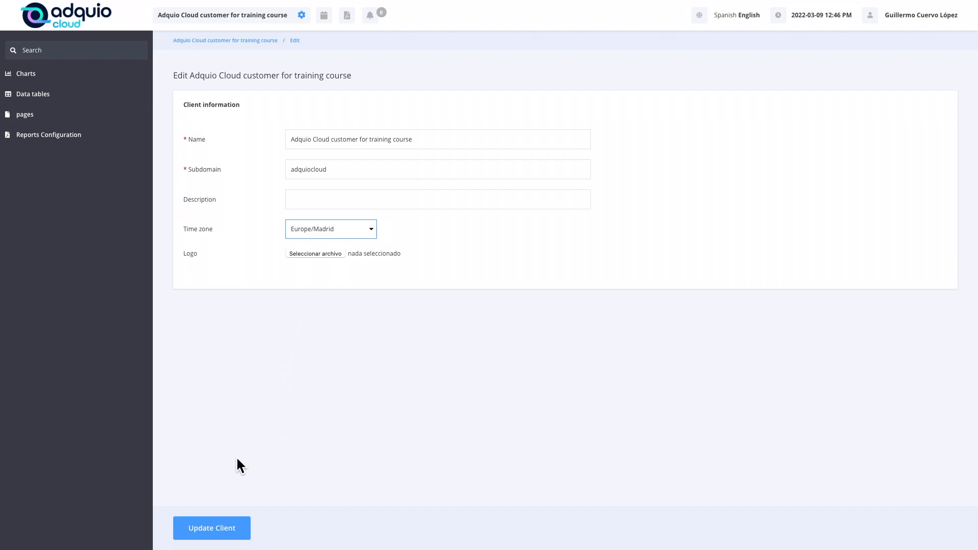
pyautogui.moveTo(211, 528)
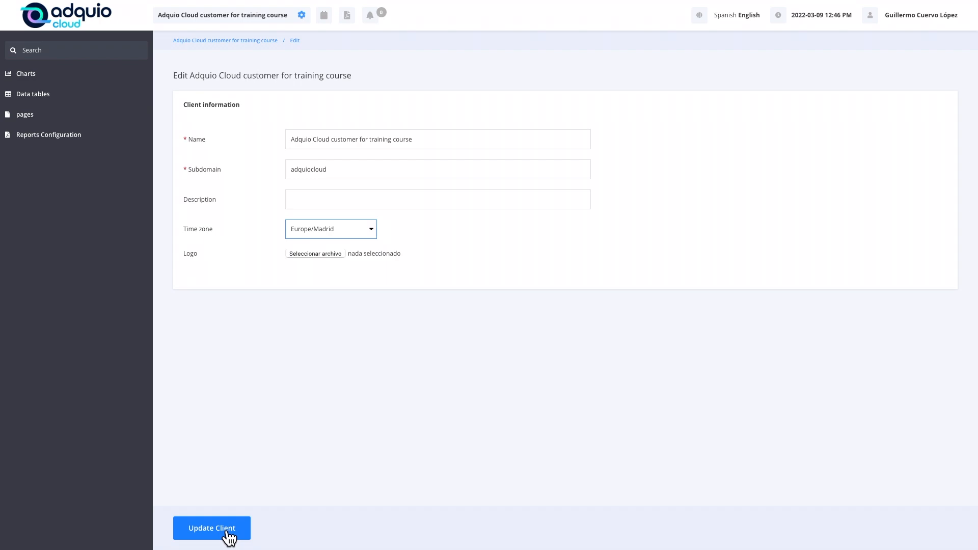
# Step: Save the unchanged client details and open the Adquio Cloud Training facility's options menu
pyautogui.click(211, 527)
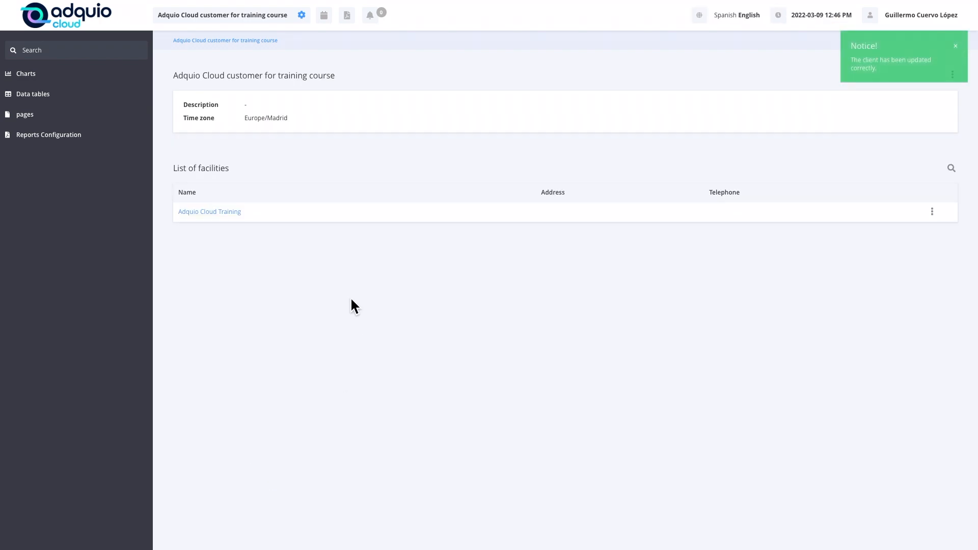
pyautogui.moveTo(792, 133)
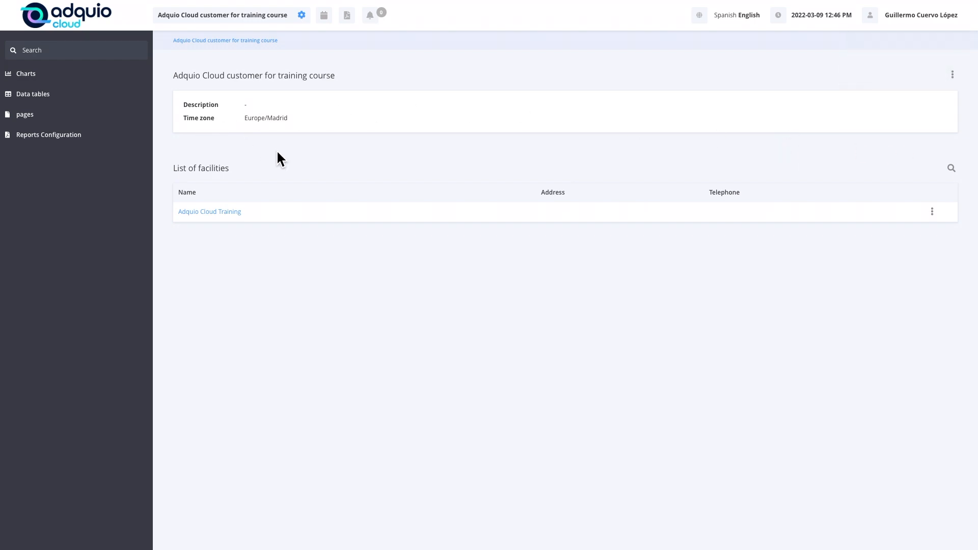
pyautogui.moveTo(230, 164)
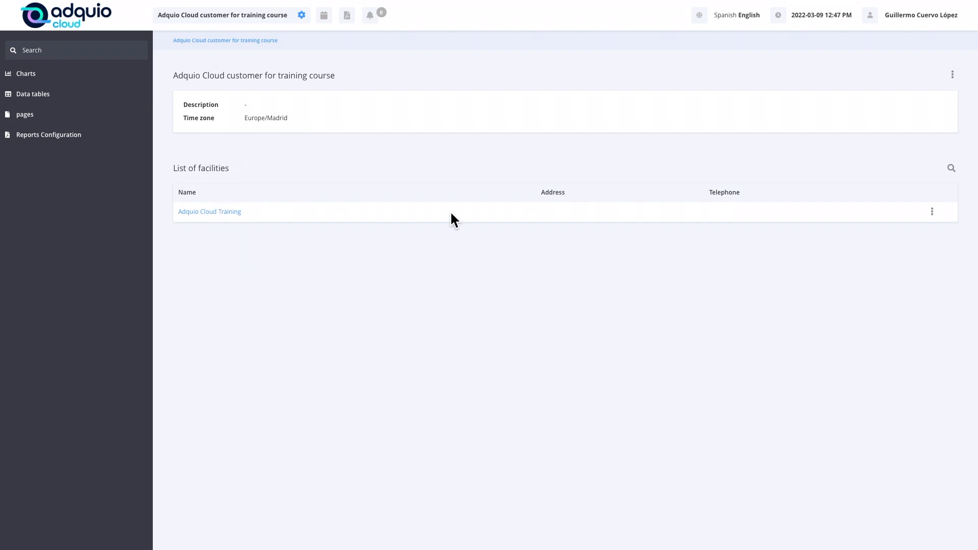
pyautogui.moveTo(932, 211)
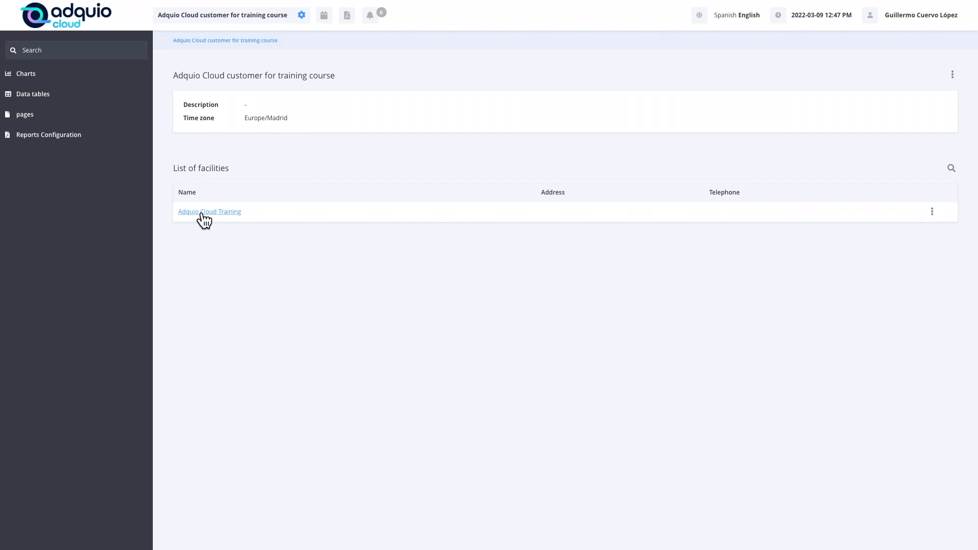
pyautogui.moveTo(940, 219)
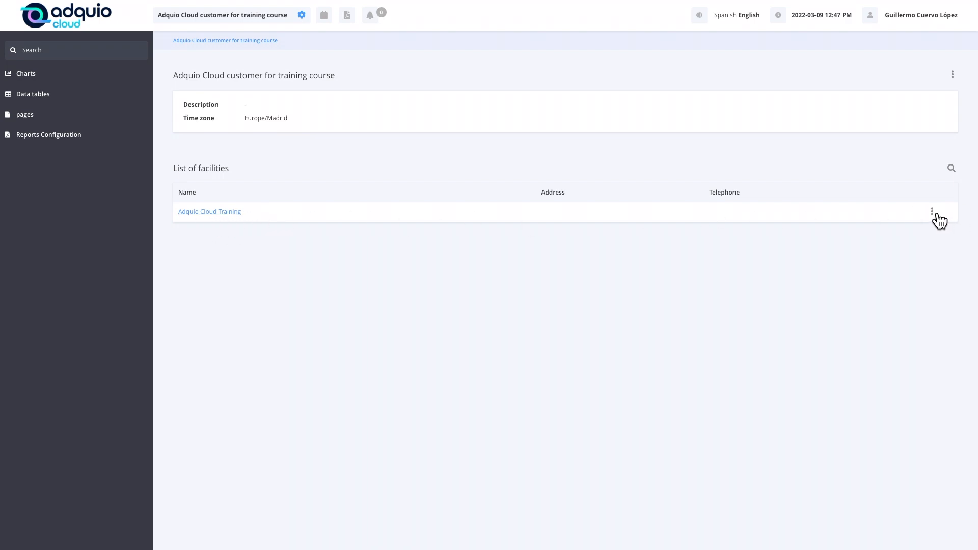
pyautogui.click(932, 211)
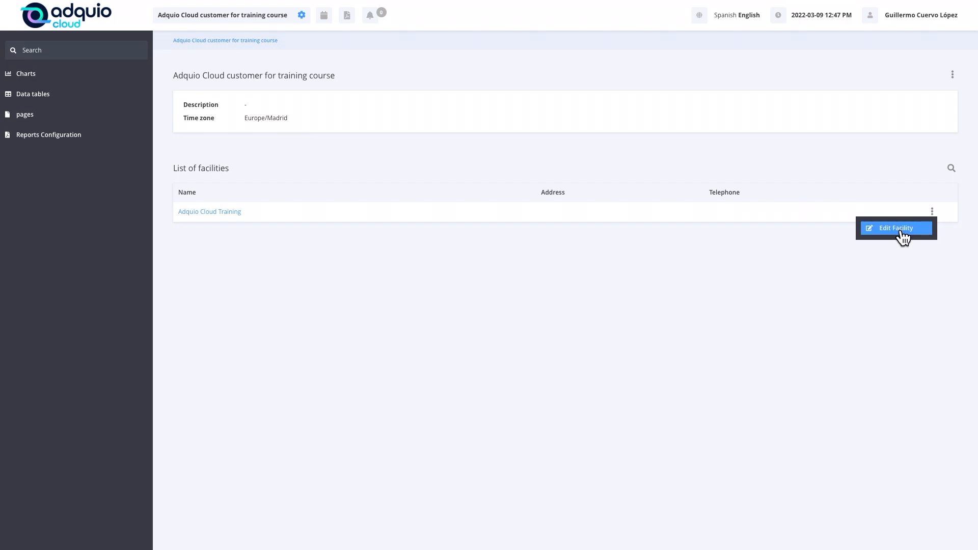
pyautogui.moveTo(898, 238)
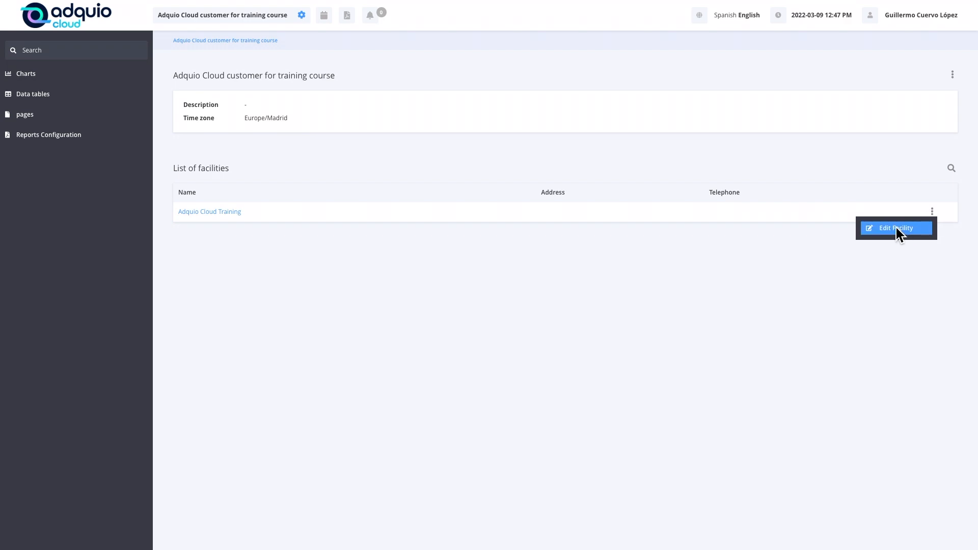
# Step: Open the facility edit form and add tags climate, electricity, control and Blinds
pyautogui.click(895, 228)
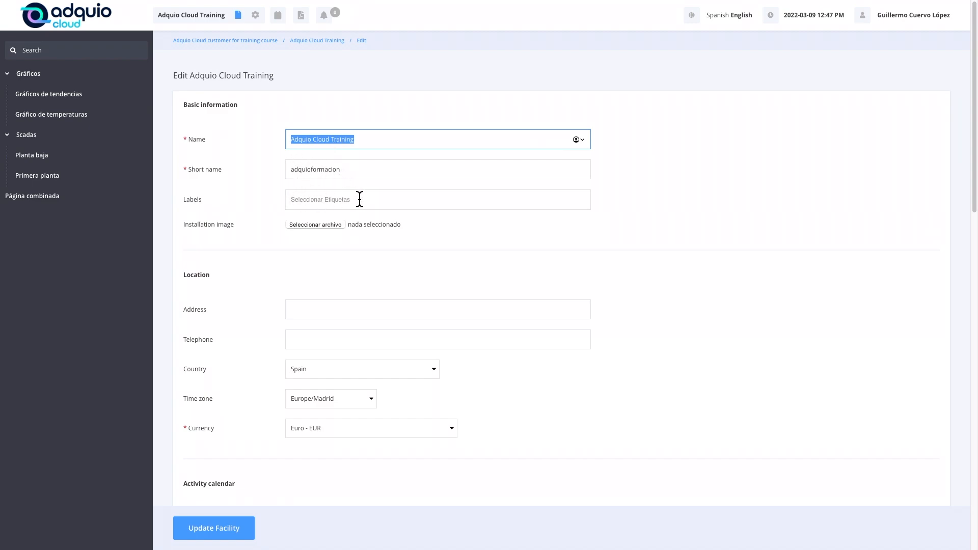
pyautogui.click(437, 199)
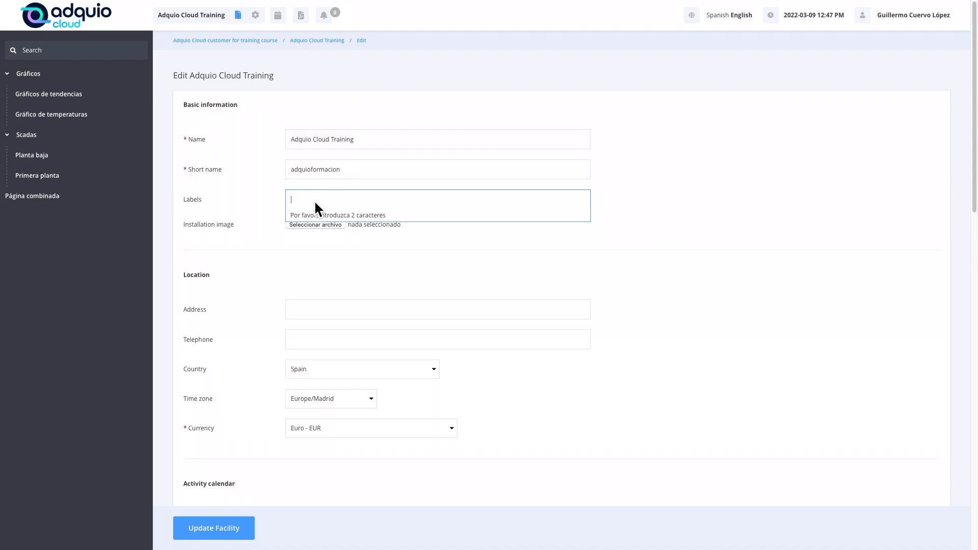
pyautogui.write('climat')
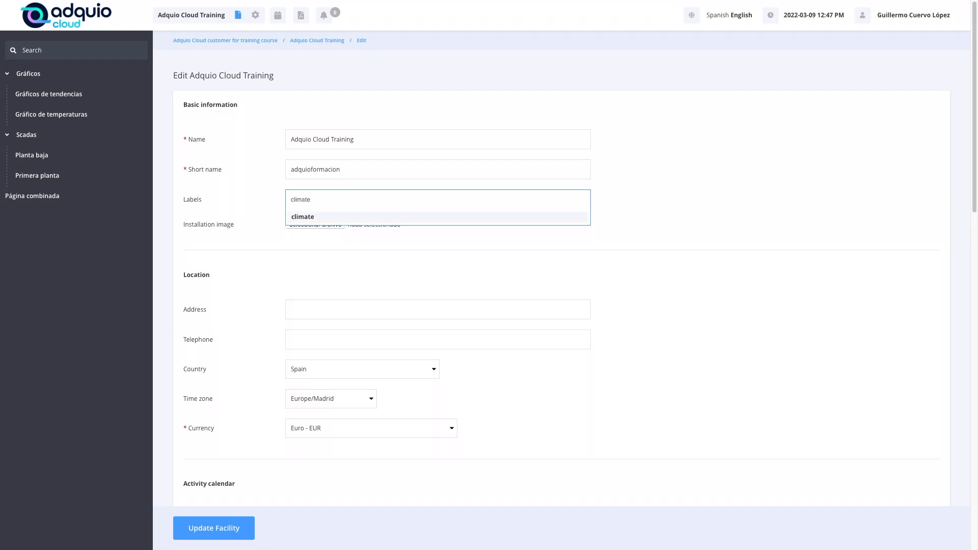
pyautogui.write('electri')
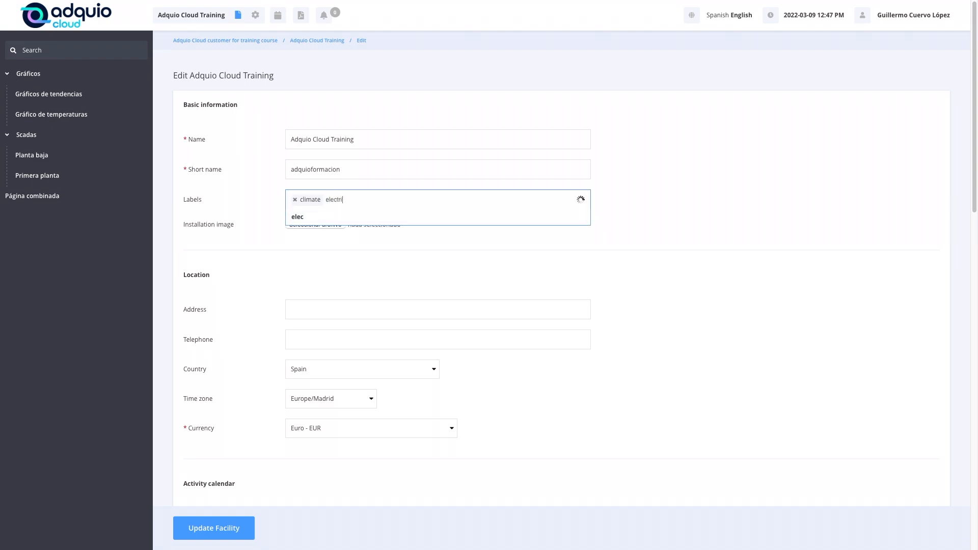
pyautogui.write('city')
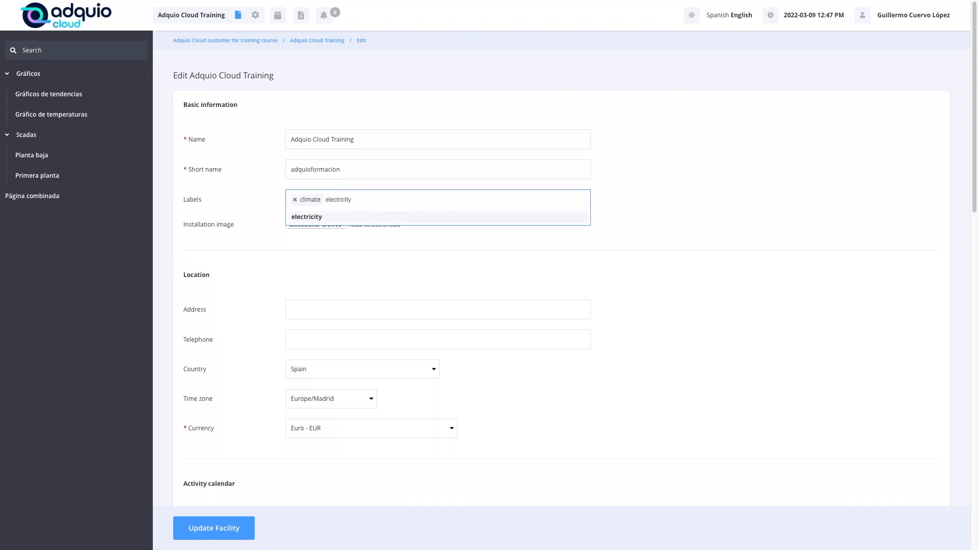
pyautogui.write('control')
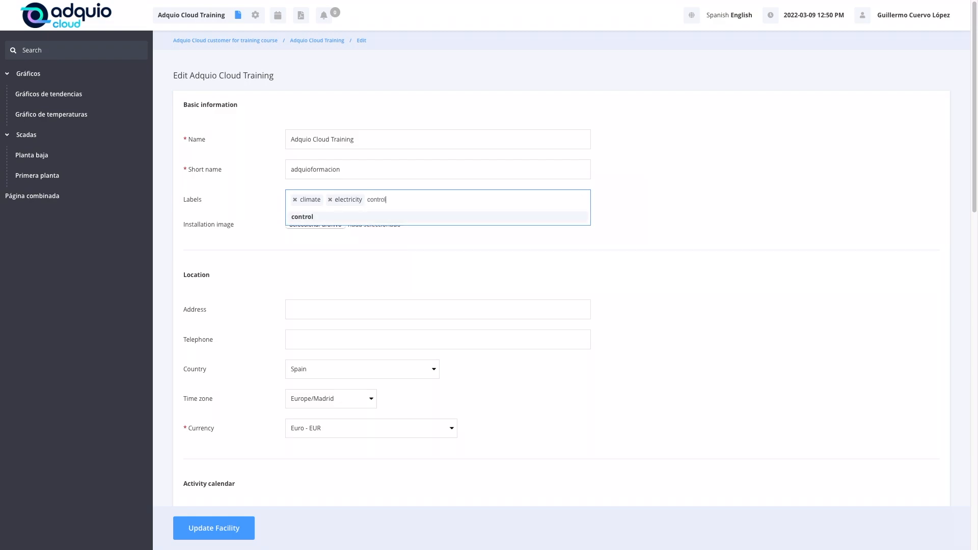
pyautogui.write('Blinds')
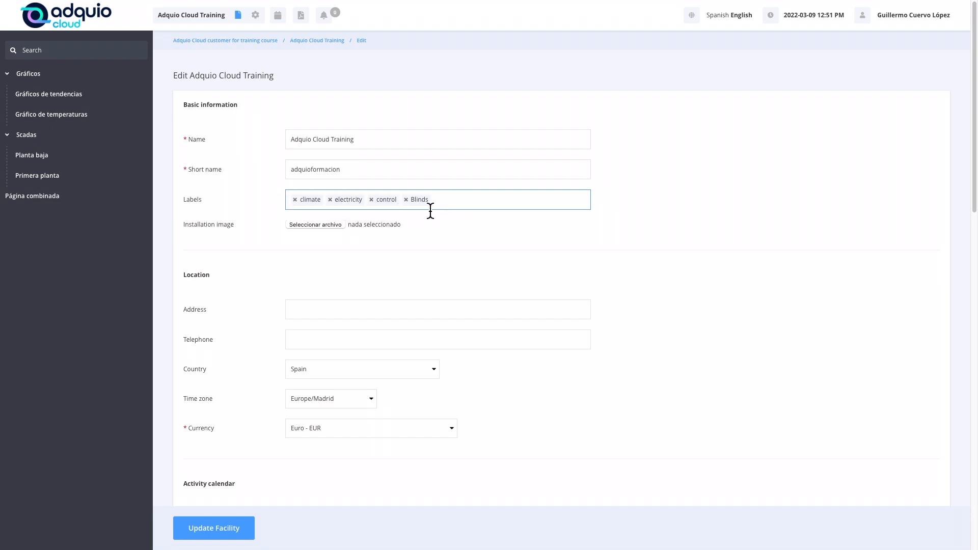
pyautogui.moveTo(423, 214)
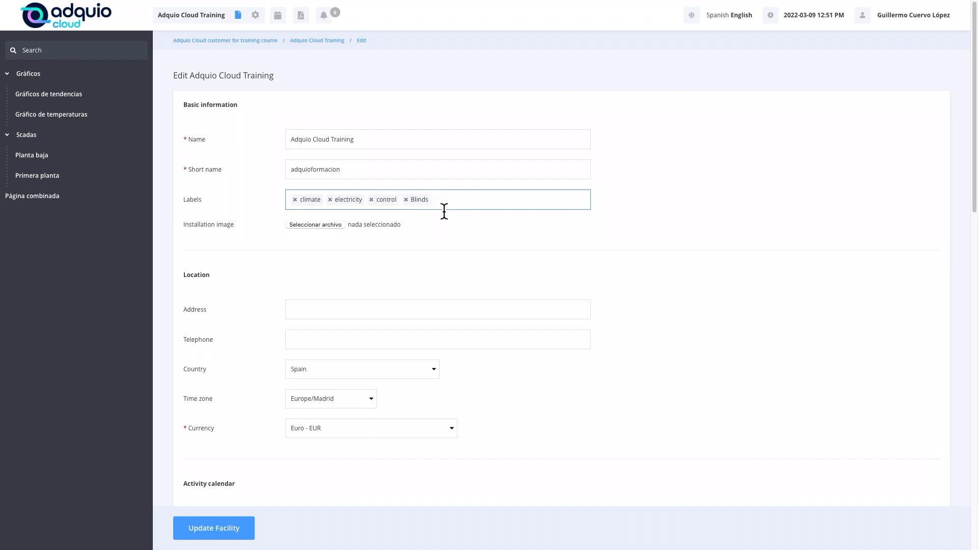
pyautogui.moveTo(345, 253)
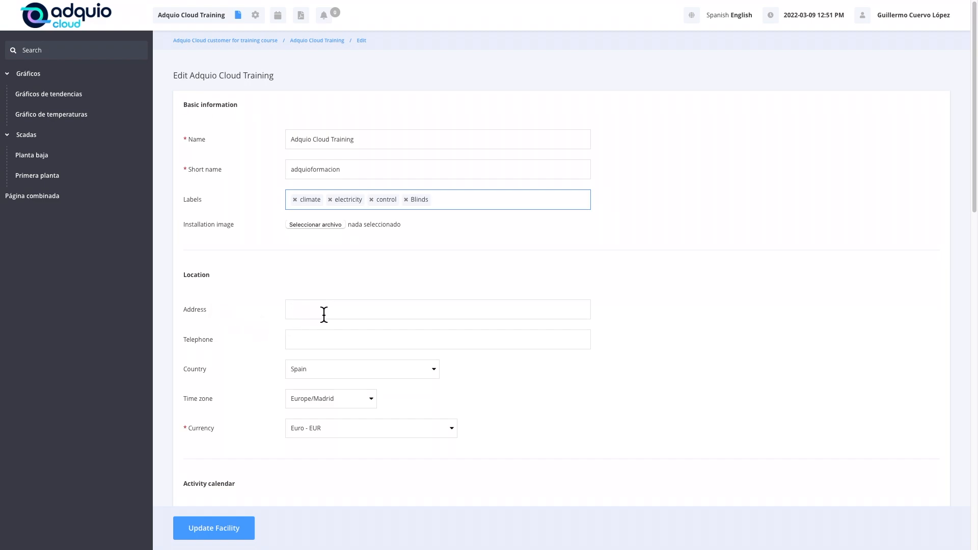
pyautogui.moveTo(336, 323)
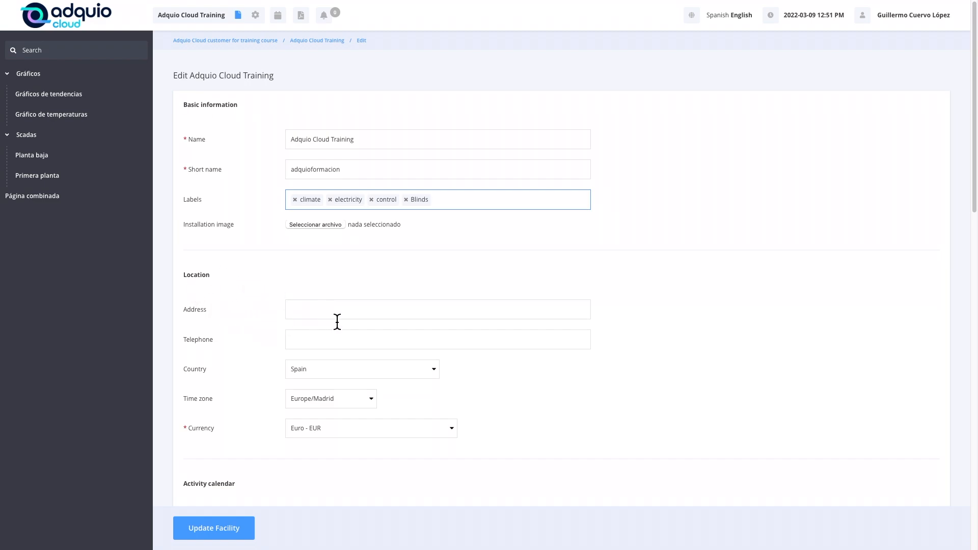
pyautogui.moveTo(346, 390)
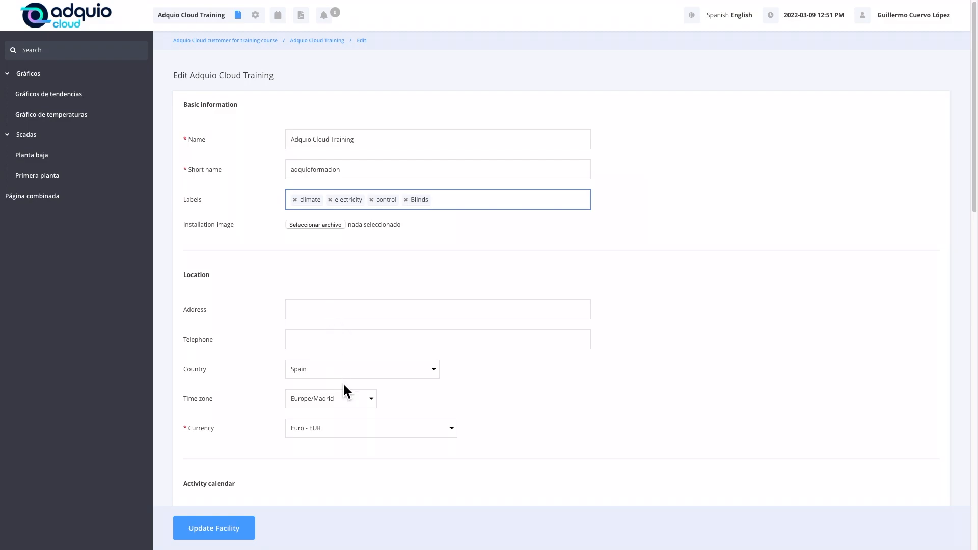
pyautogui.click(330, 398)
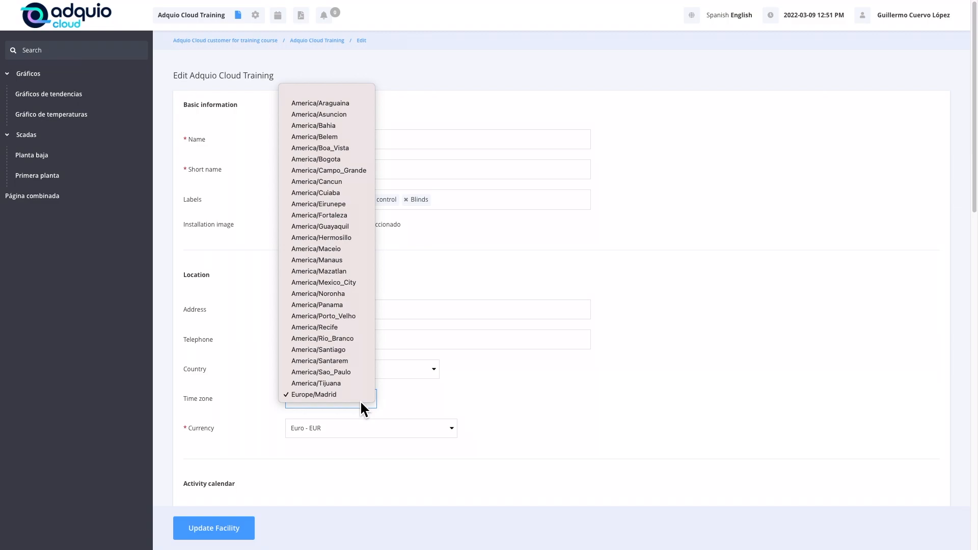
pyautogui.moveTo(373, 413)
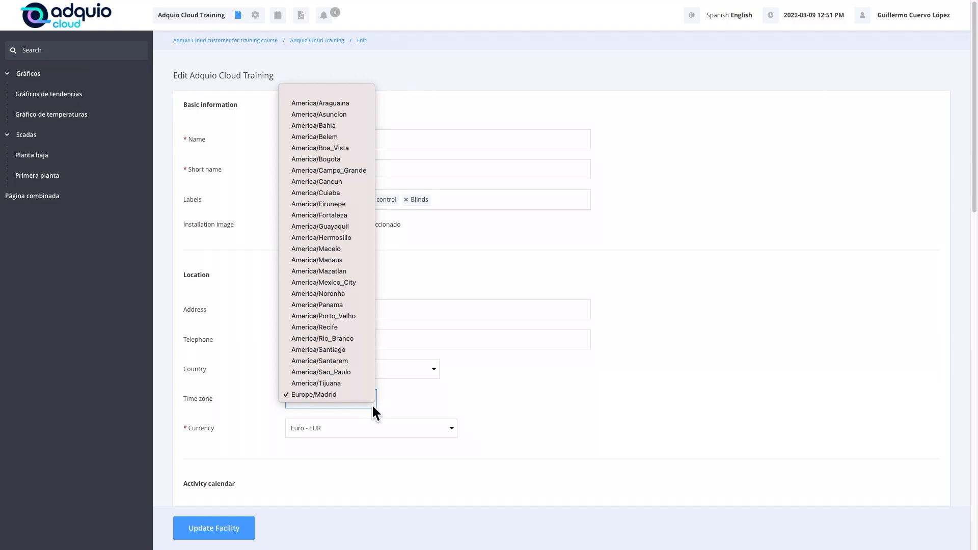
pyautogui.click(314, 395)
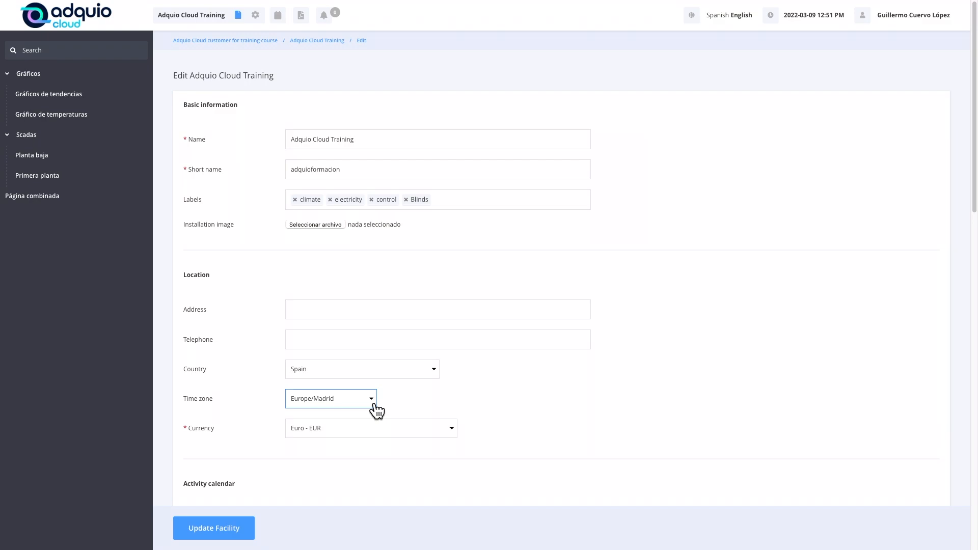
pyautogui.moveTo(381, 411)
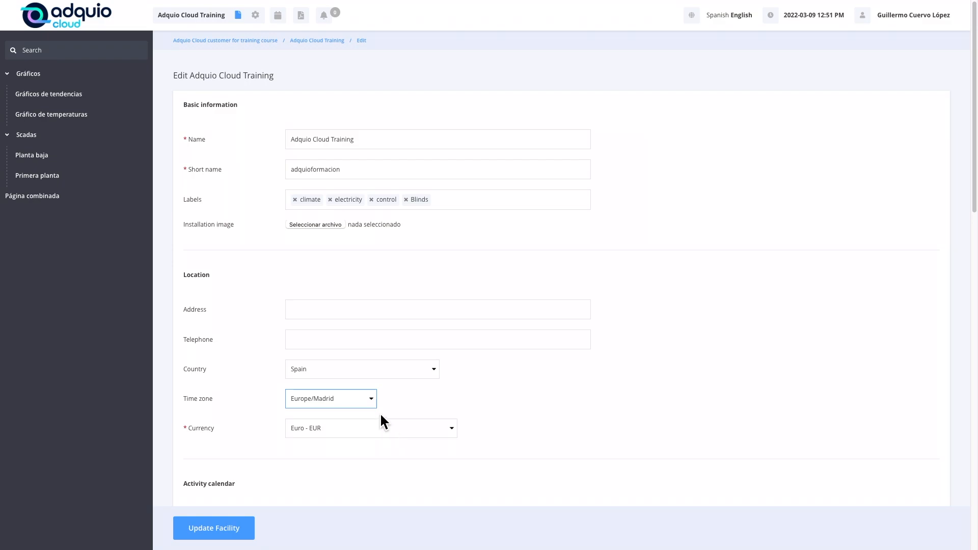
pyautogui.scroll(-3)
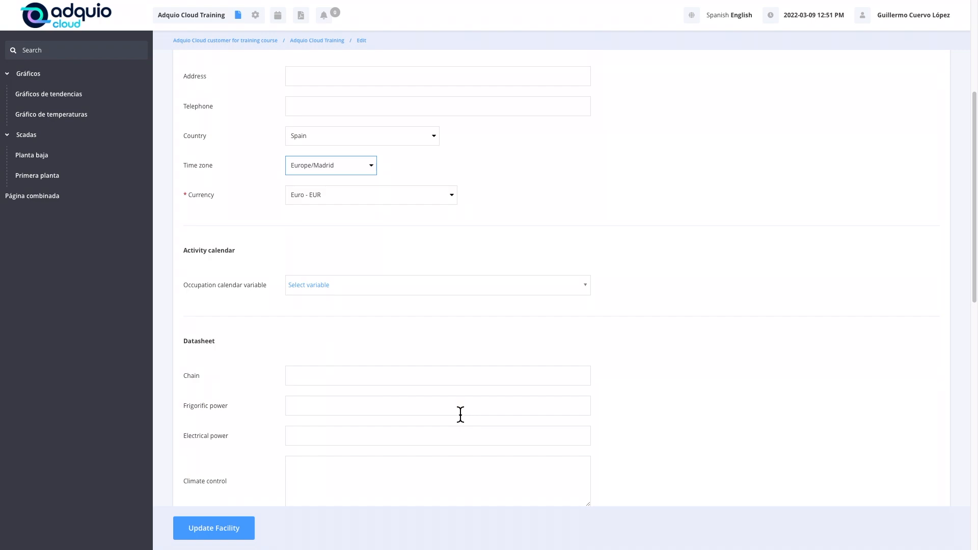
pyautogui.scroll(-3)
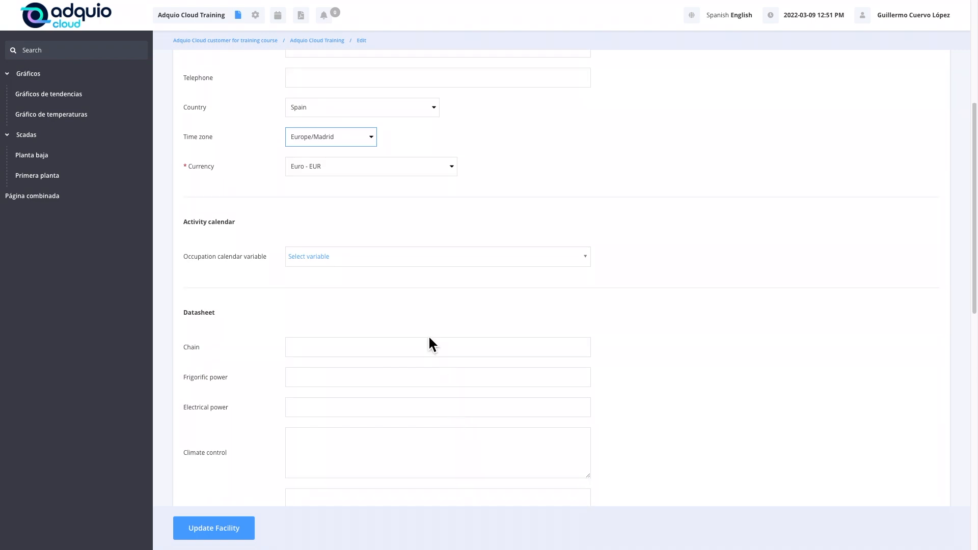
pyautogui.click(370, 166)
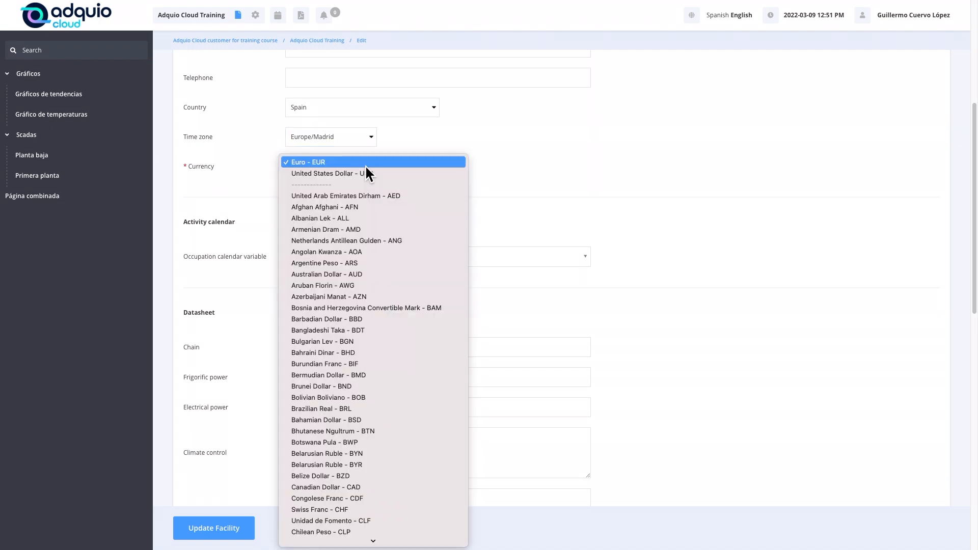
pyautogui.click(307, 162)
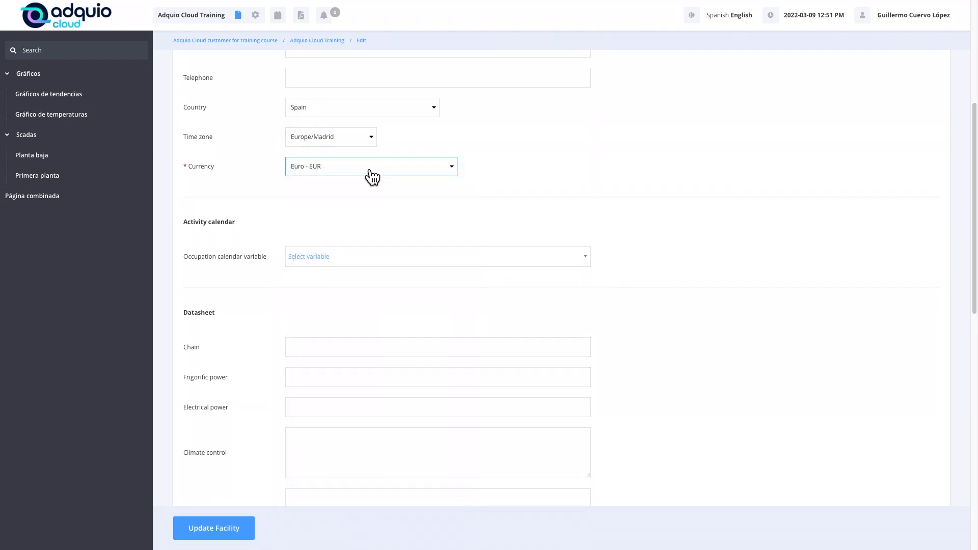
pyautogui.moveTo(346, 269)
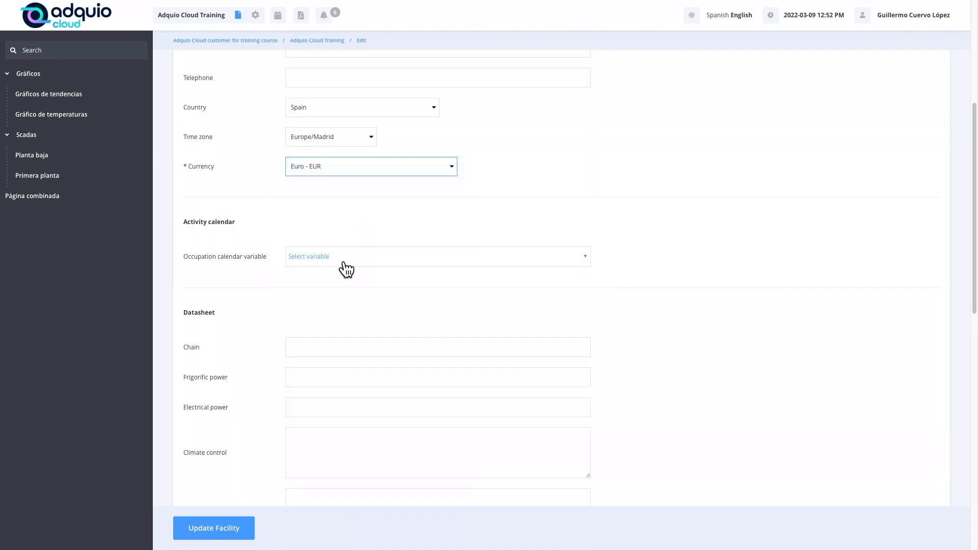
pyautogui.moveTo(353, 267)
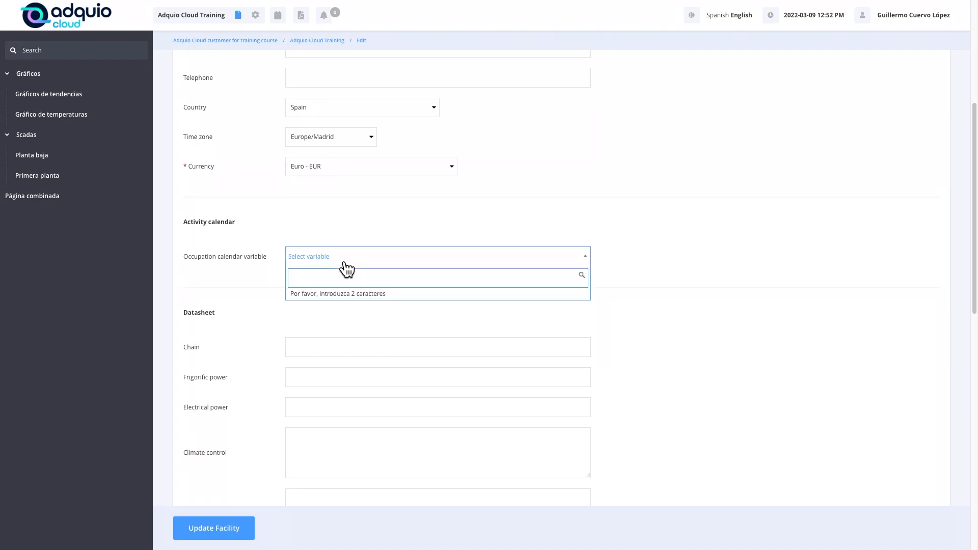
pyautogui.click(436, 256)
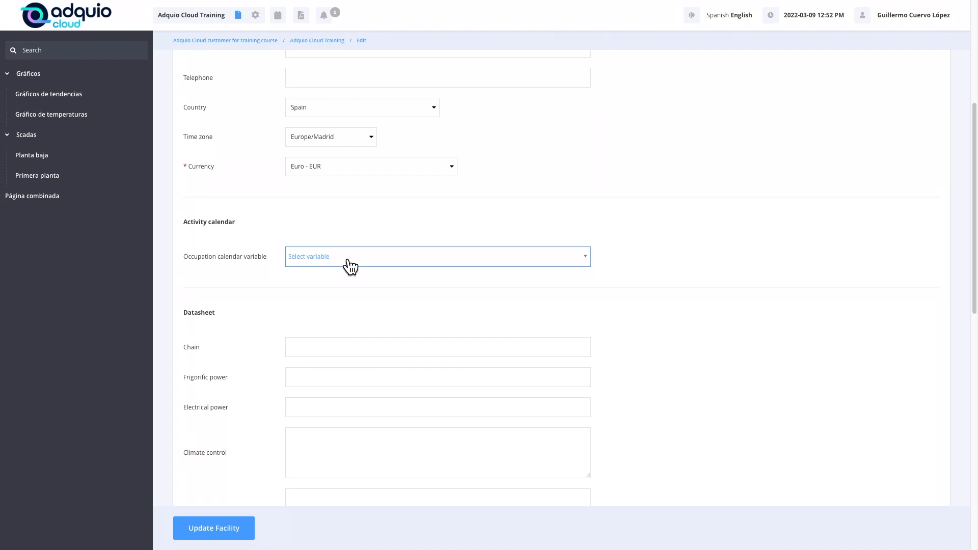
# Step: Review the datasheet Type and principal maintenance email fields, leaving them blank
pyautogui.scroll(-3)
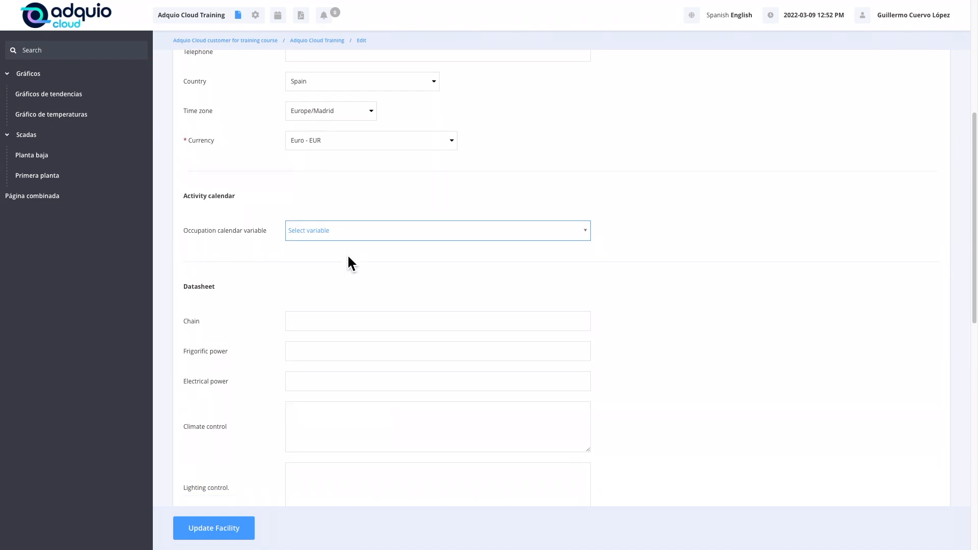
pyautogui.scroll(-3)
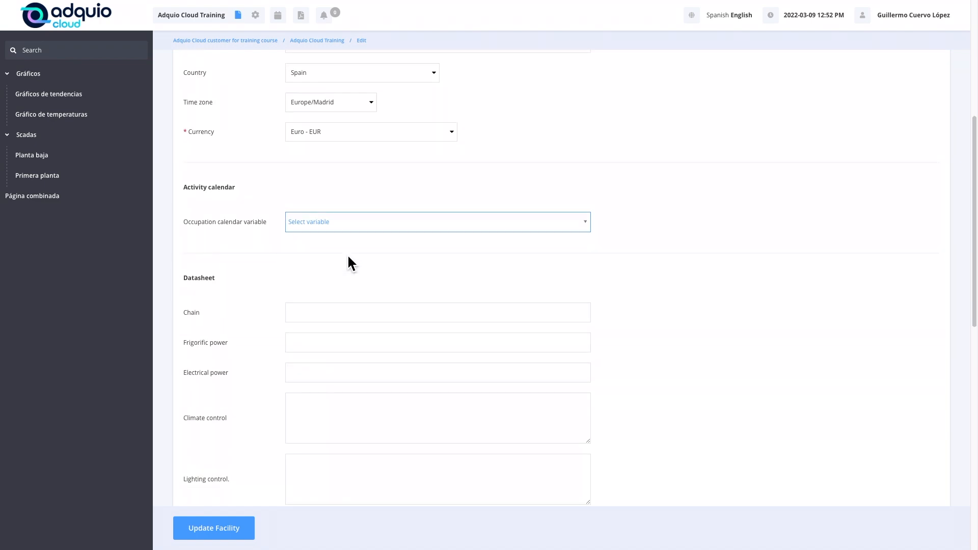
pyautogui.moveTo(347, 258)
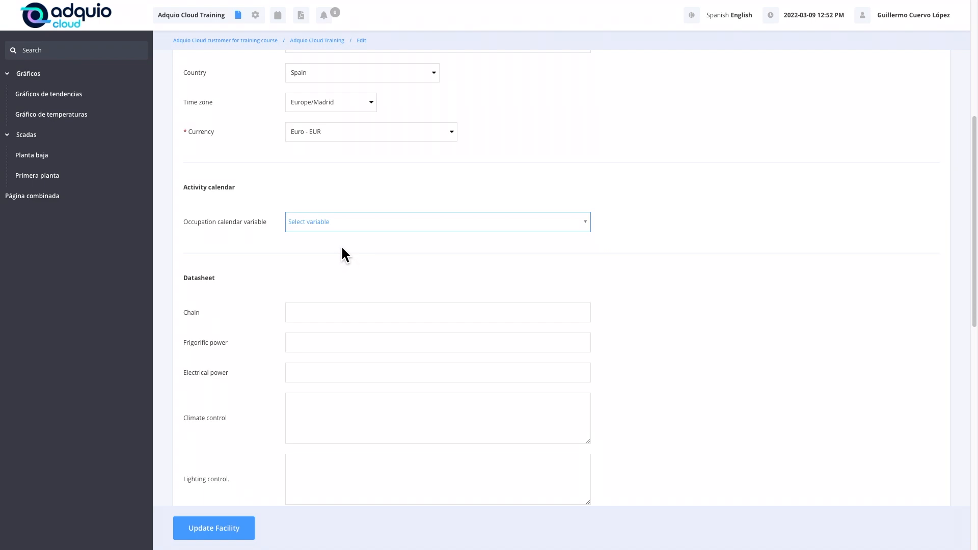
pyautogui.moveTo(319, 262)
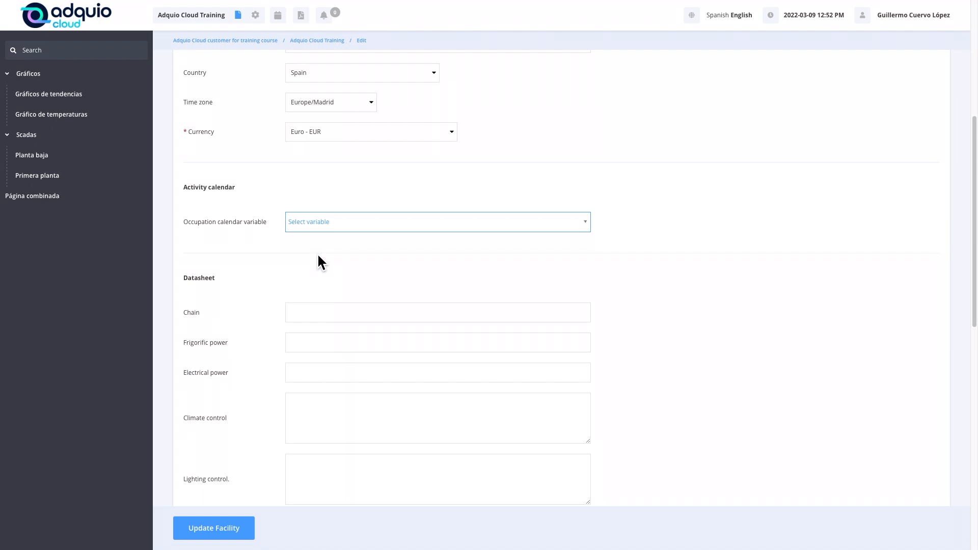
pyautogui.moveTo(347, 256)
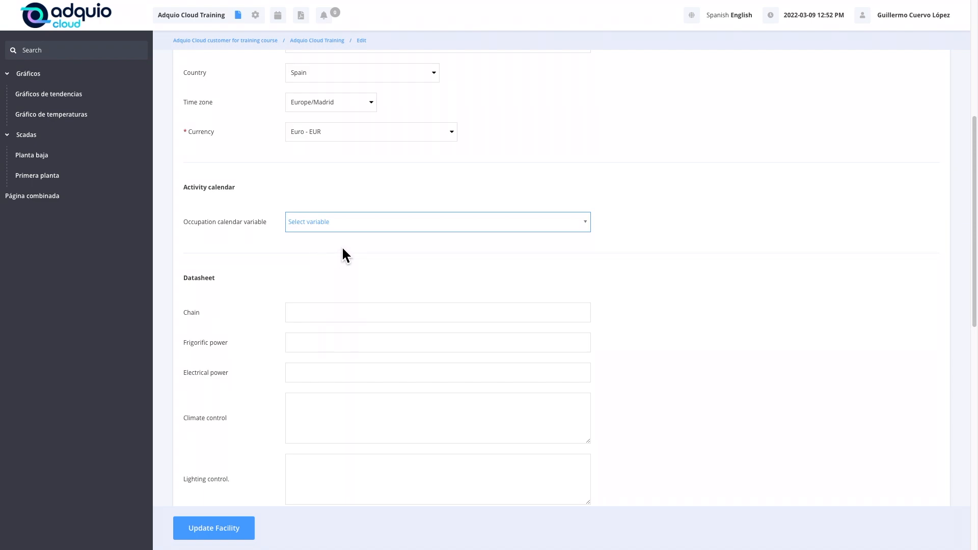
pyautogui.moveTo(364, 250)
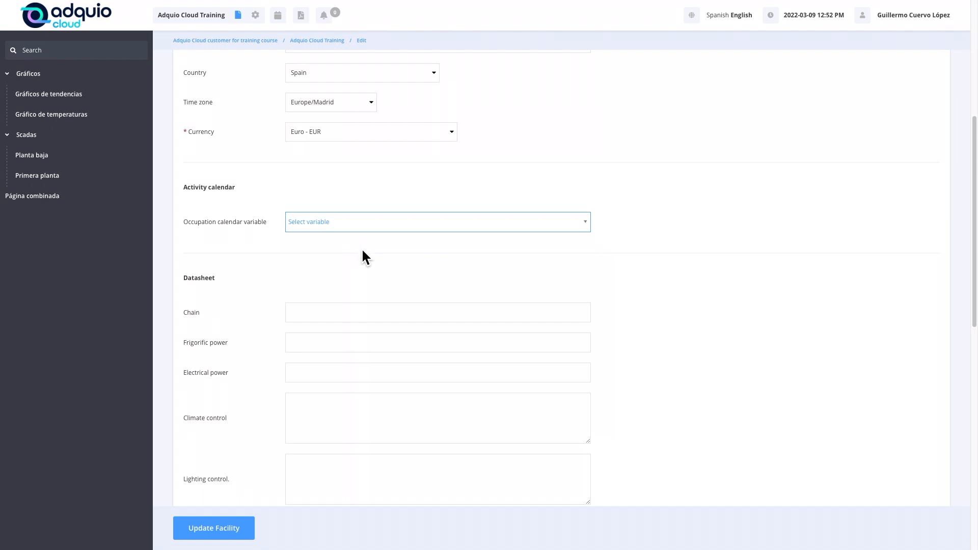
pyautogui.moveTo(366, 255)
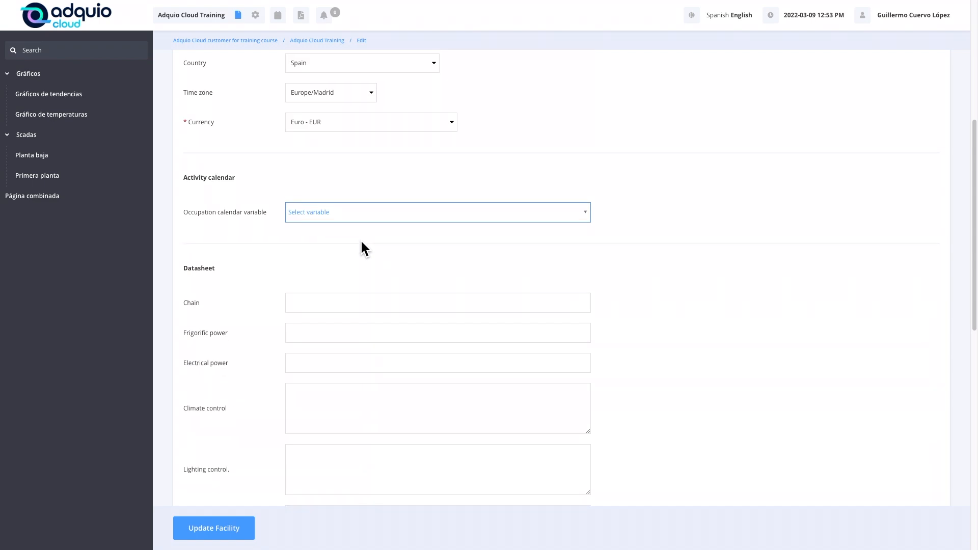
pyautogui.scroll(-3)
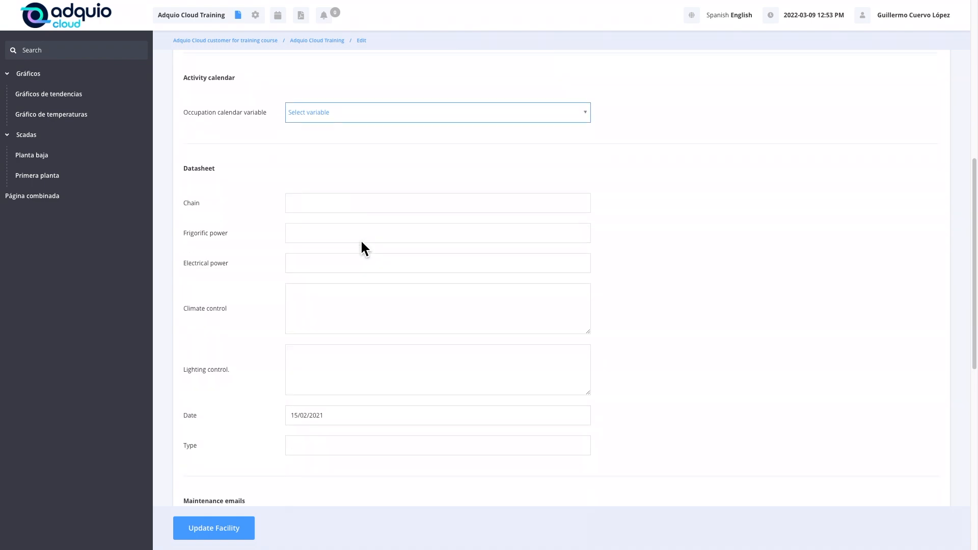
pyautogui.scroll(-3)
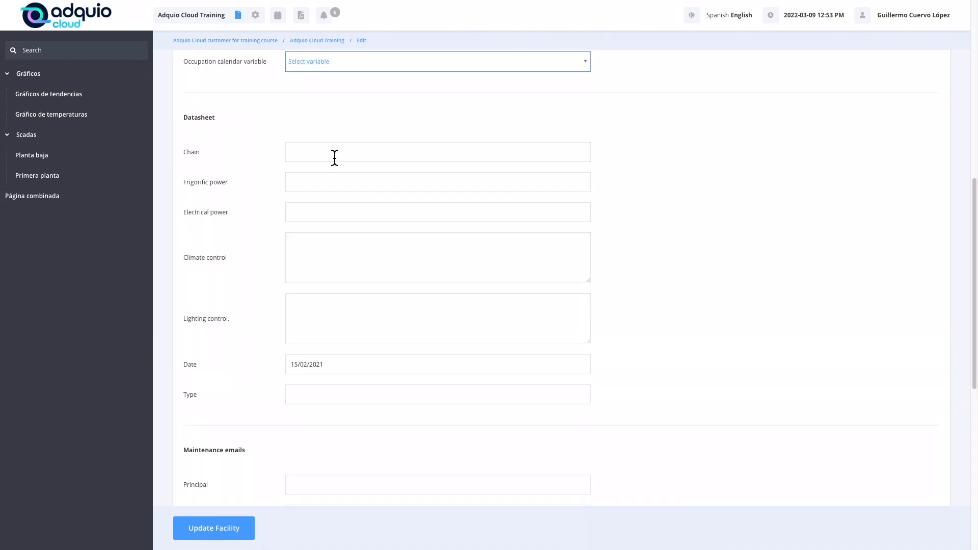
pyautogui.moveTo(328, 208)
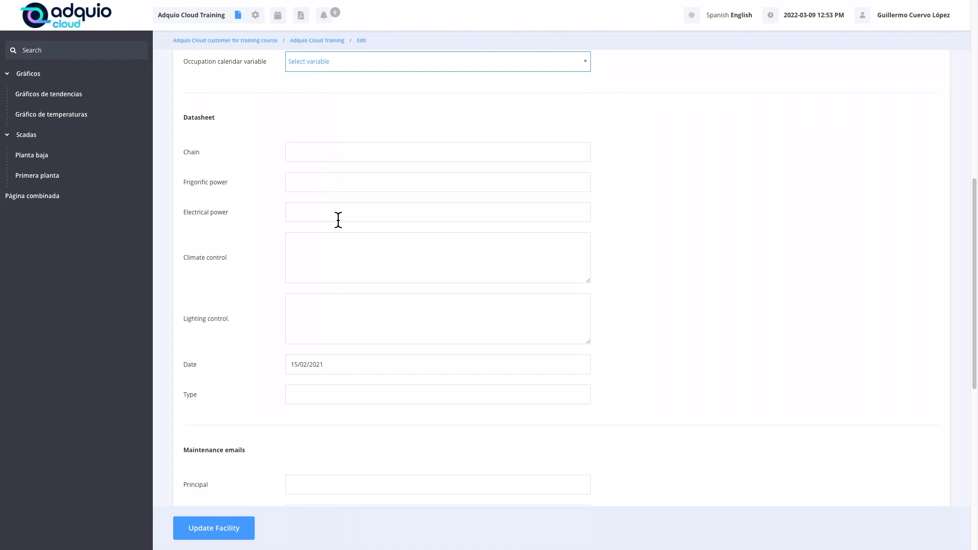
pyautogui.moveTo(345, 281)
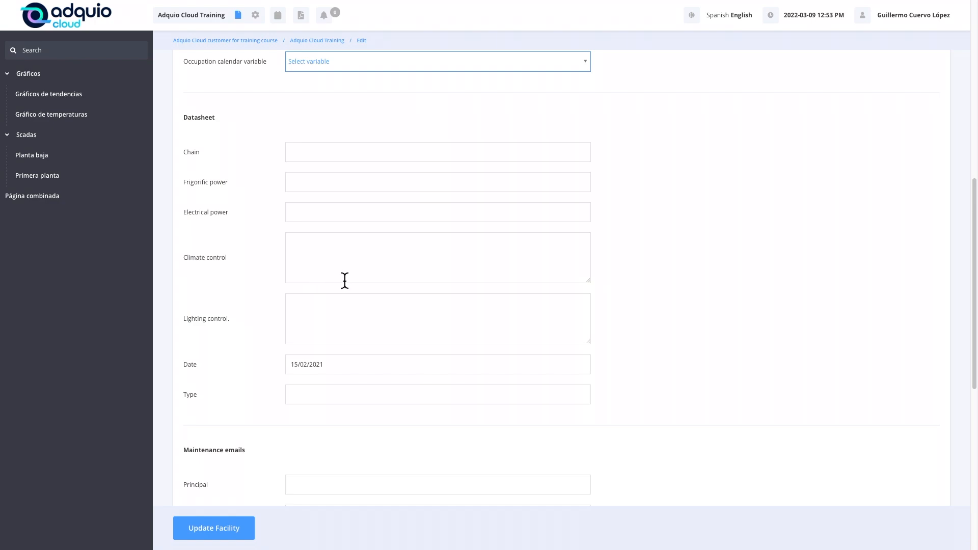
pyautogui.scroll(-3)
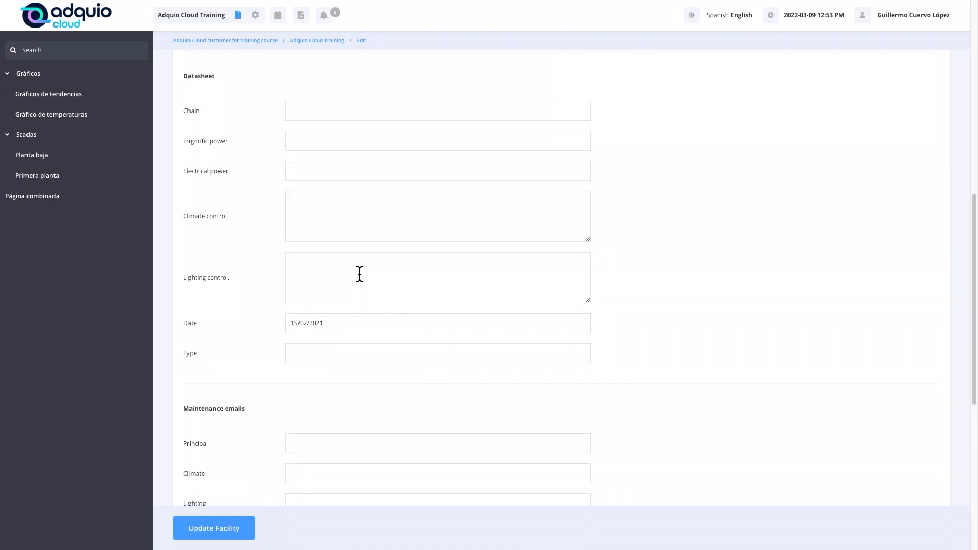
pyautogui.scroll(-3)
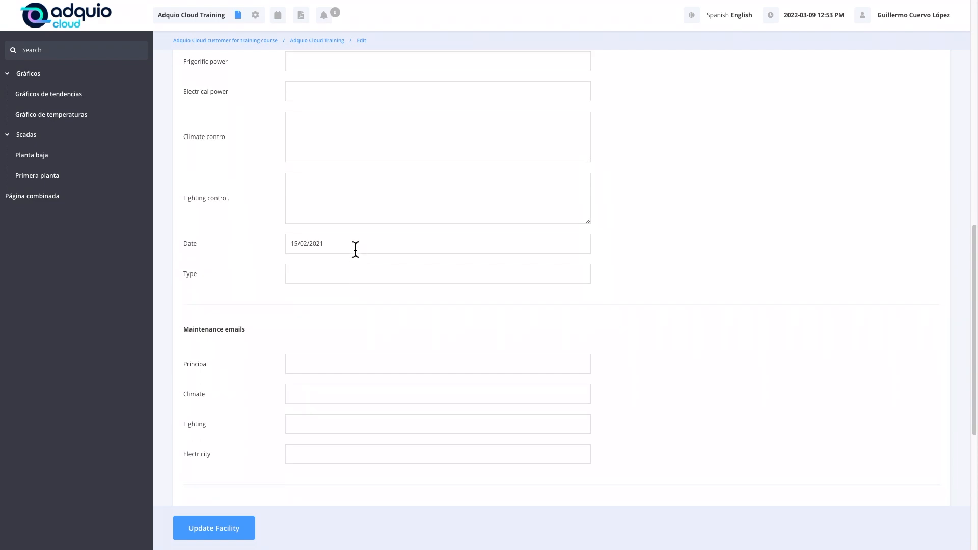
pyautogui.moveTo(338, 251)
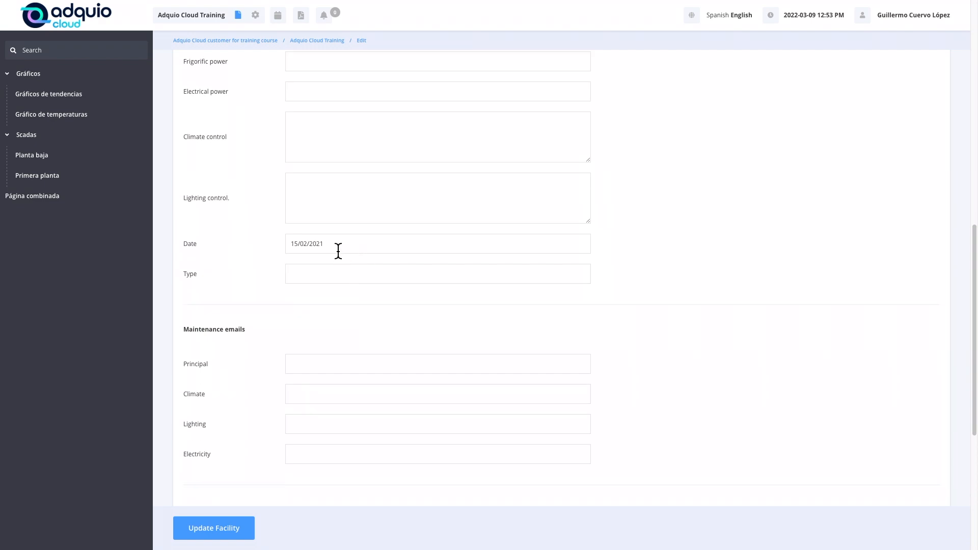
pyautogui.click(437, 274)
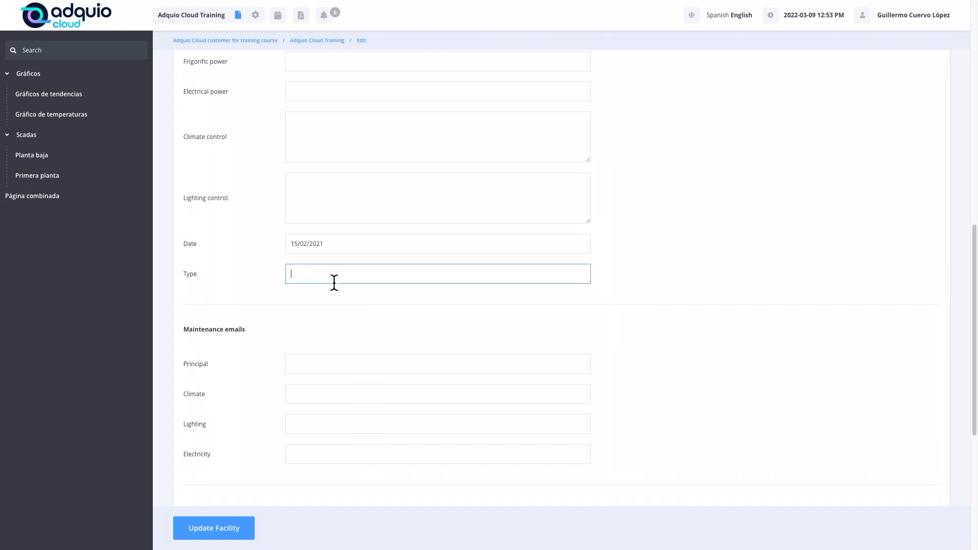
pyautogui.scroll(-3)
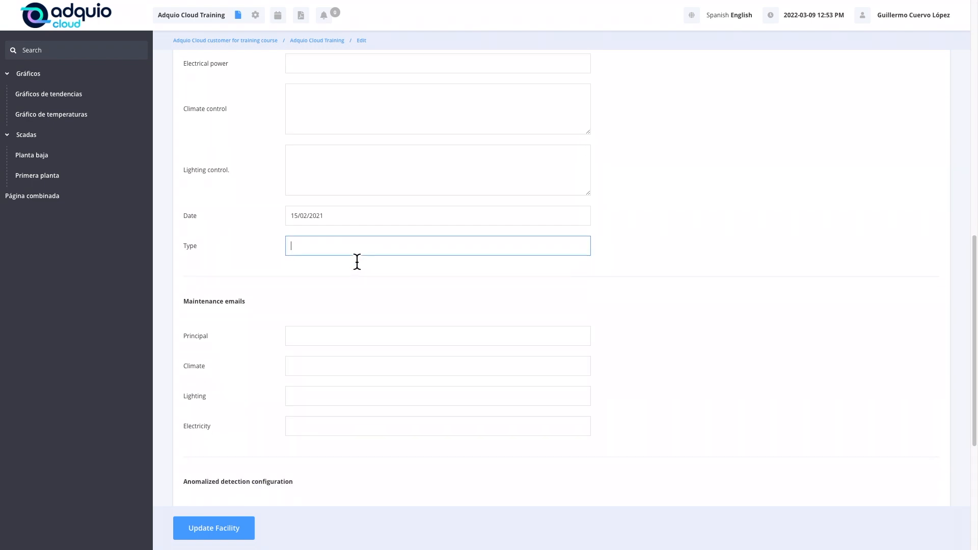
pyautogui.scroll(-3)
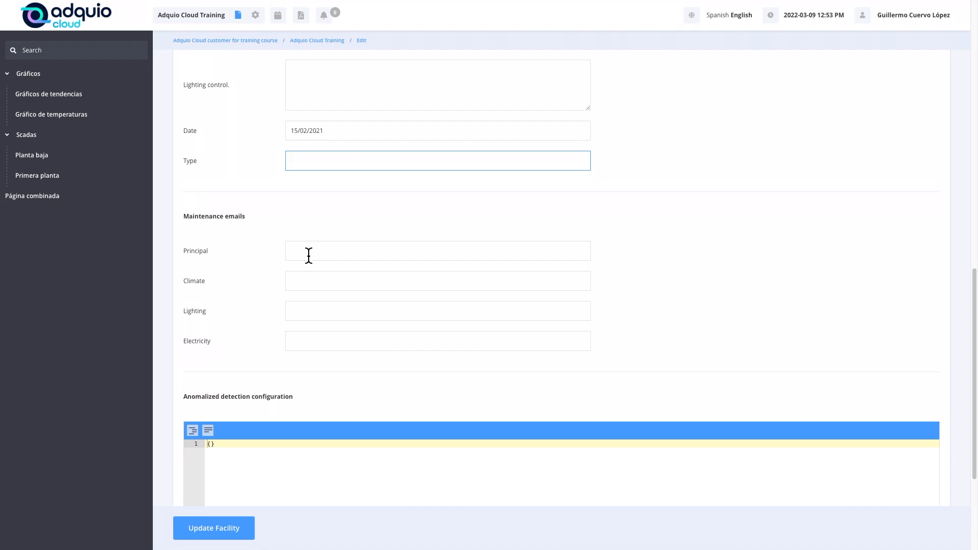
pyautogui.click(437, 250)
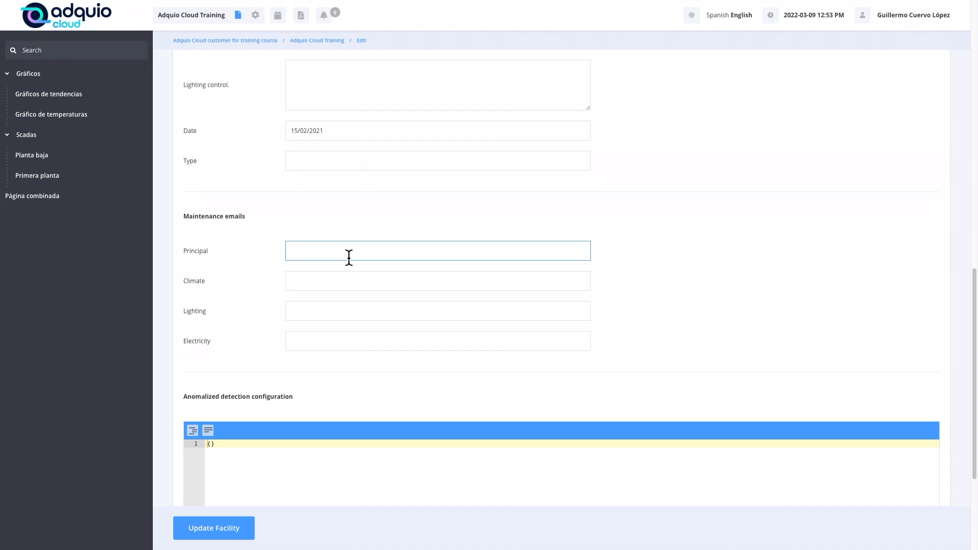
pyautogui.moveTo(308, 252)
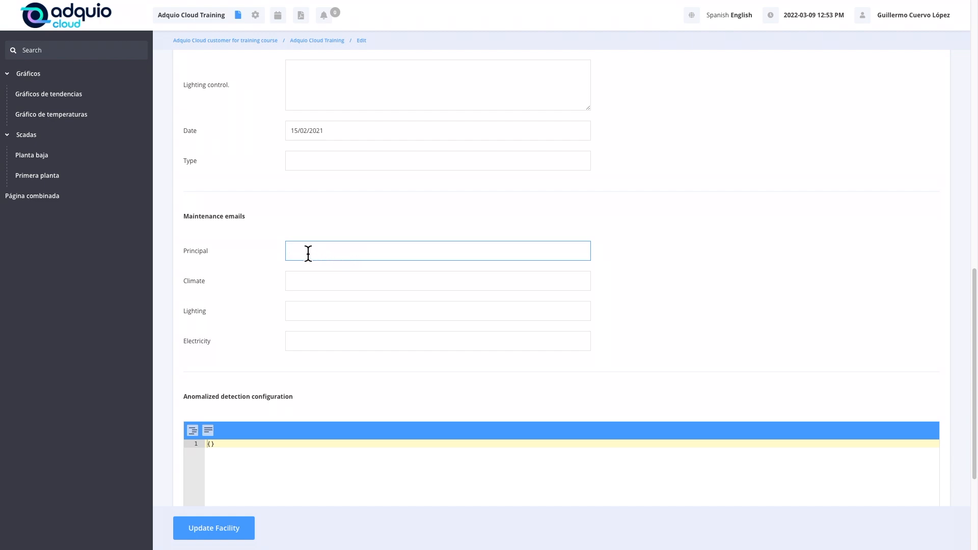
pyautogui.moveTo(317, 254)
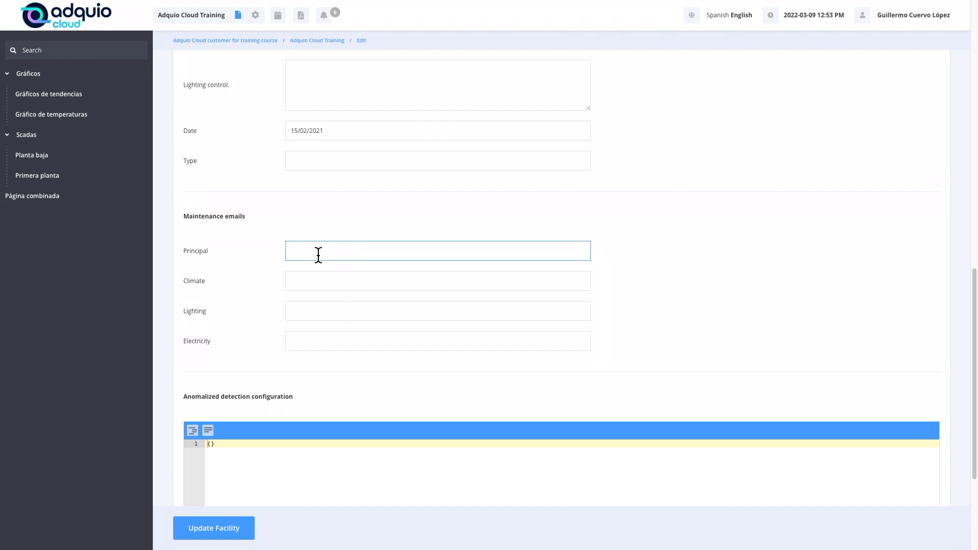
pyautogui.moveTo(298, 287)
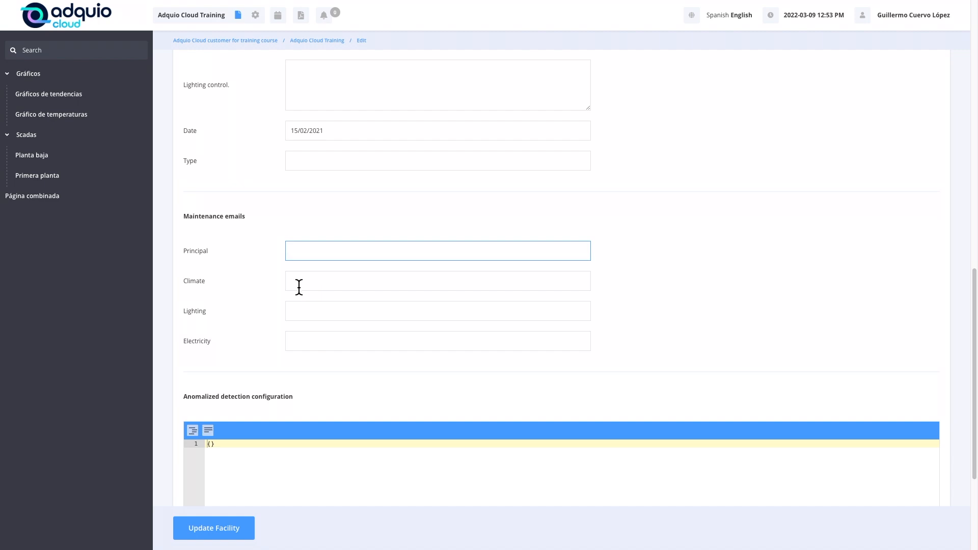
pyautogui.moveTo(341, 341)
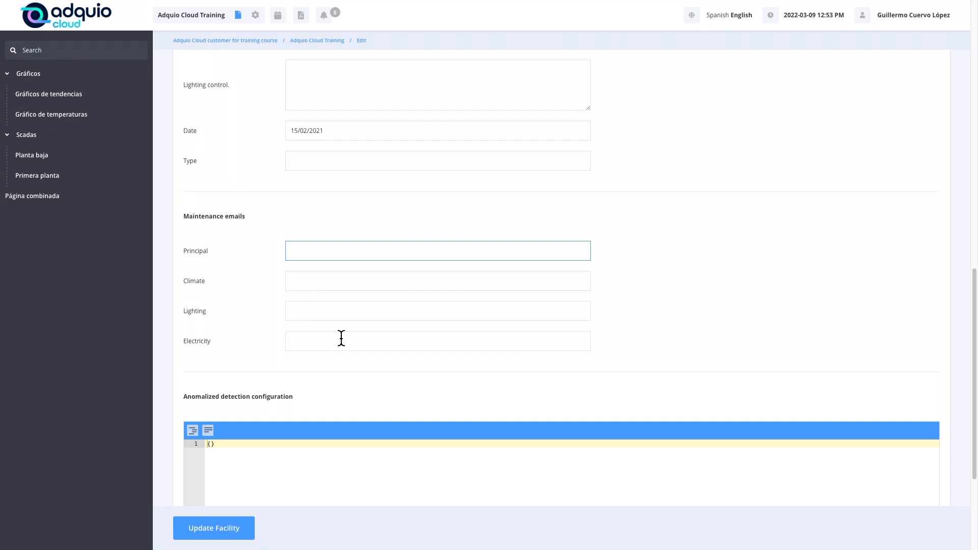
pyautogui.scroll(-3)
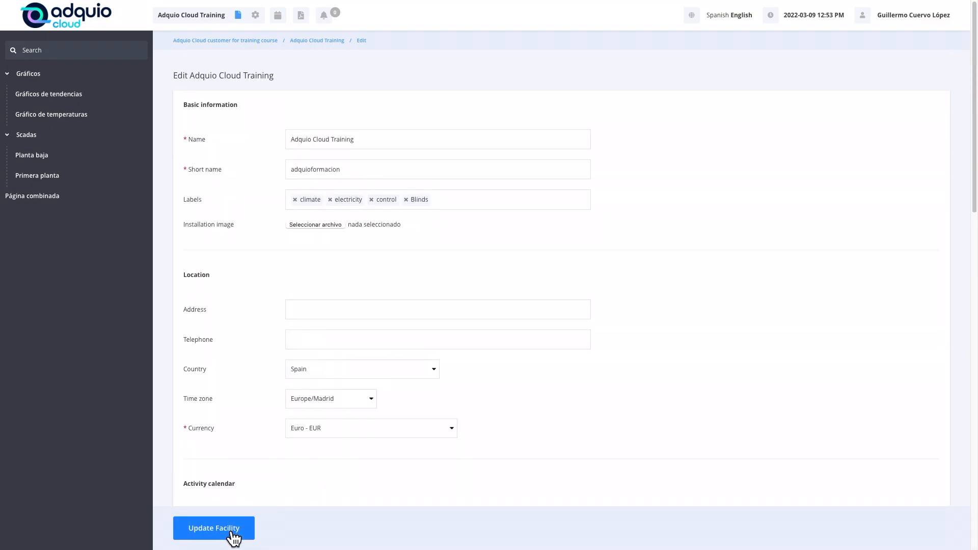
# Step: Save the facility and sign in to Adquio device 931666 as admin
pyautogui.click(214, 528)
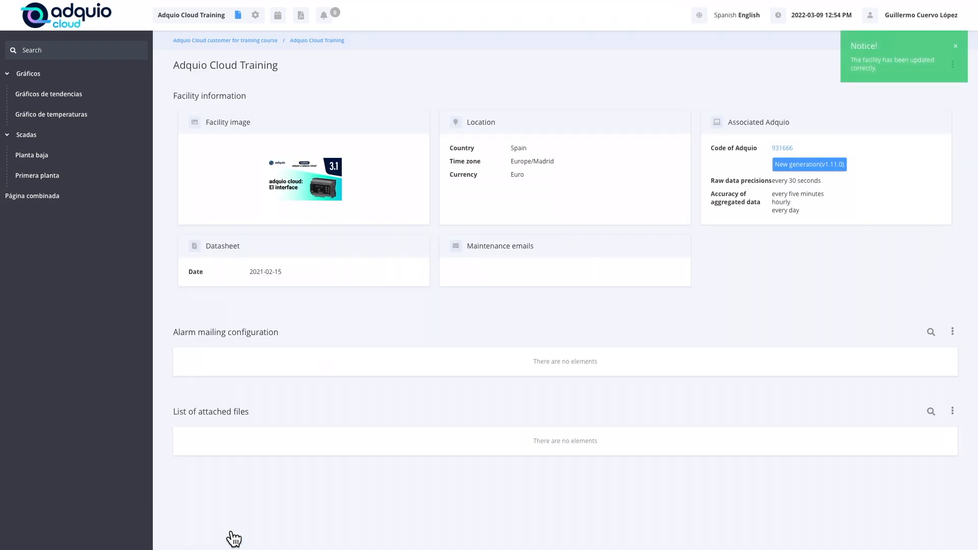
pyautogui.moveTo(791, 159)
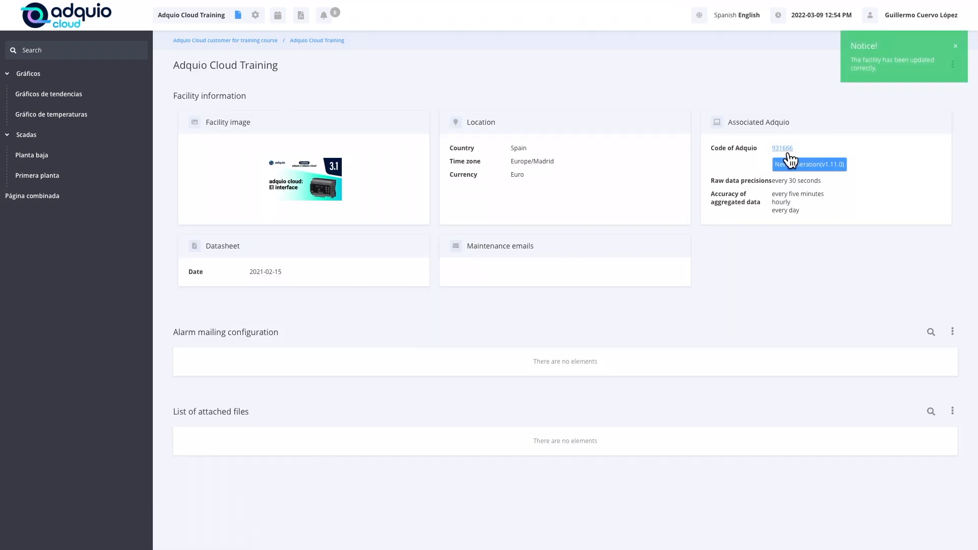
pyautogui.click(255, 15)
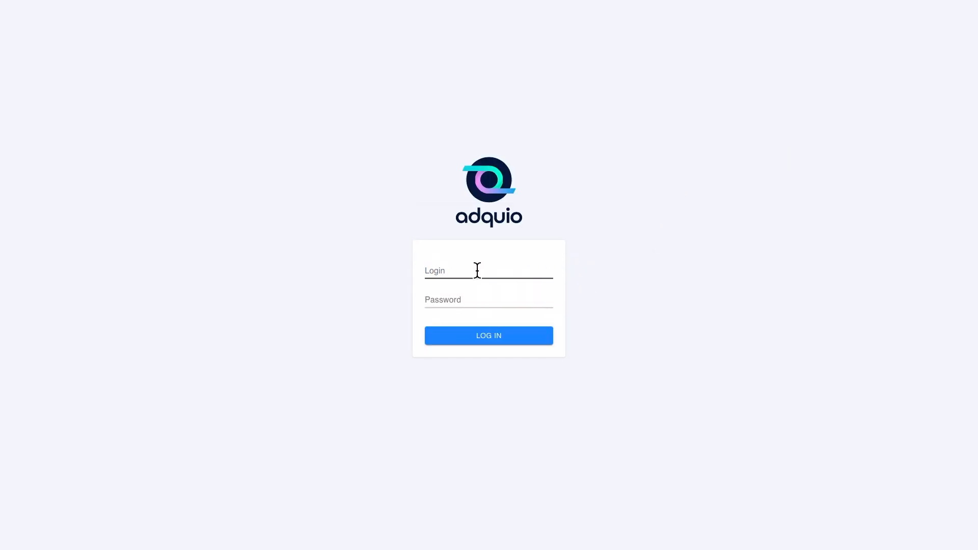
pyautogui.write('admi')
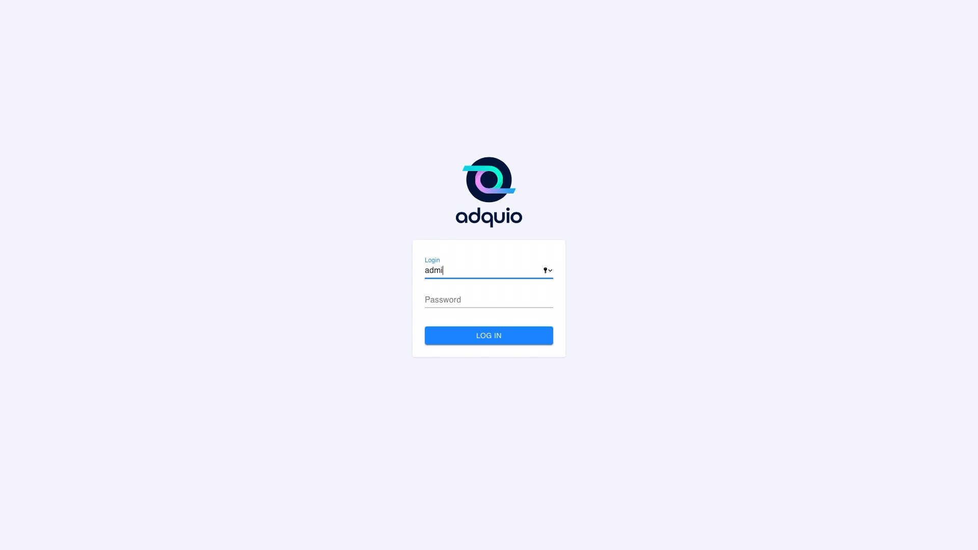
pyautogui.click(489, 336)
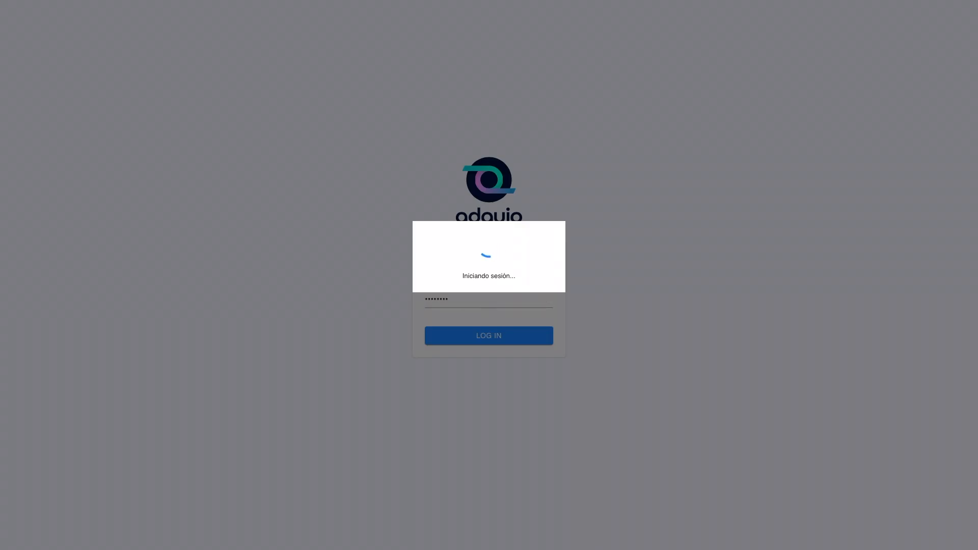
pyautogui.click(489, 335)
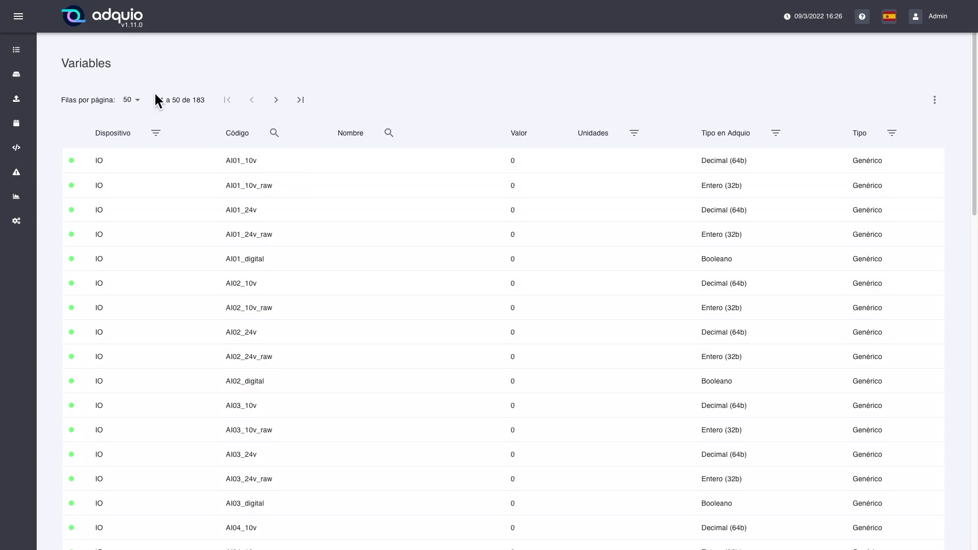
# Step: Expand the device's Dispositivos navigation section, then return to the Cloud facility page
pyautogui.click(17, 16)
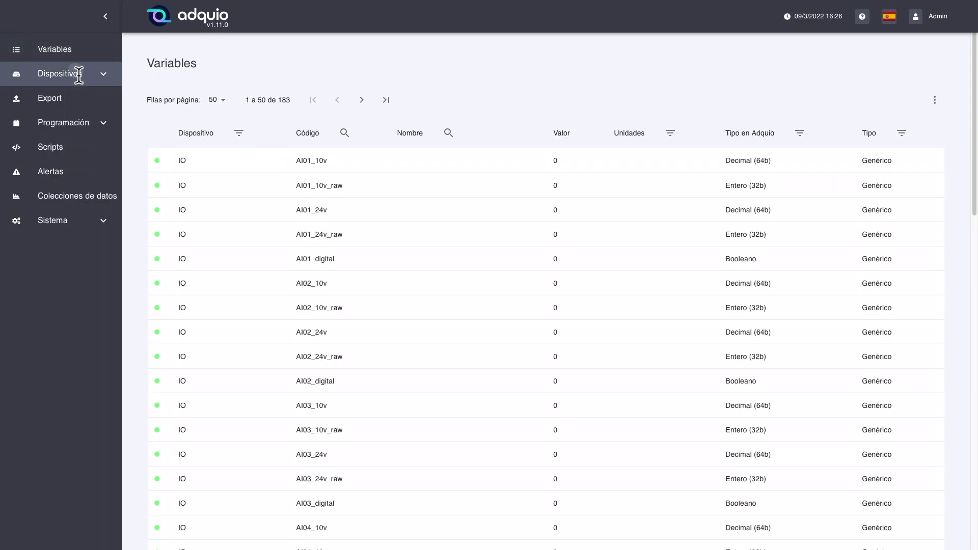
pyautogui.click(59, 73)
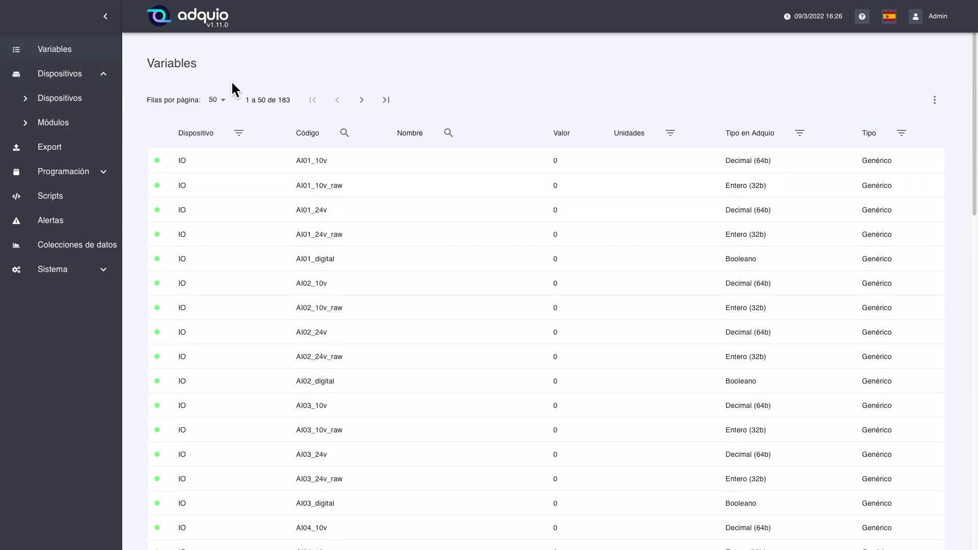
pyautogui.moveTo(318, 9)
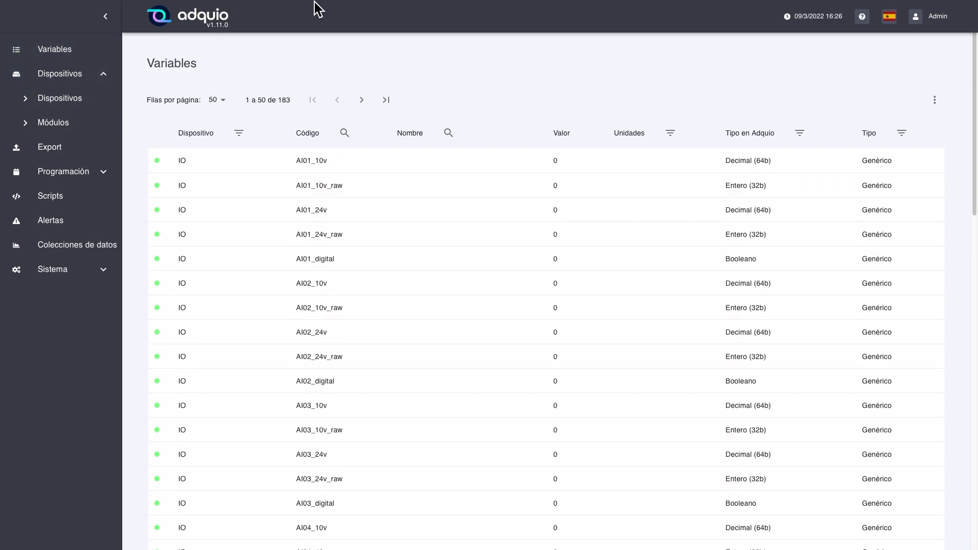
pyautogui.click(244, 46)
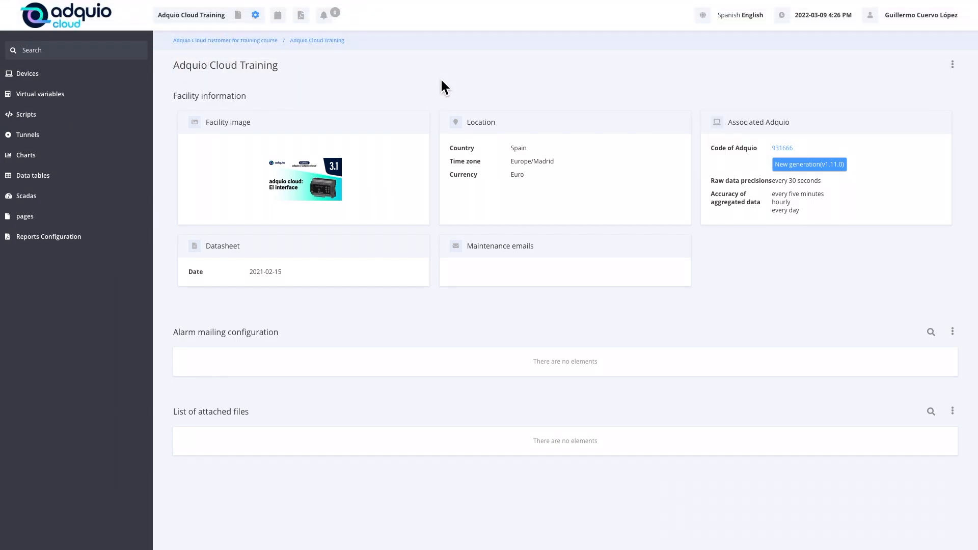
pyautogui.moveTo(719, 86)
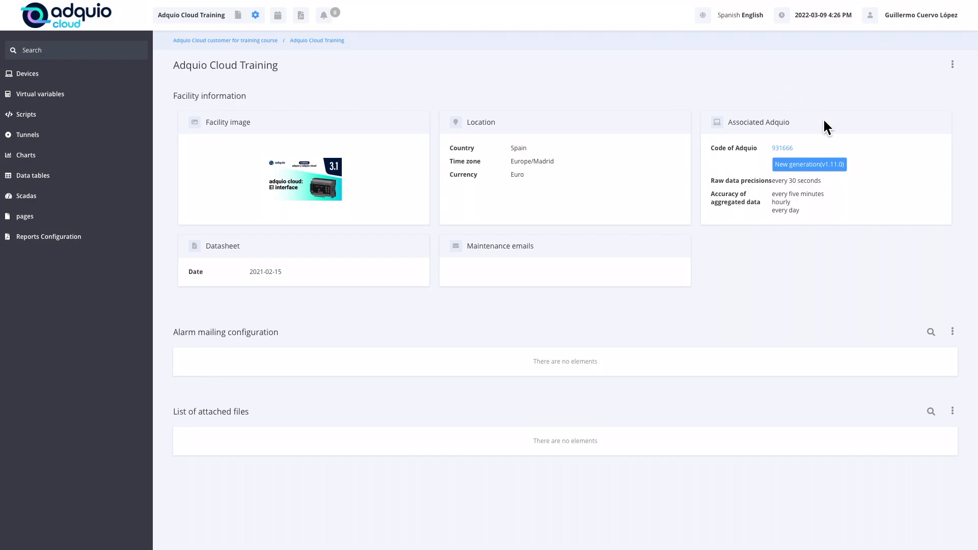
pyautogui.moveTo(261, 67)
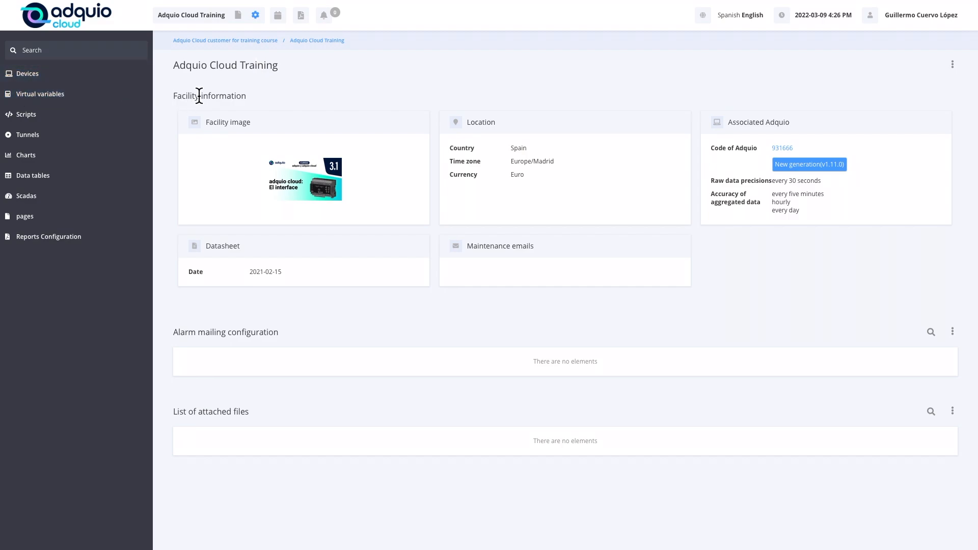
# Step: From the facility's empty Devices list, choose Import from Adquio
pyautogui.click(27, 73)
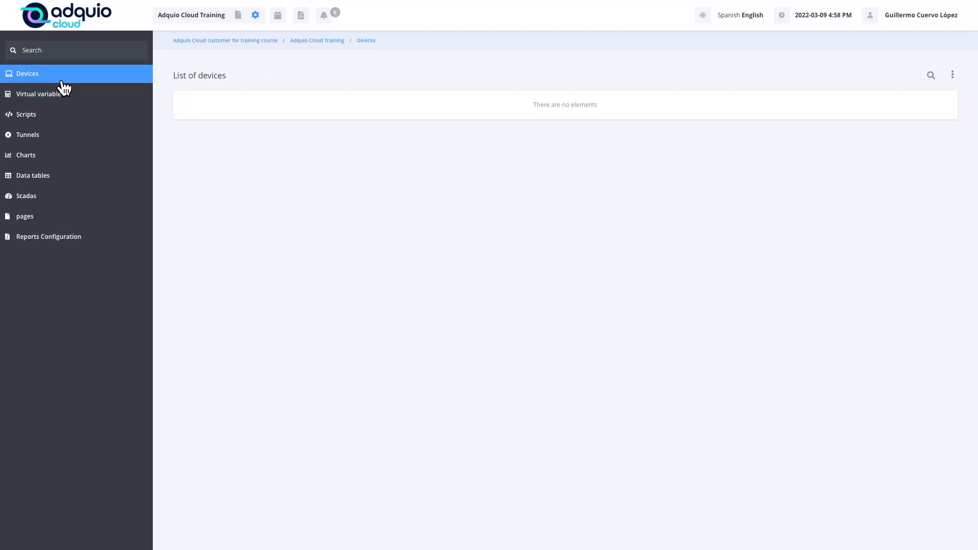
pyautogui.moveTo(442, 114)
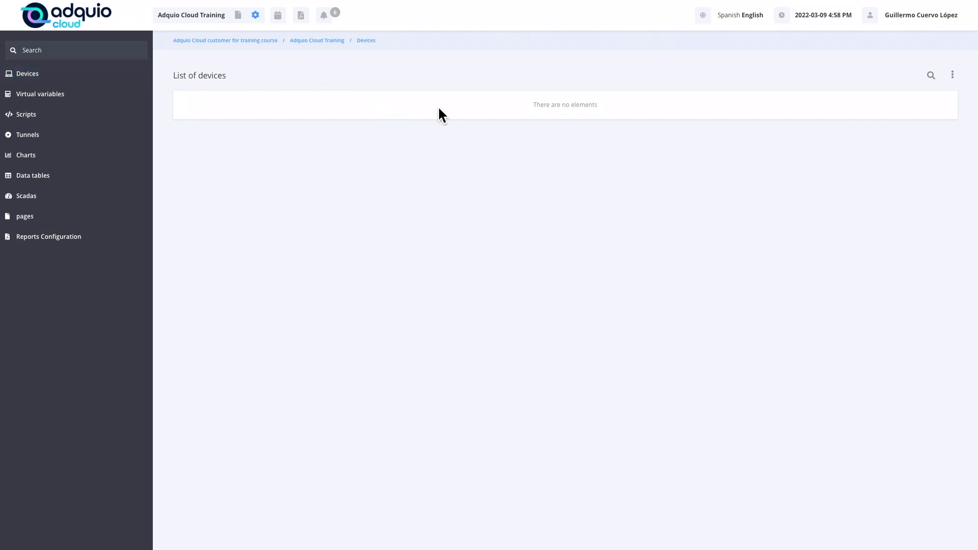
pyautogui.moveTo(504, 114)
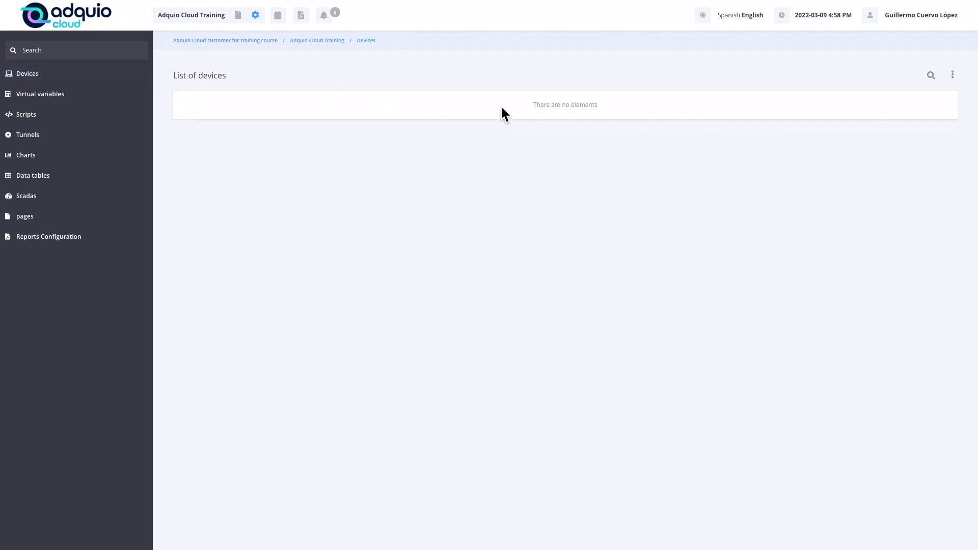
pyautogui.moveTo(747, 119)
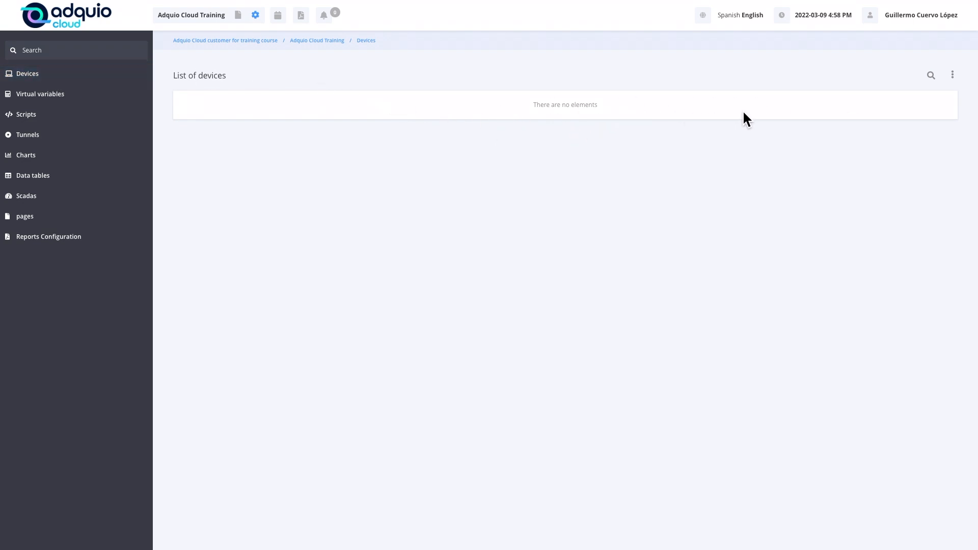
pyautogui.moveTo(945, 108)
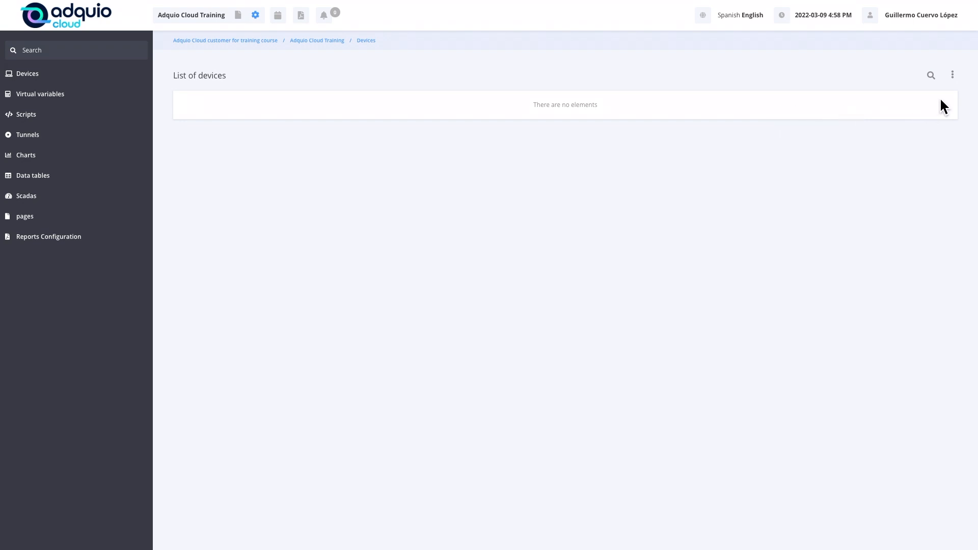
pyautogui.click(953, 75)
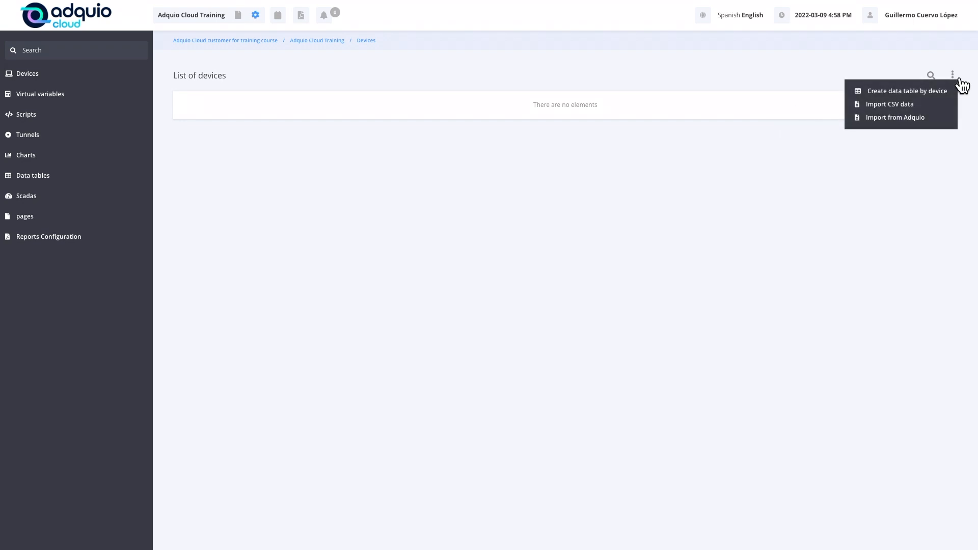
pyautogui.moveTo(896, 117)
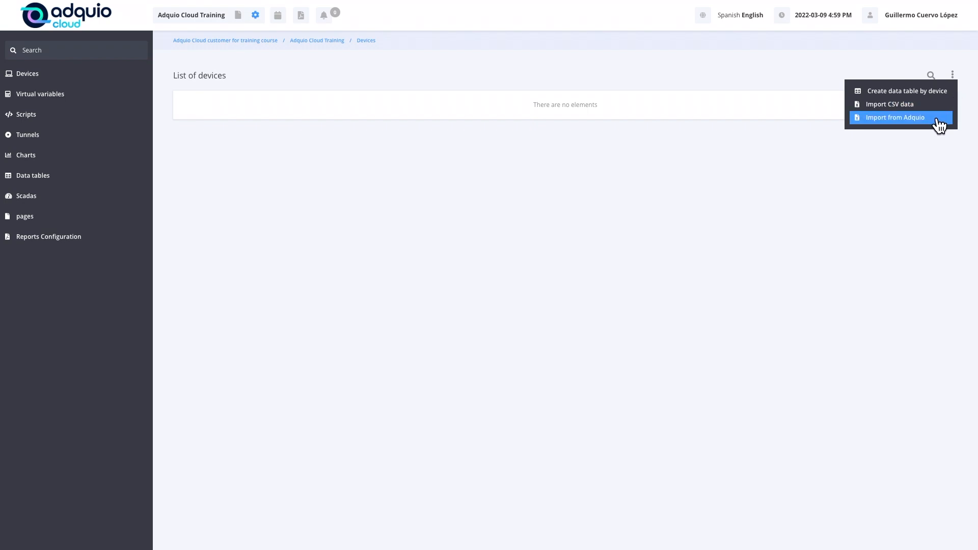
pyautogui.moveTo(934, 124)
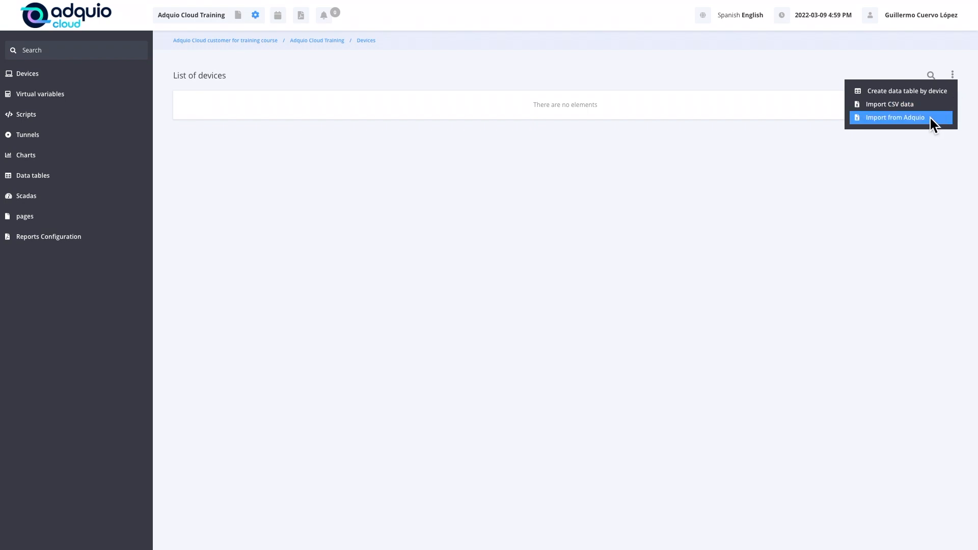
pyautogui.click(895, 117)
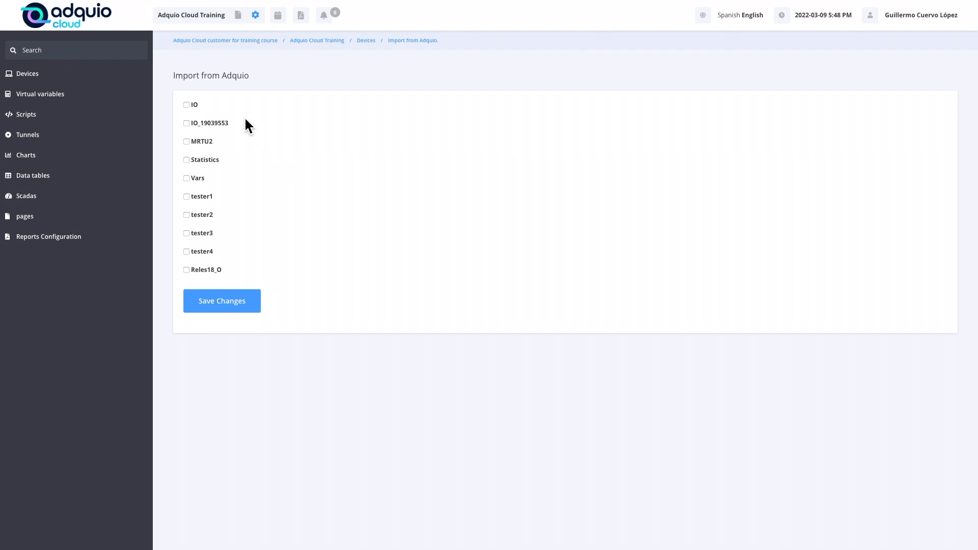
pyautogui.moveTo(188, 105)
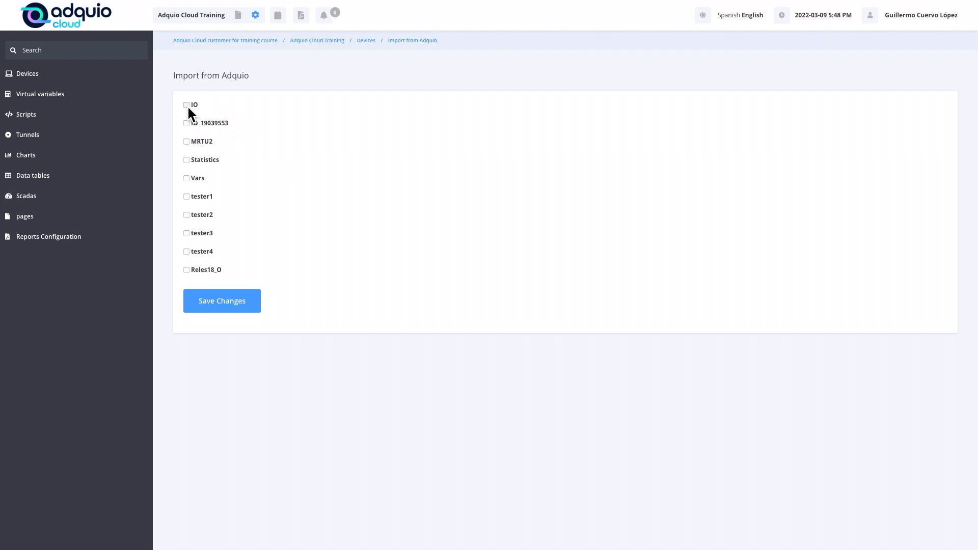
# Step: Include the IO device with all its variables selected
pyautogui.click(186, 105)
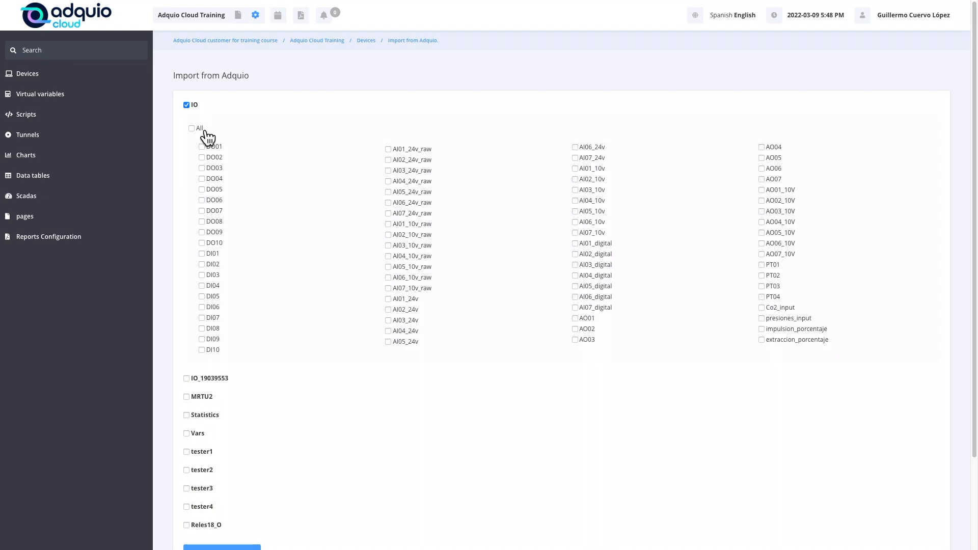
pyautogui.click(191, 129)
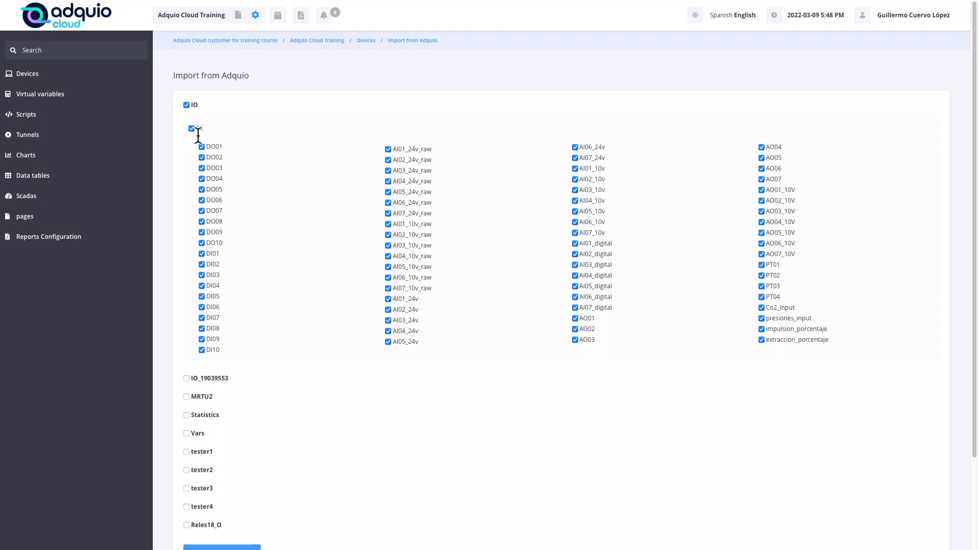
pyautogui.click(192, 127)
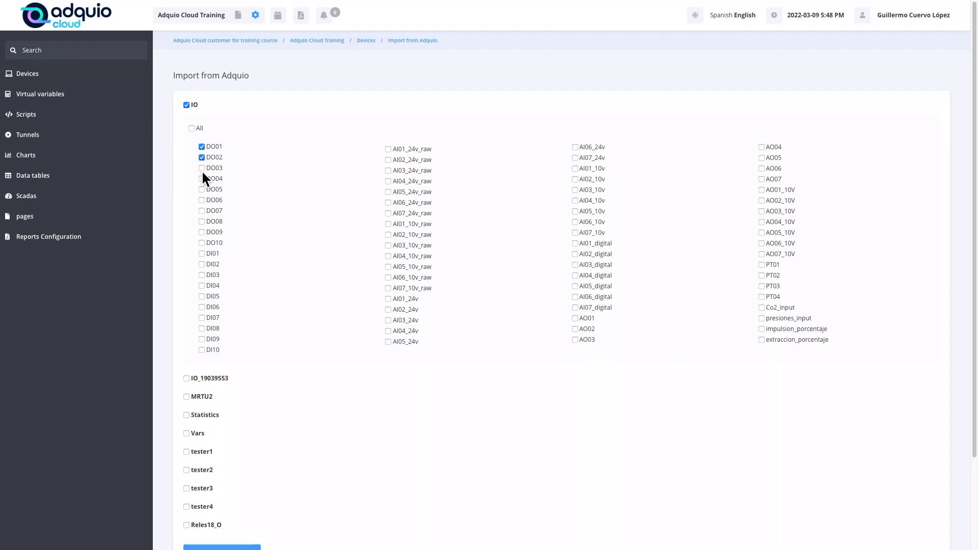
pyautogui.click(202, 158)
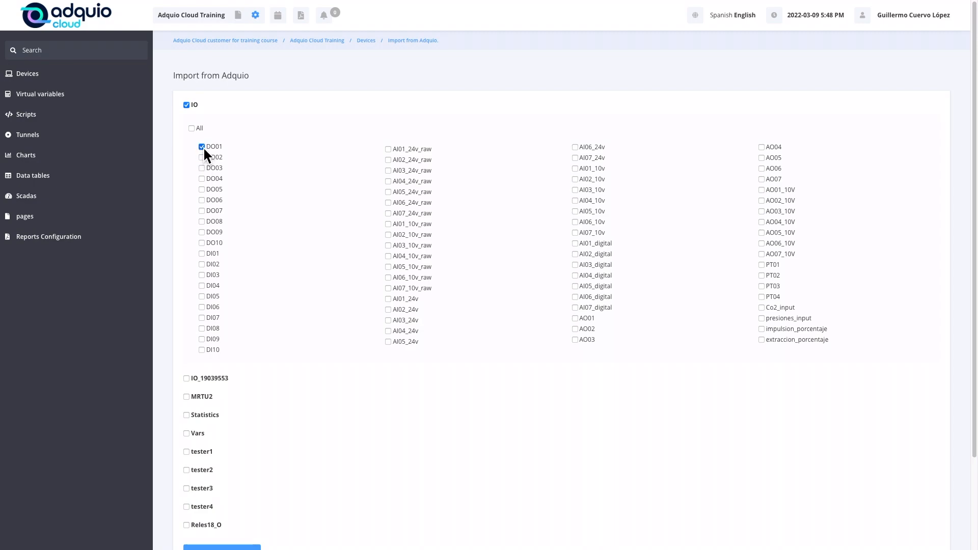
pyautogui.click(191, 129)
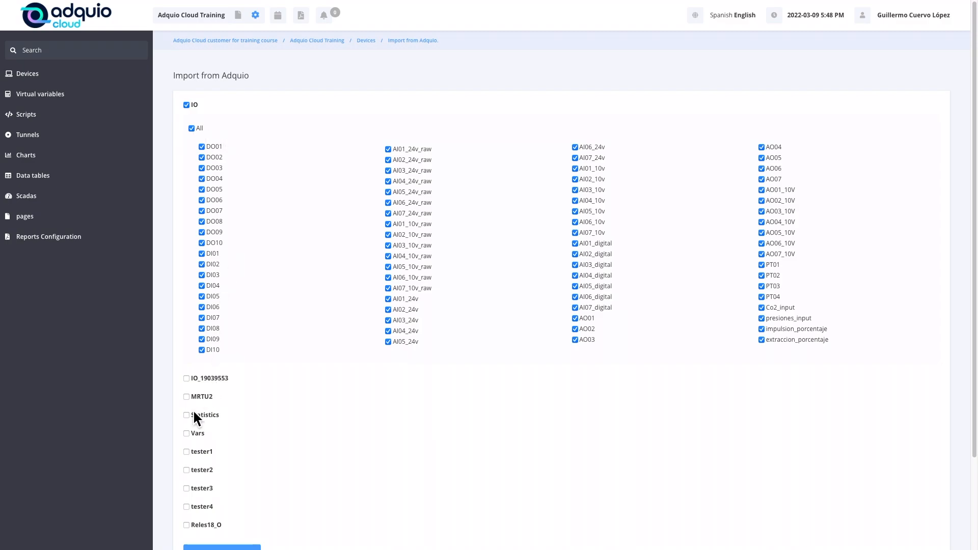
# Step: Include Statistics, Vars, tester1, tester3, tester4 and all Reles18_O variables
pyautogui.click(186, 416)
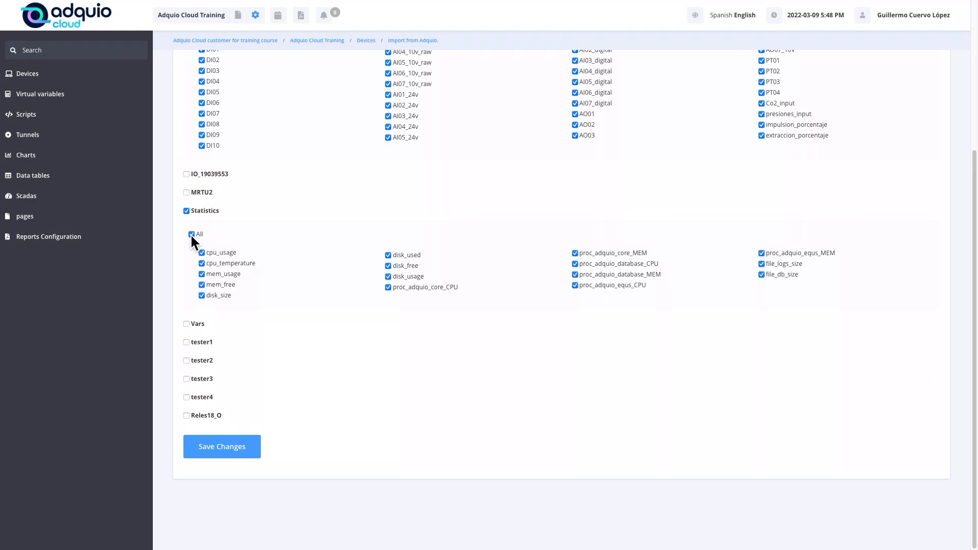
pyautogui.moveTo(245, 262)
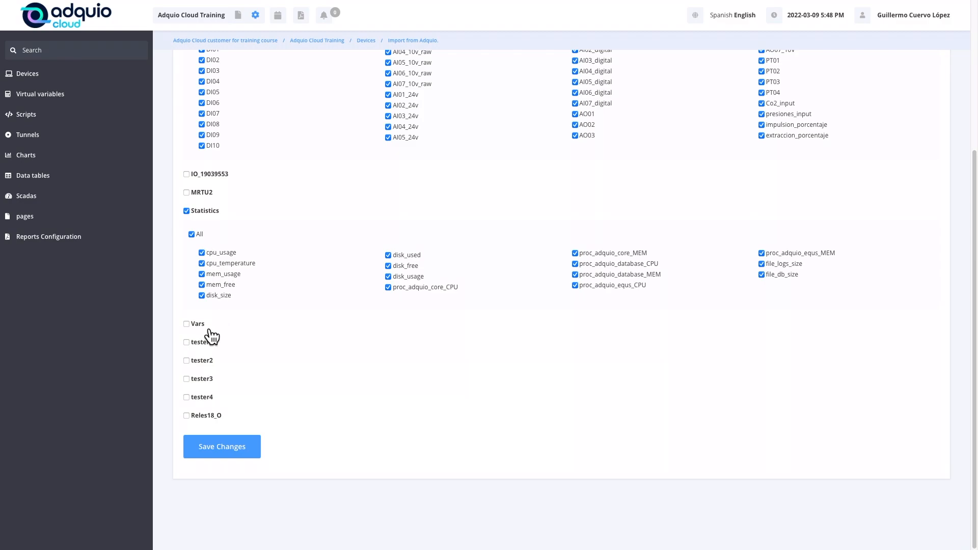
pyautogui.click(186, 324)
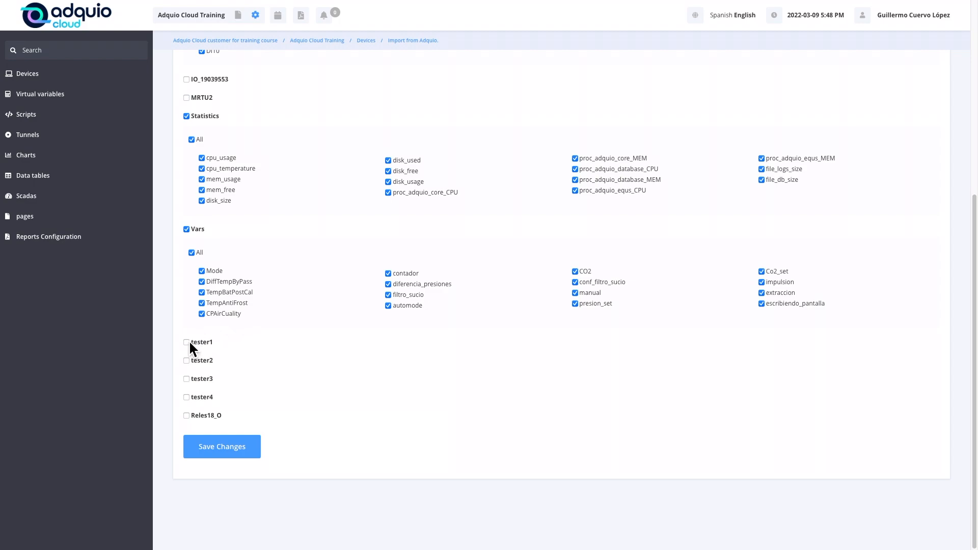
pyautogui.click(186, 342)
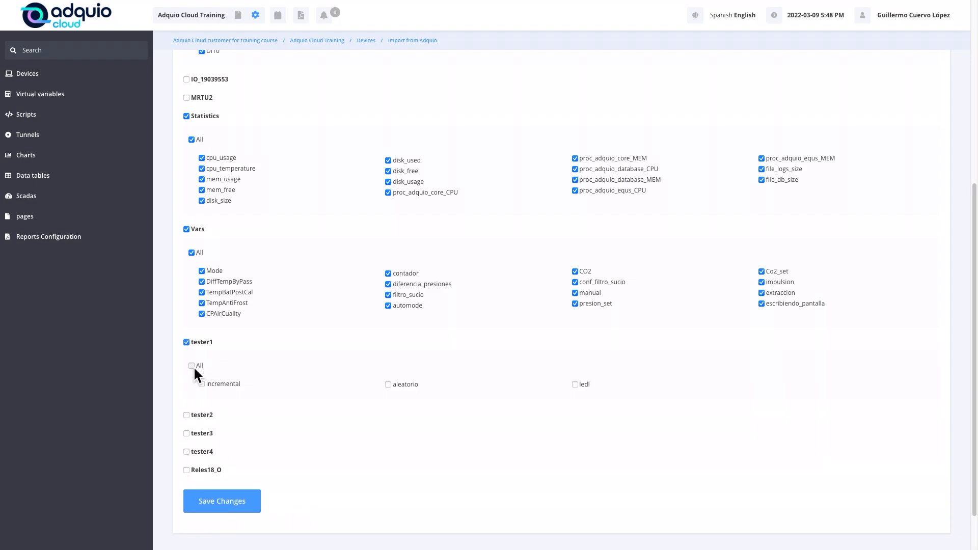
pyautogui.click(191, 365)
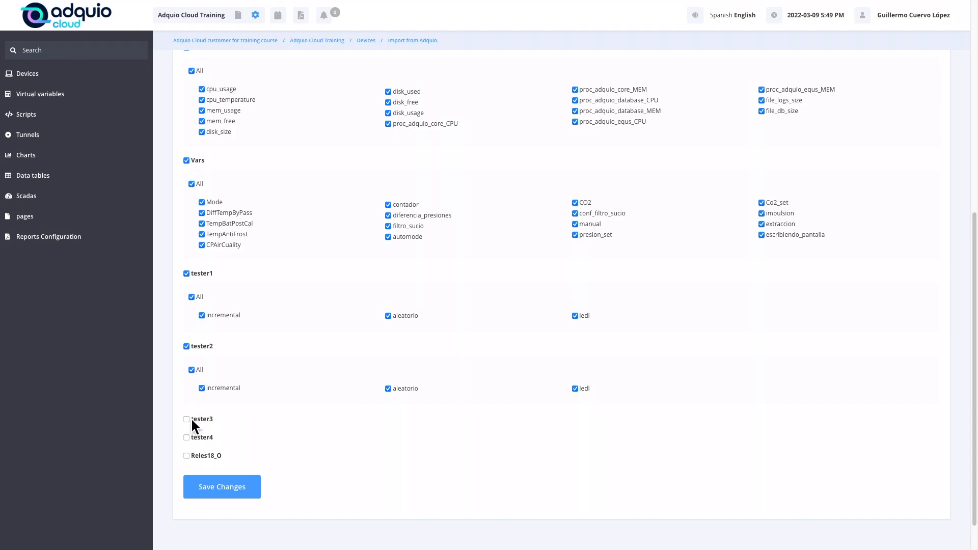
pyautogui.click(186, 419)
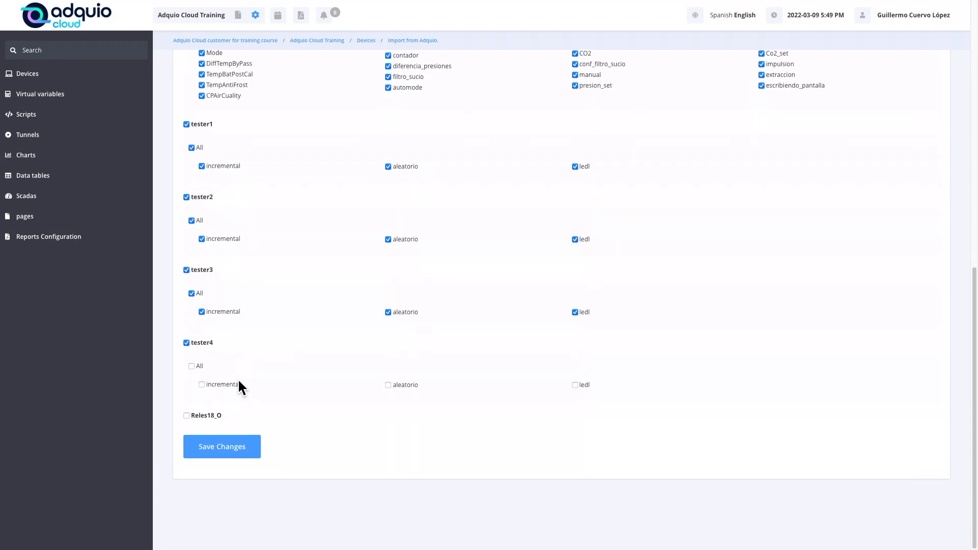
pyautogui.click(192, 367)
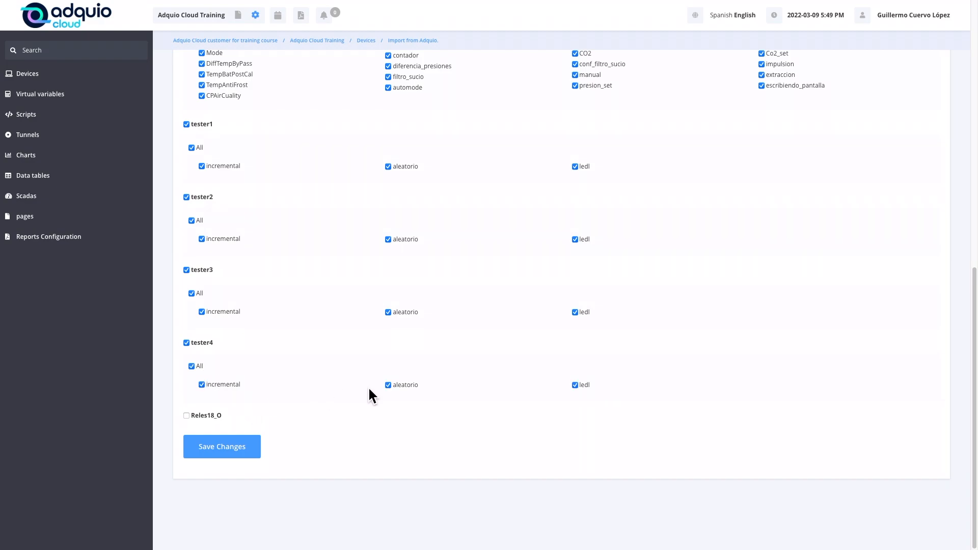
pyautogui.moveTo(528, 383)
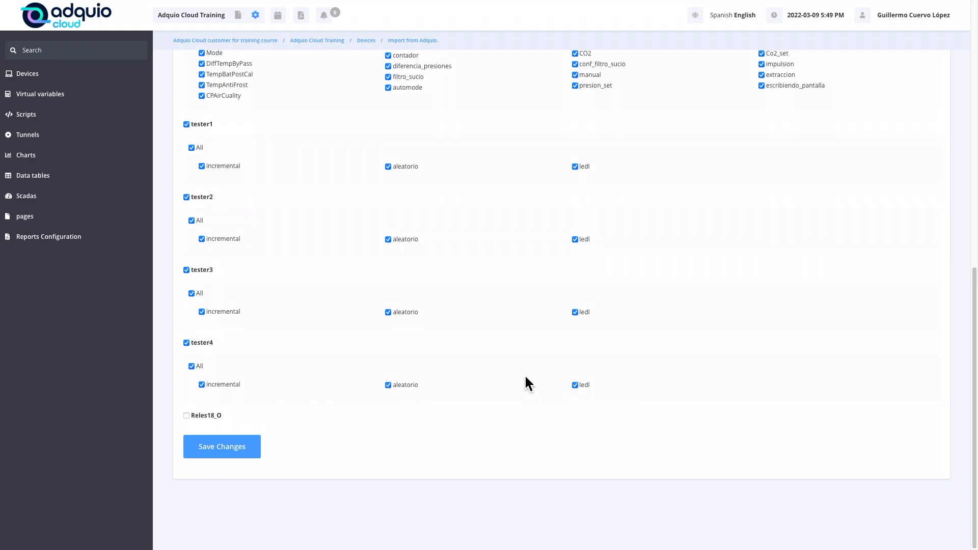
pyautogui.moveTo(284, 387)
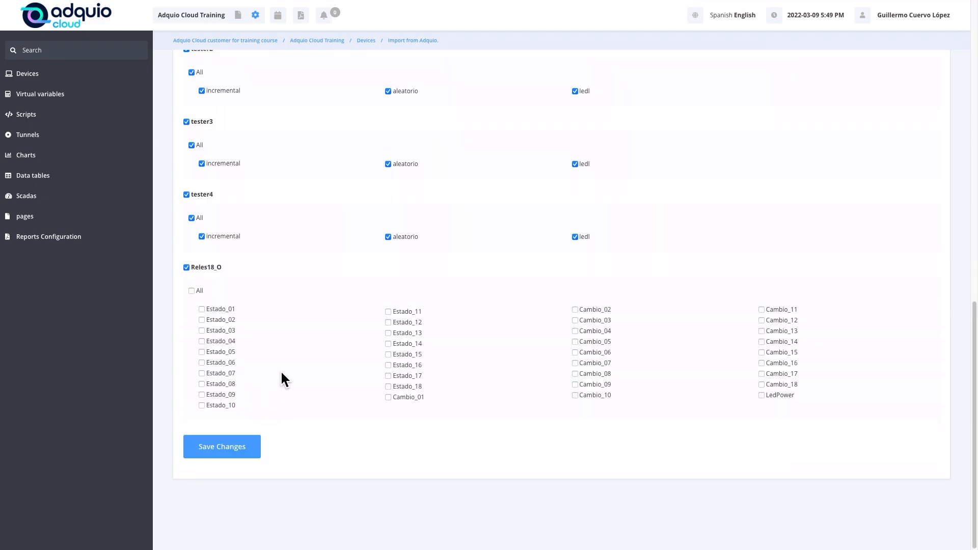
pyautogui.moveTo(212, 284)
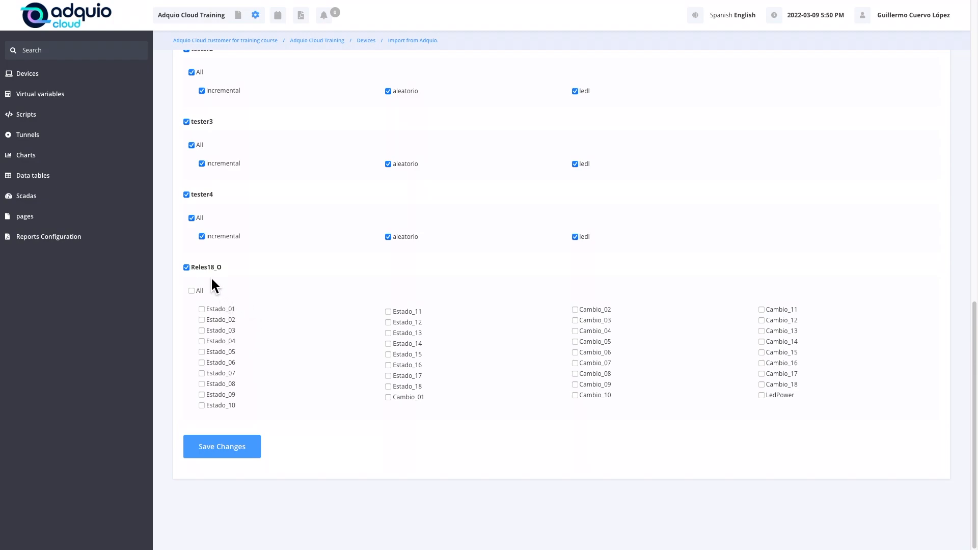
pyautogui.moveTo(181, 329)
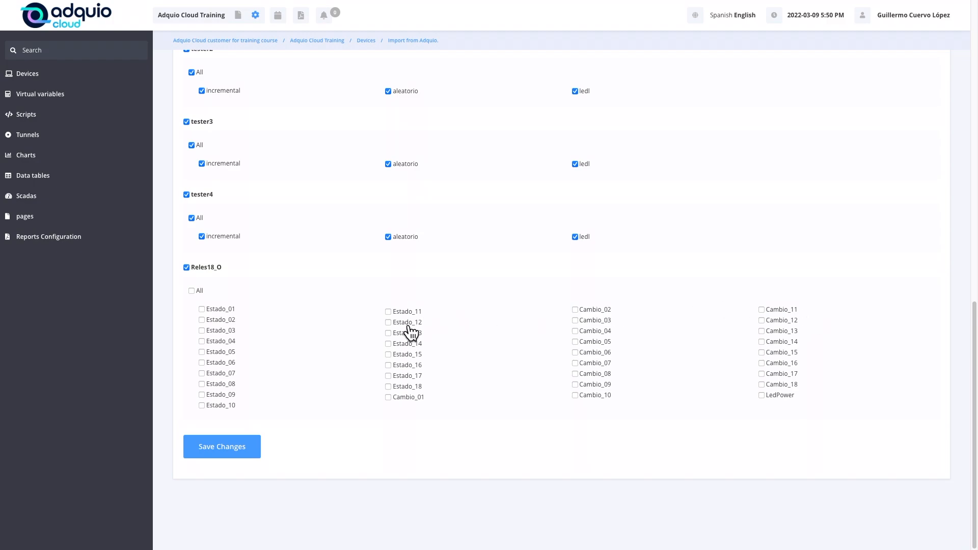
pyautogui.moveTo(429, 323)
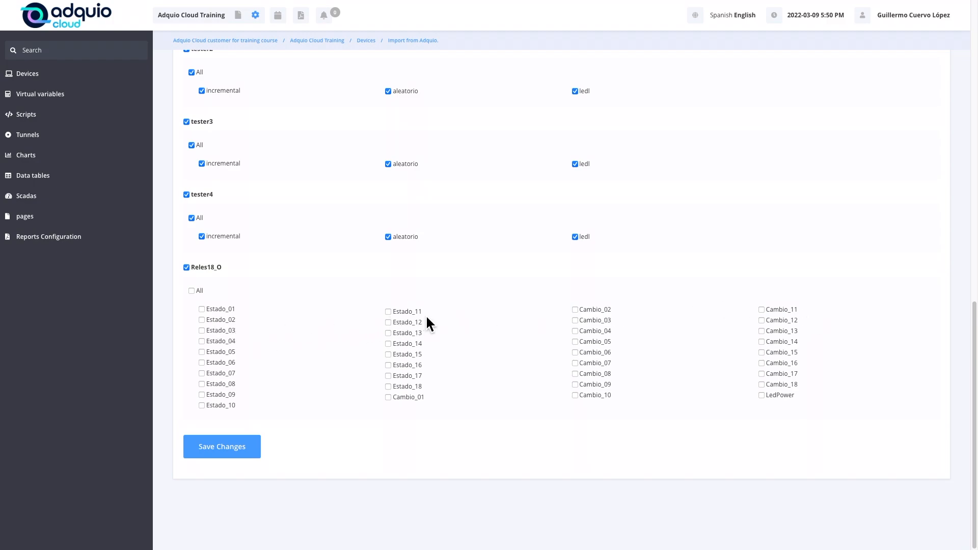
pyautogui.moveTo(806, 322)
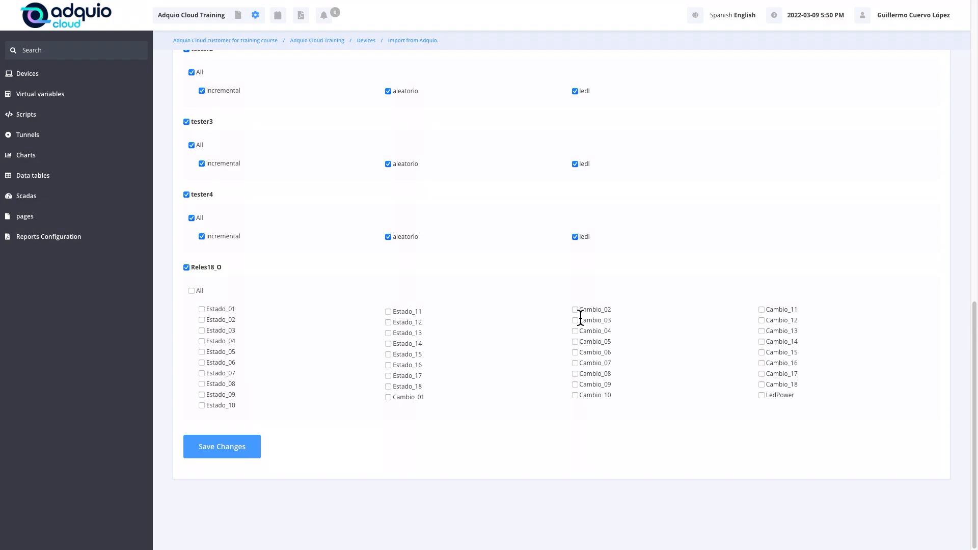
pyautogui.moveTo(222, 322)
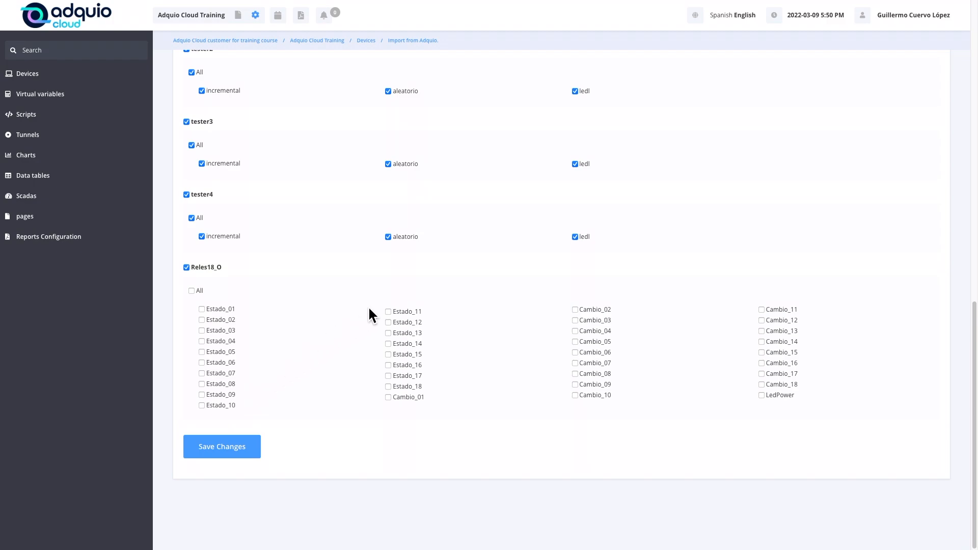
pyautogui.moveTo(409, 320)
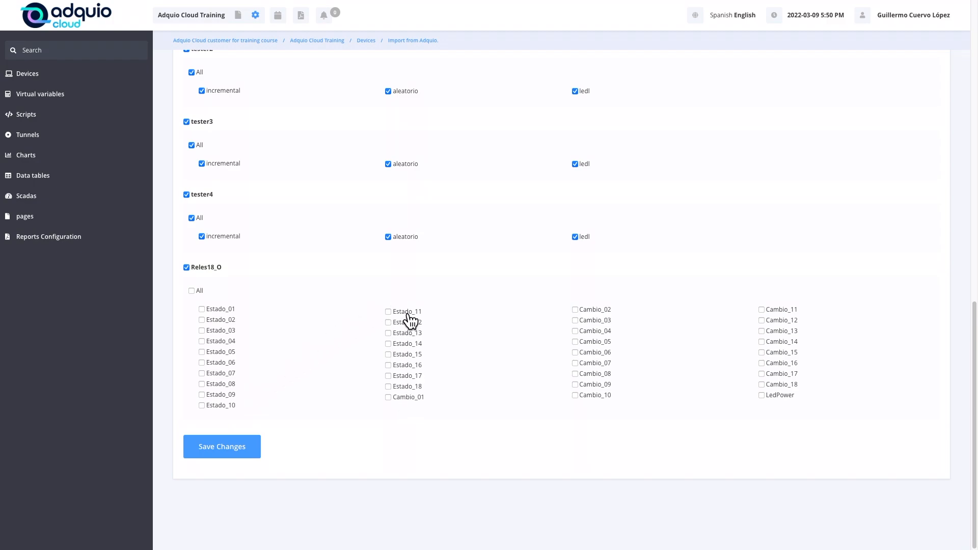
pyautogui.moveTo(413, 322)
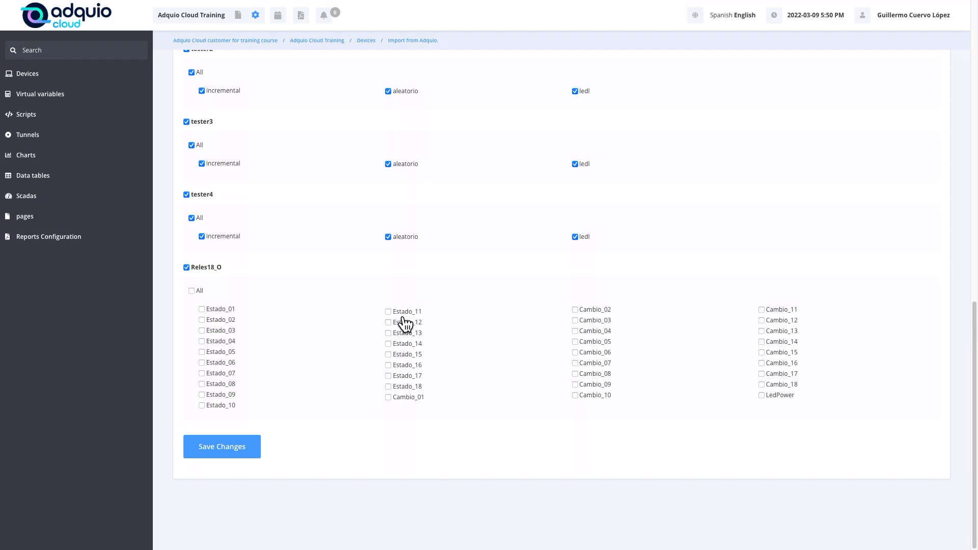
pyautogui.moveTo(581, 318)
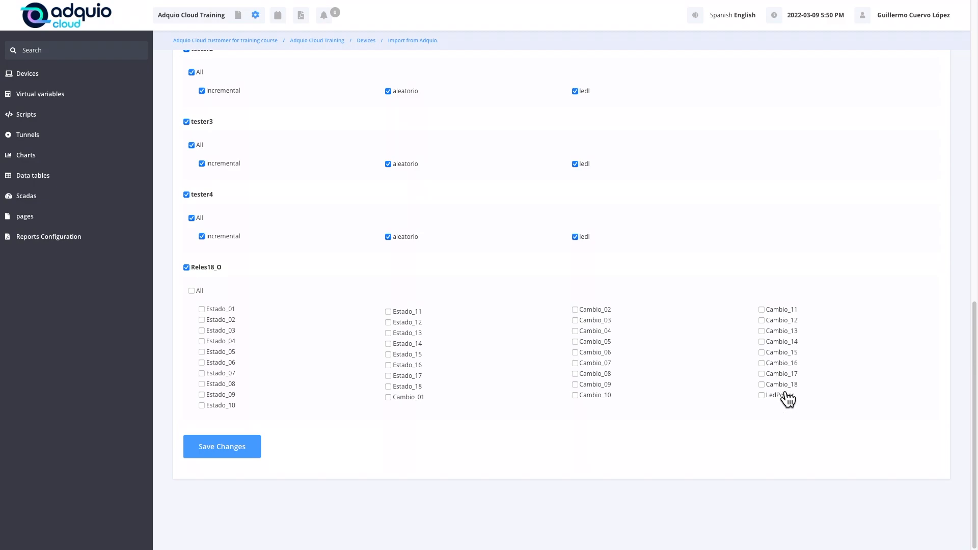
pyautogui.moveTo(602, 400)
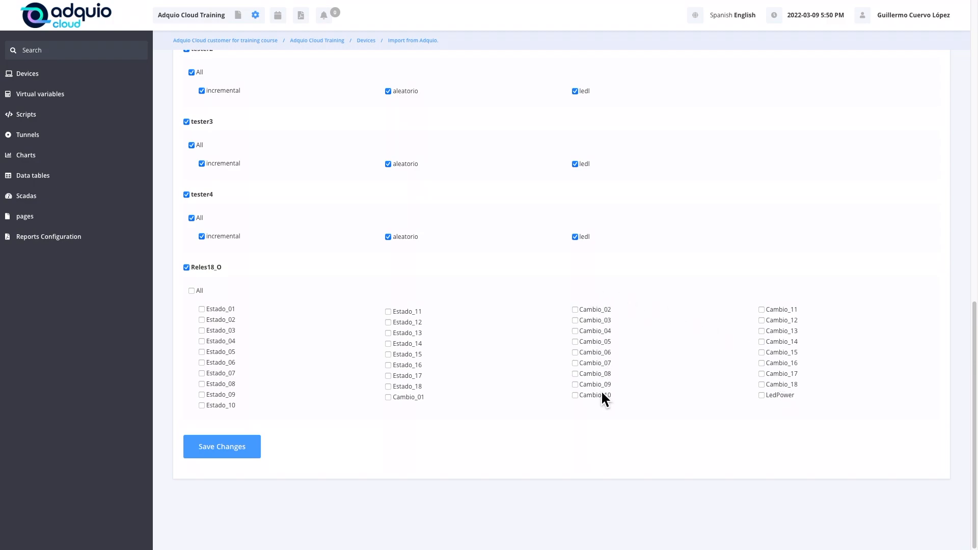
pyautogui.moveTo(606, 325)
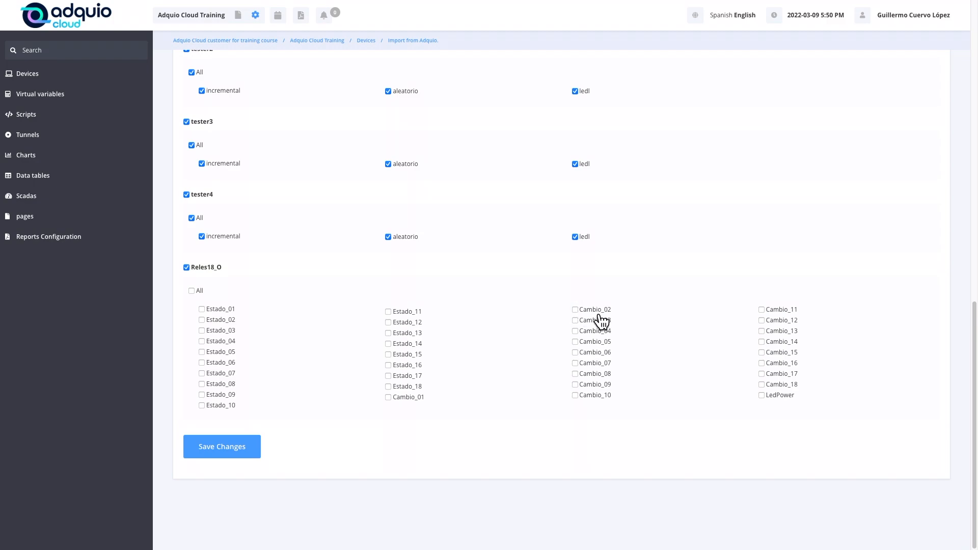
pyautogui.moveTo(592, 318)
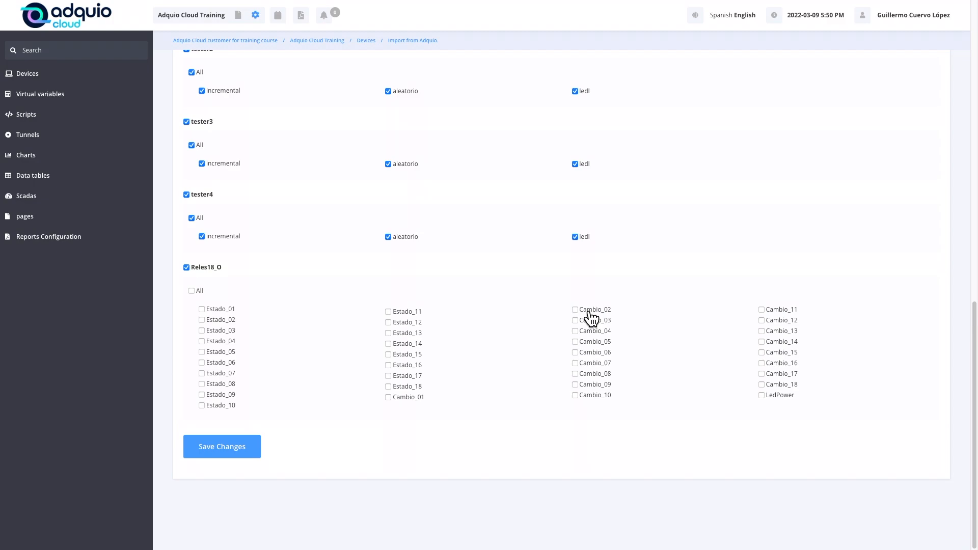
pyautogui.moveTo(589, 320)
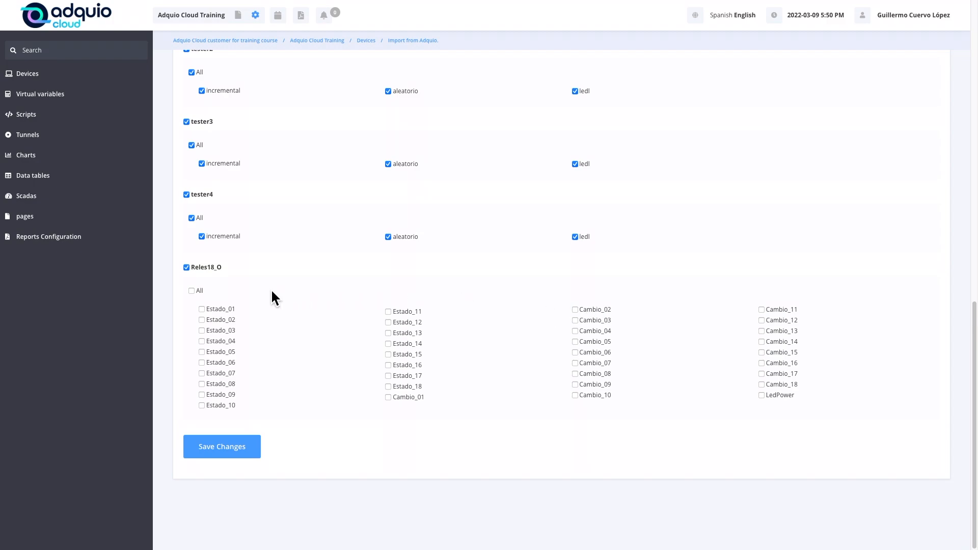
pyautogui.click(192, 291)
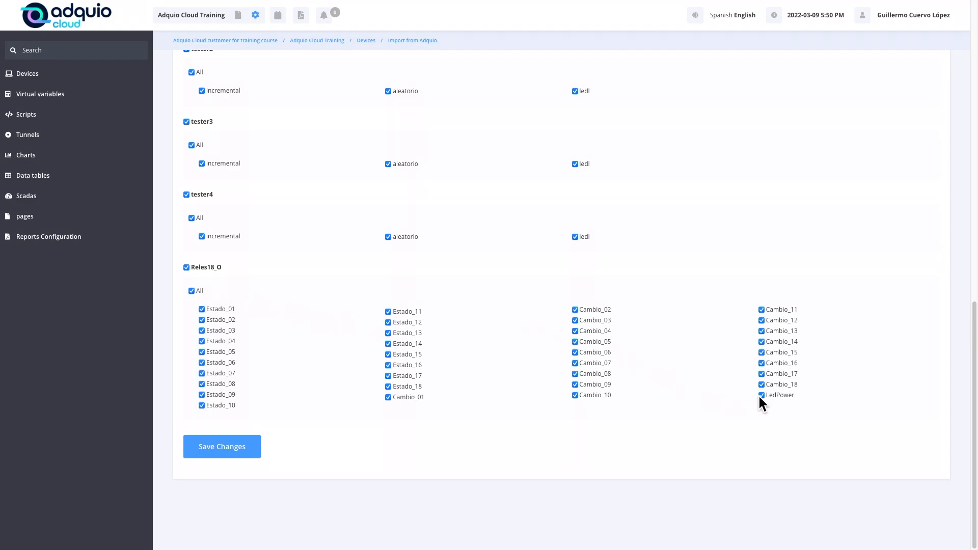
pyautogui.moveTo(774, 407)
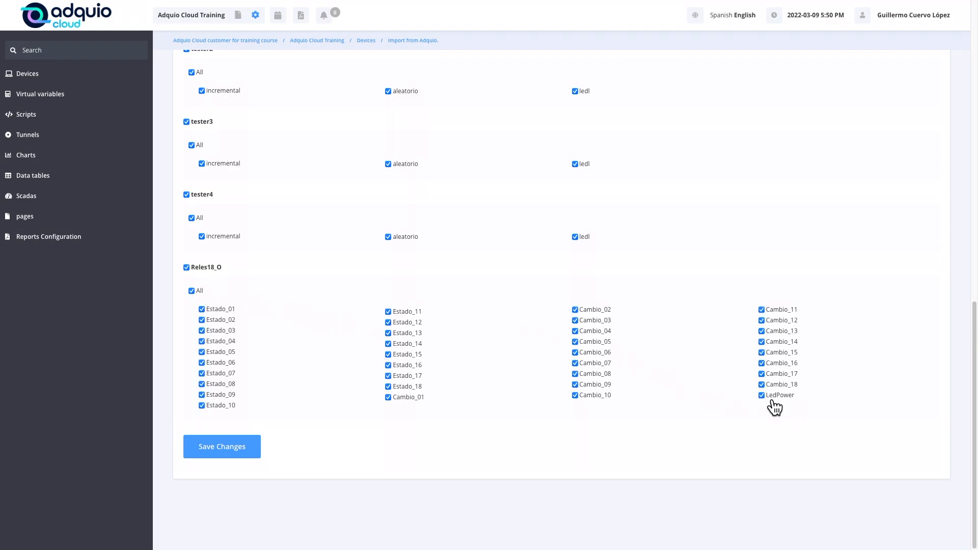
pyautogui.moveTo(791, 406)
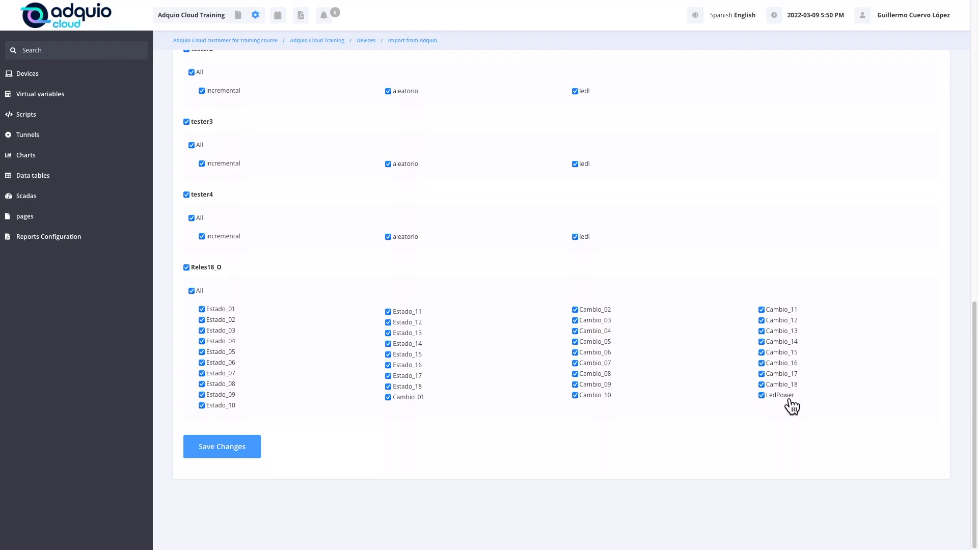
pyautogui.moveTo(773, 408)
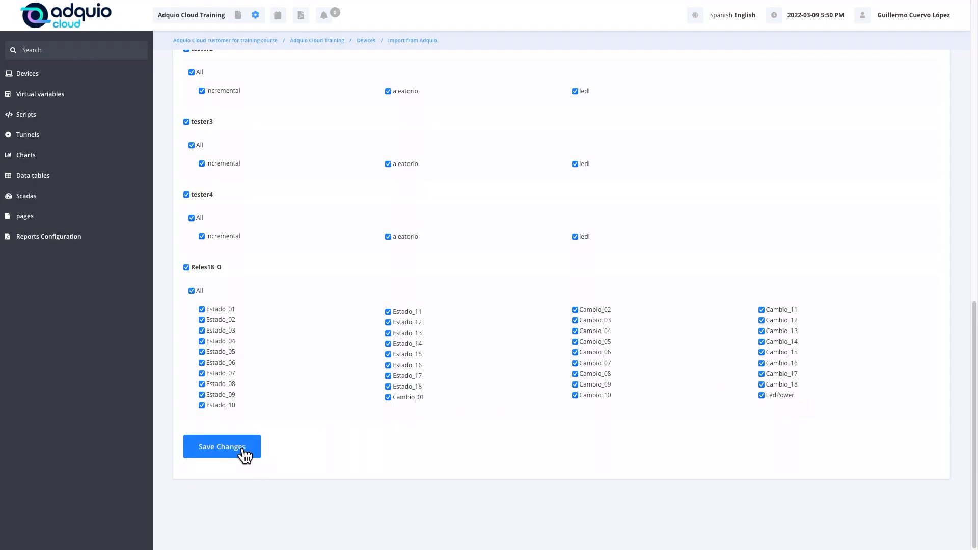
# Step: Save the import changes and confirm with Aceptar
pyautogui.click(222, 447)
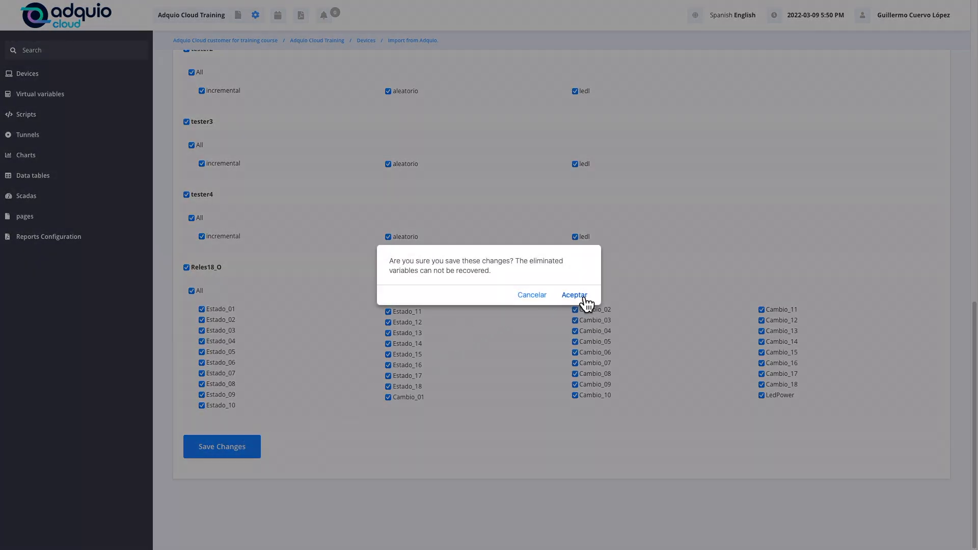
pyautogui.click(573, 295)
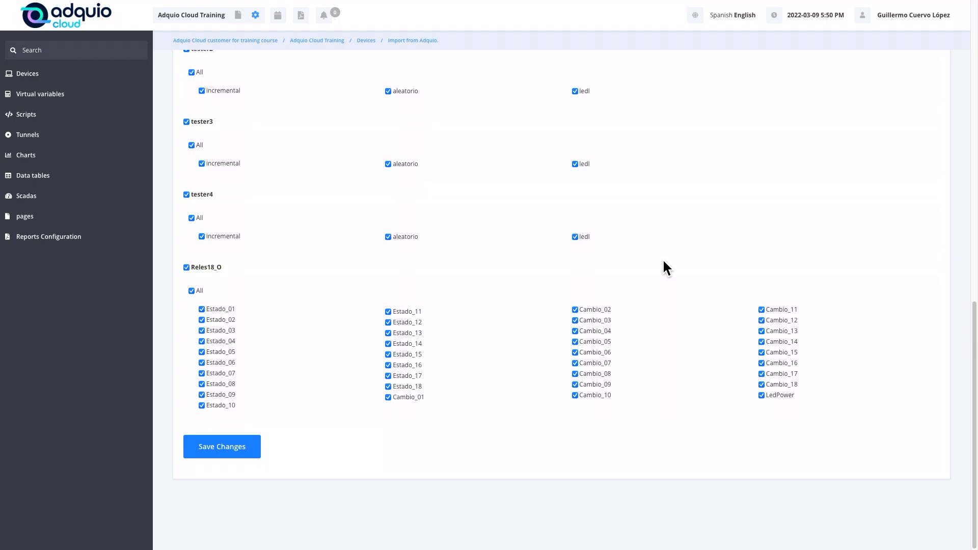
pyautogui.click(222, 446)
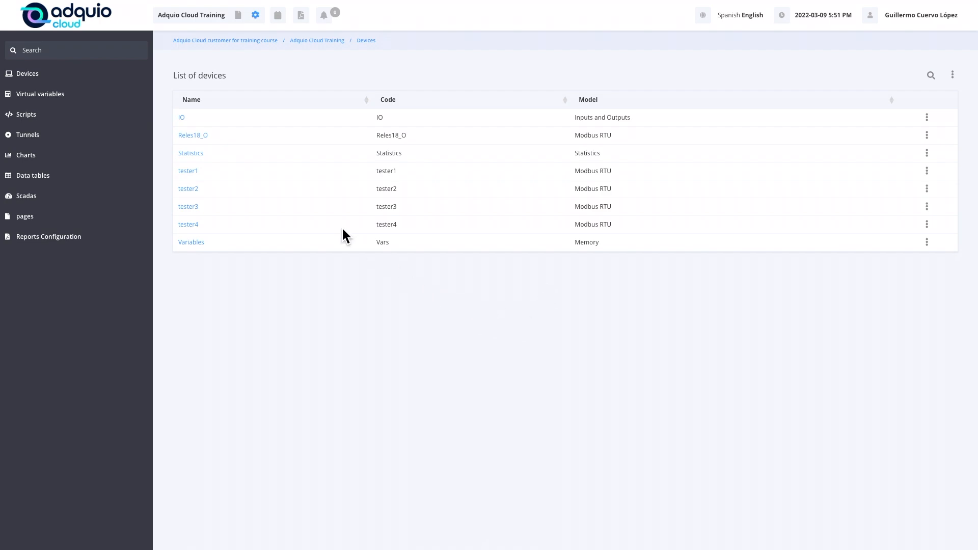
pyautogui.moveTo(554, 158)
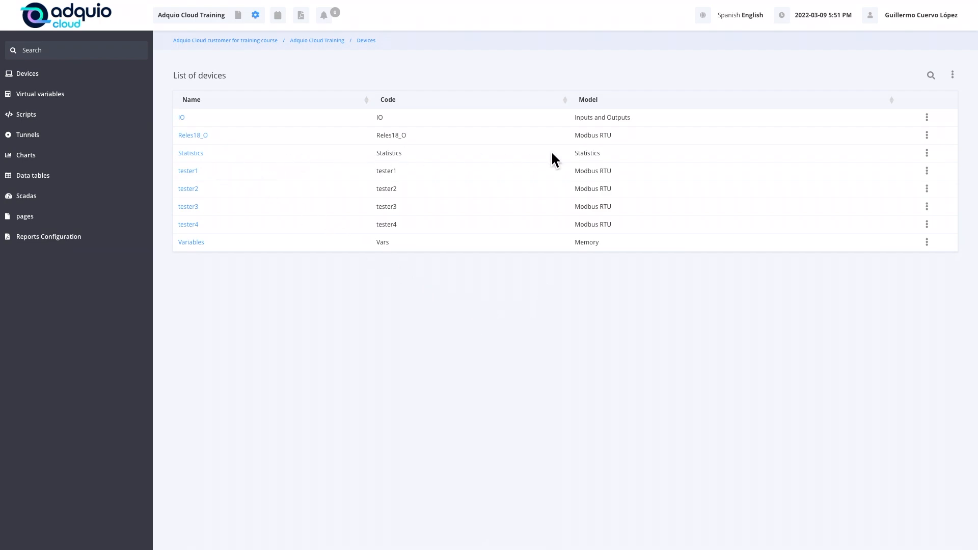
pyautogui.moveTo(212, 162)
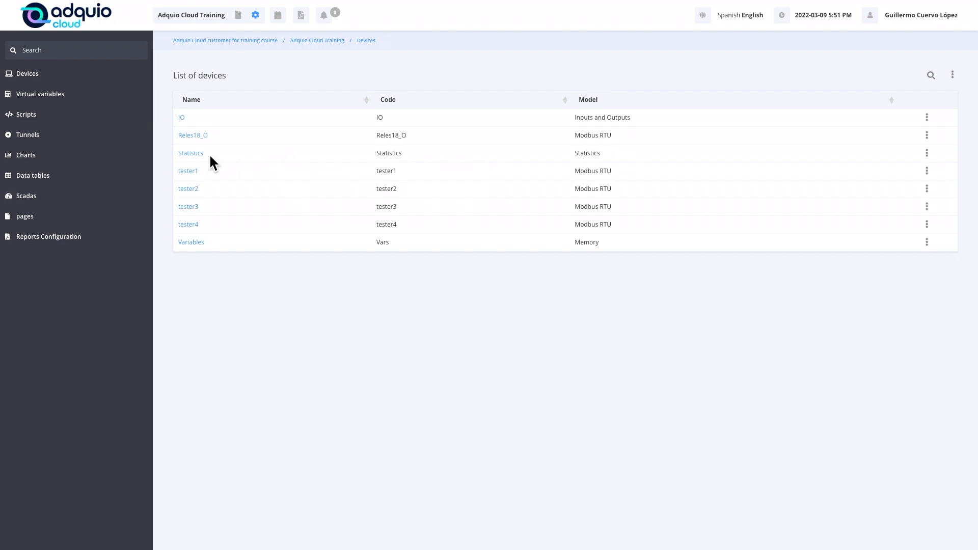
pyautogui.moveTo(194, 160)
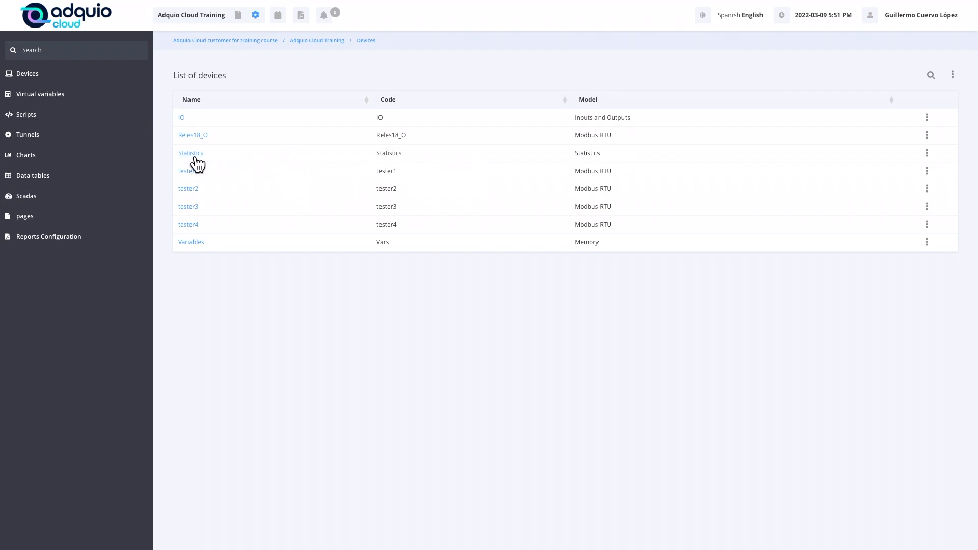
# Step: Open the Statistics device to list its CPU temperature, disk usage and RAM usage variables
pyautogui.click(190, 153)
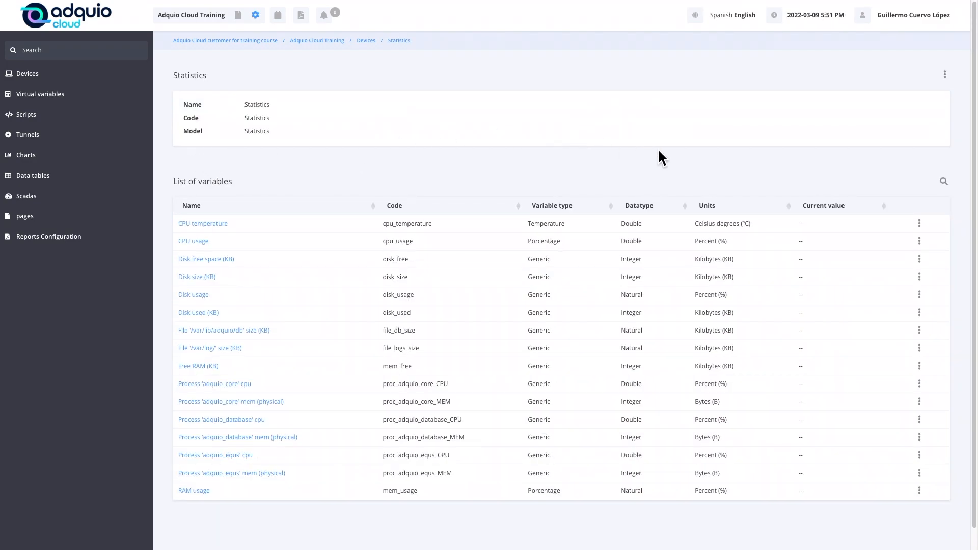
pyautogui.moveTo(807, 237)
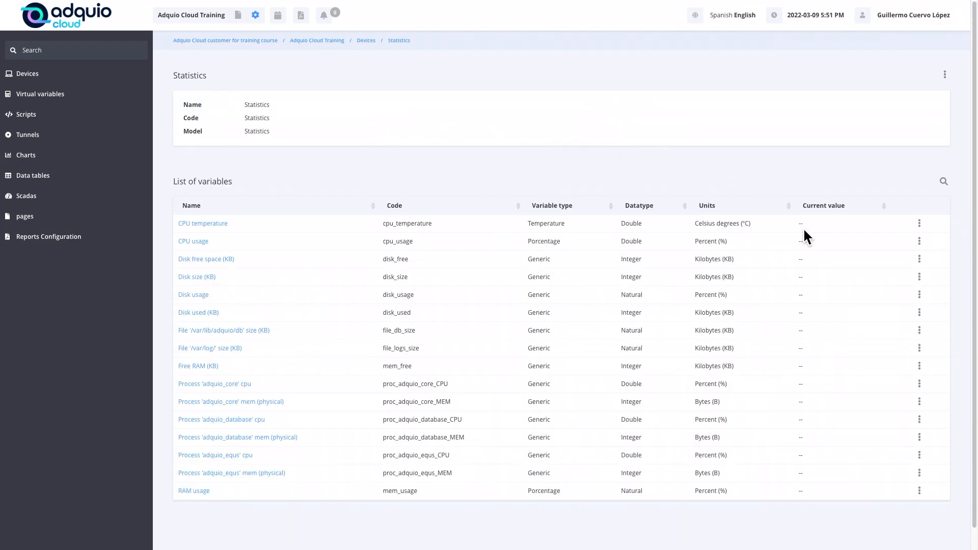
pyautogui.moveTo(821, 336)
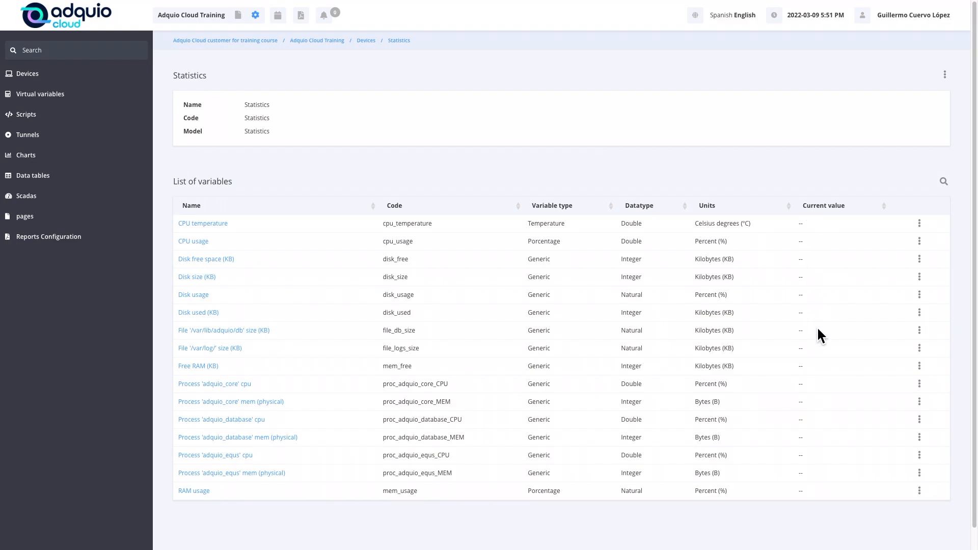
pyautogui.moveTo(814, 459)
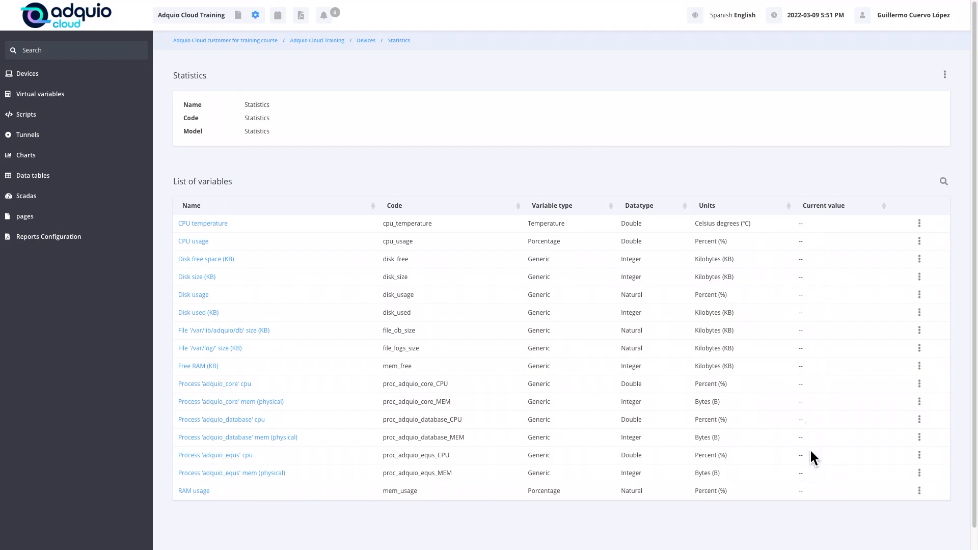
pyautogui.moveTo(258, 178)
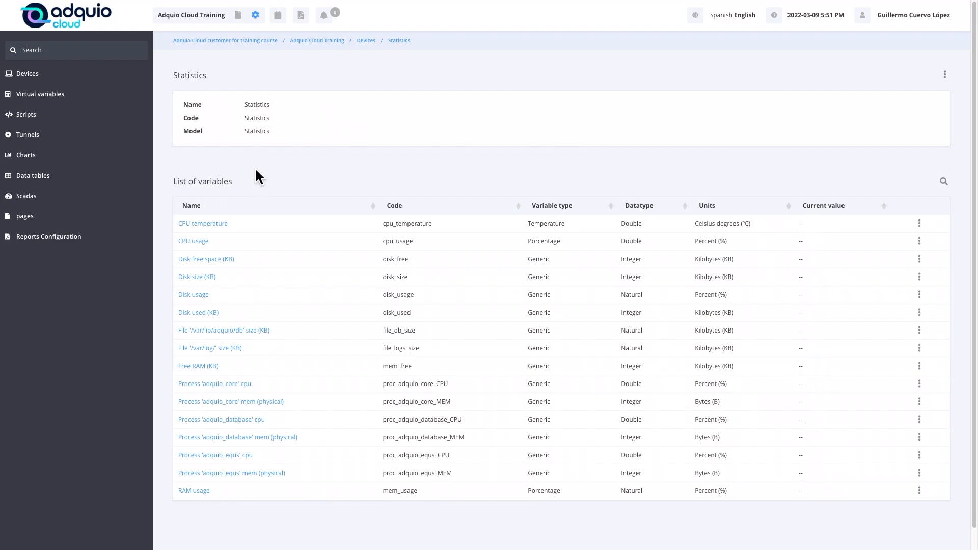
pyautogui.moveTo(313, 50)
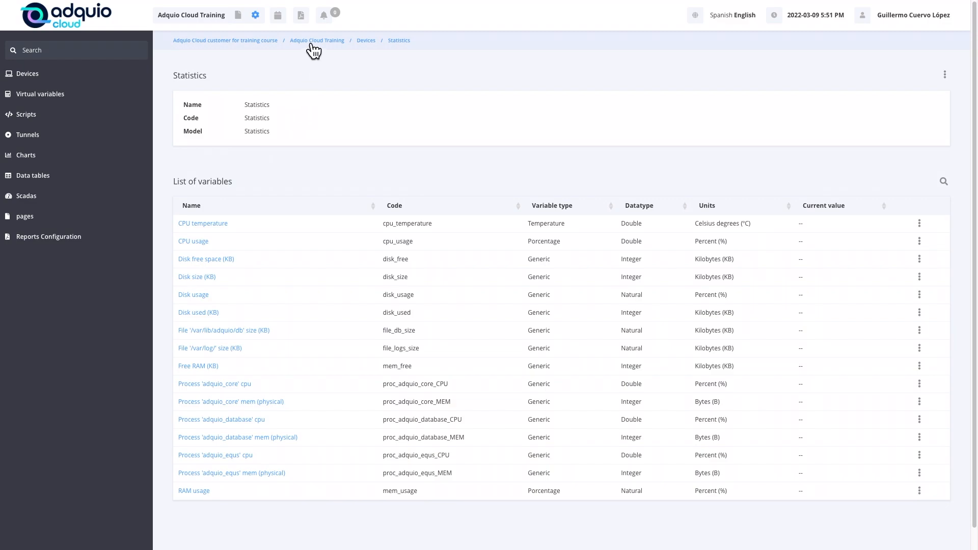
pyautogui.moveTo(308, 49)
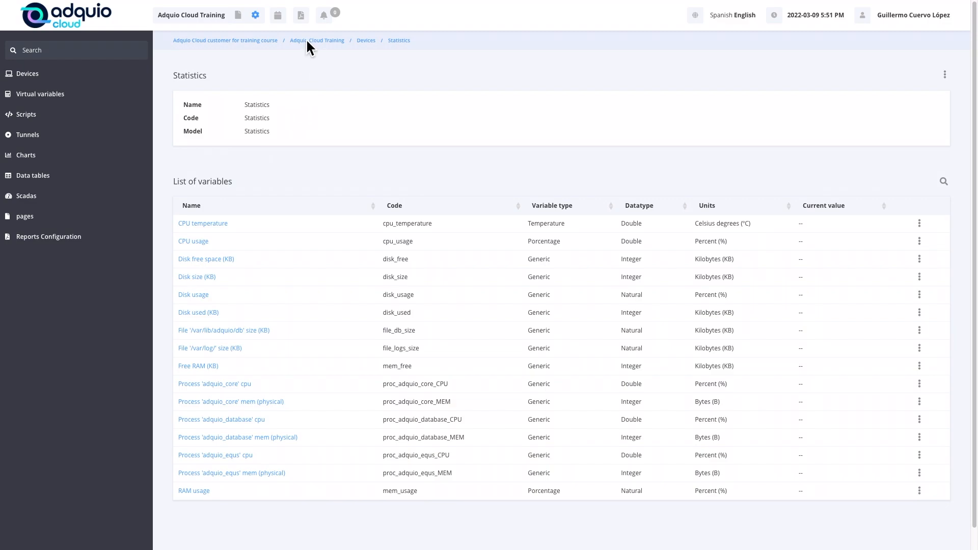
# Step: Go up to the Adquio Cloud Training facility and back to its Devices list
pyautogui.click(317, 40)
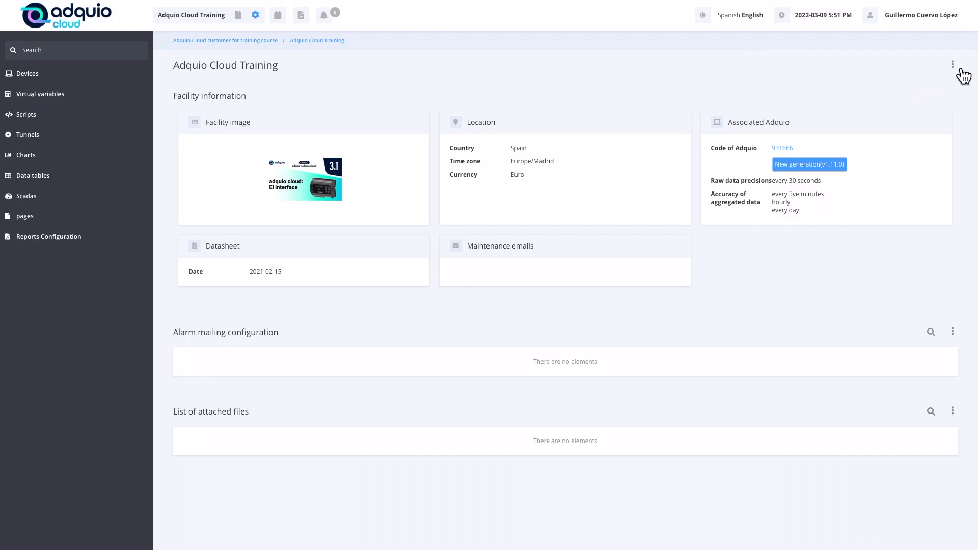
pyautogui.click(952, 64)
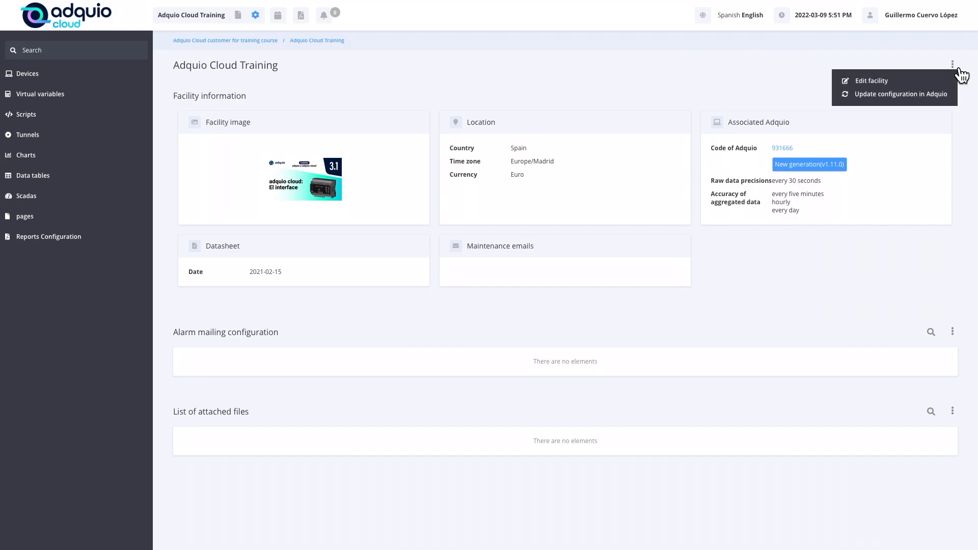
pyautogui.moveTo(290, 62)
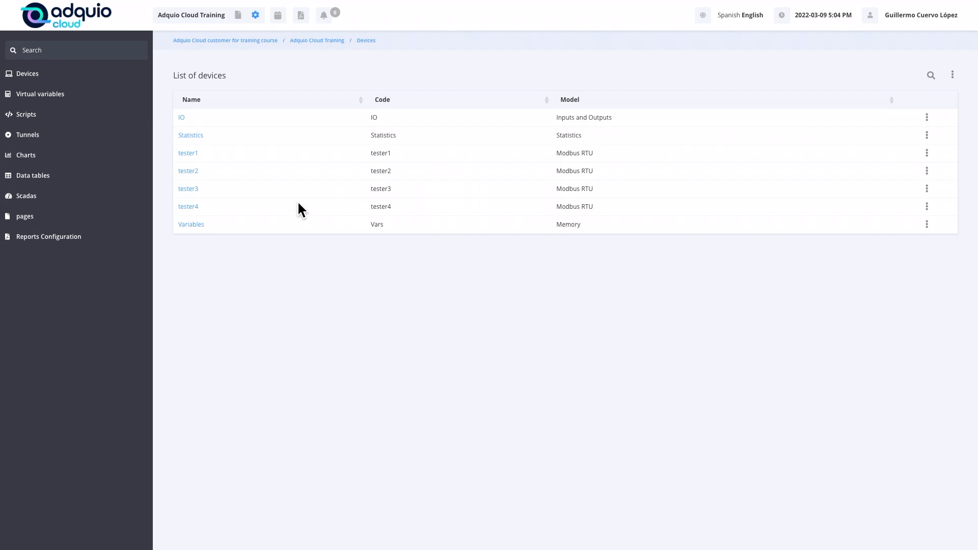
pyautogui.moveTo(193, 247)
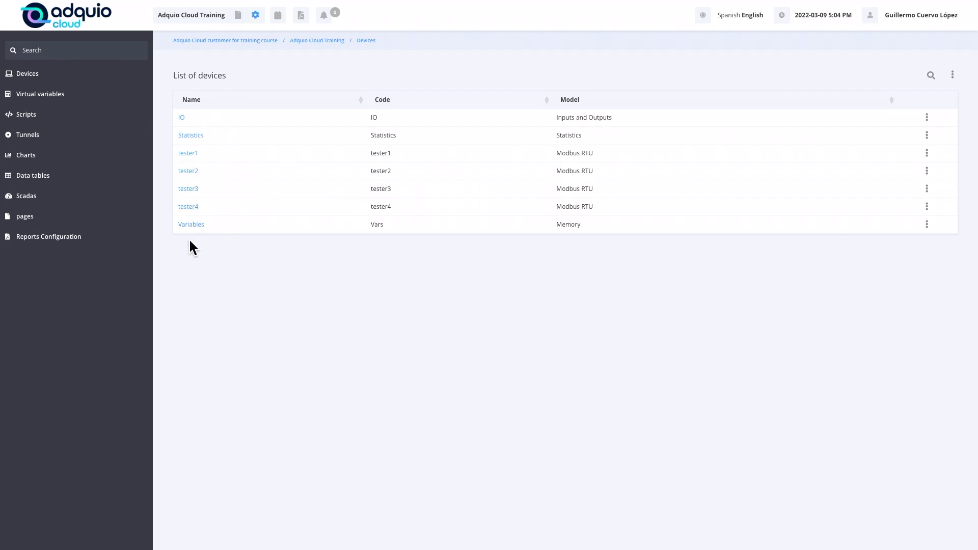
pyautogui.moveTo(190, 128)
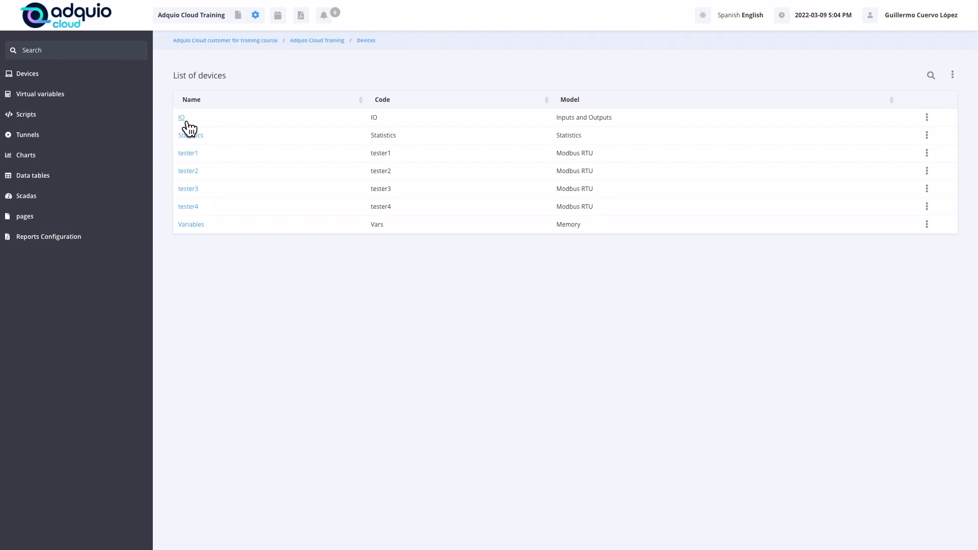
pyautogui.click(181, 117)
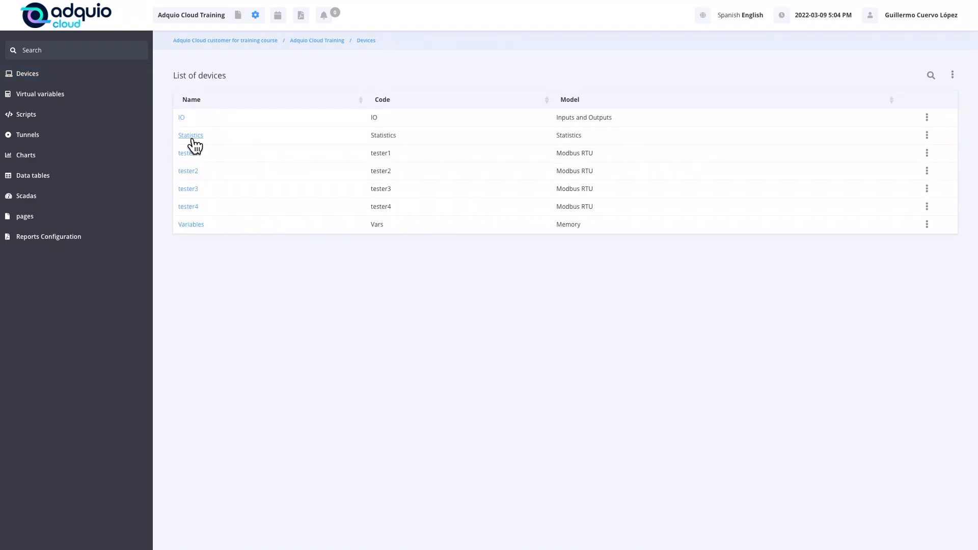
# Step: Reopen the Statistics device, now showing live values like CPU temperature 71.87
pyautogui.click(190, 135)
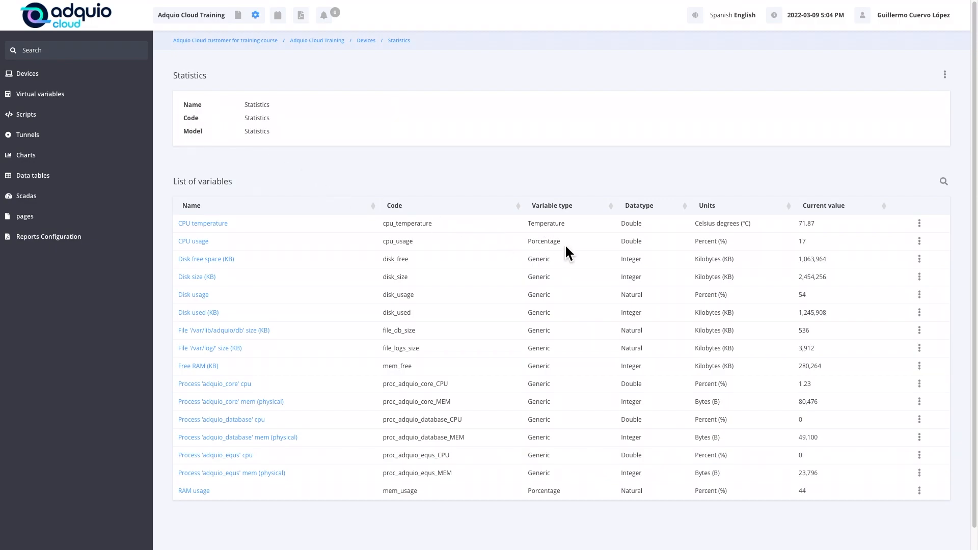
pyautogui.moveTo(842, 247)
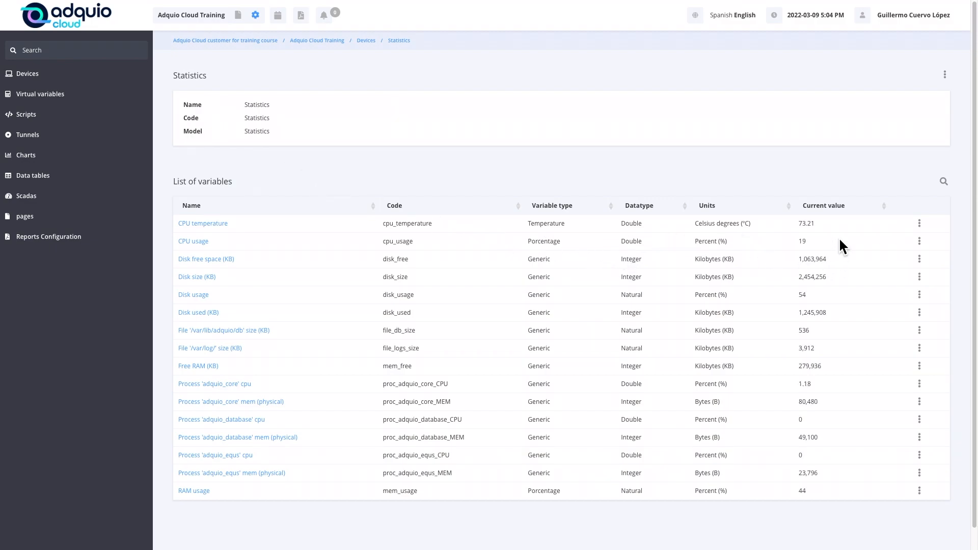
pyautogui.moveTo(837, 236)
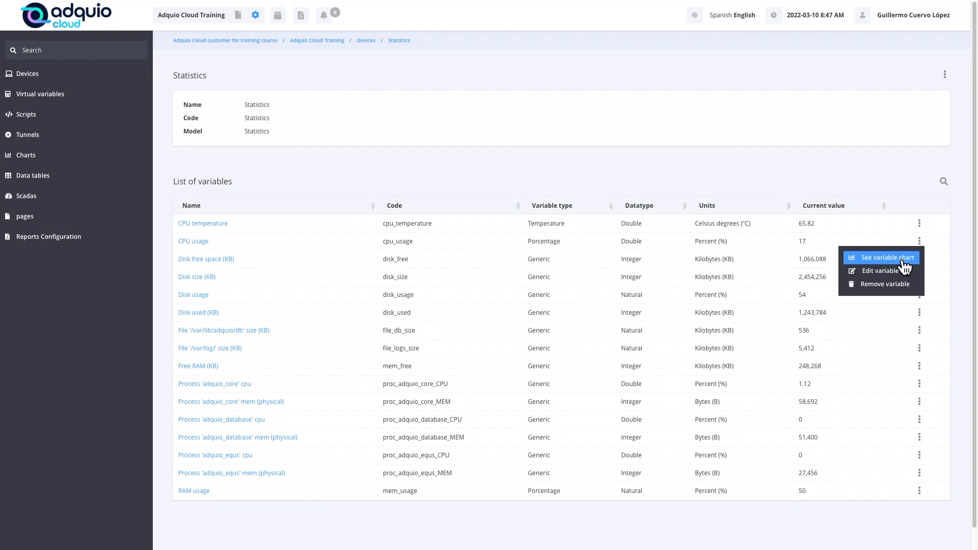
pyautogui.click(886, 256)
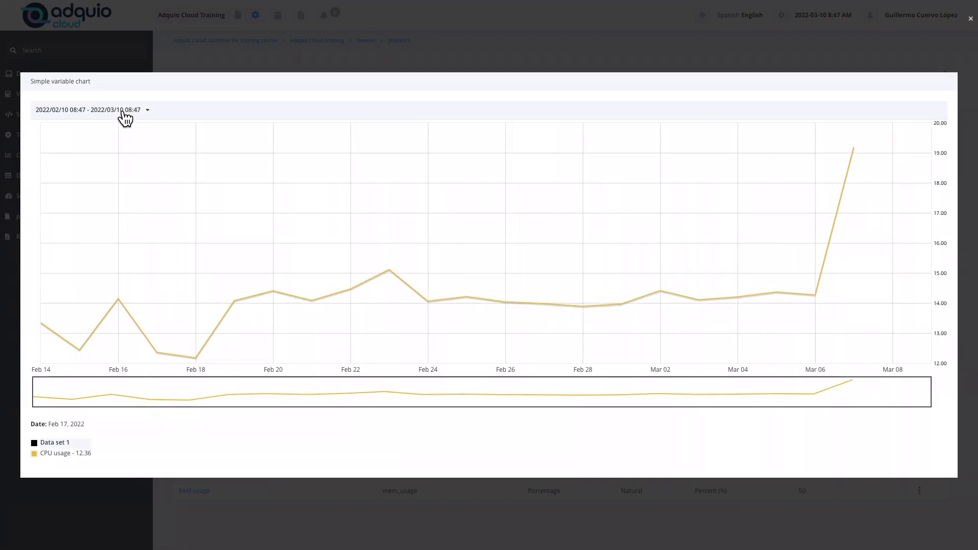
pyautogui.moveTo(119, 119)
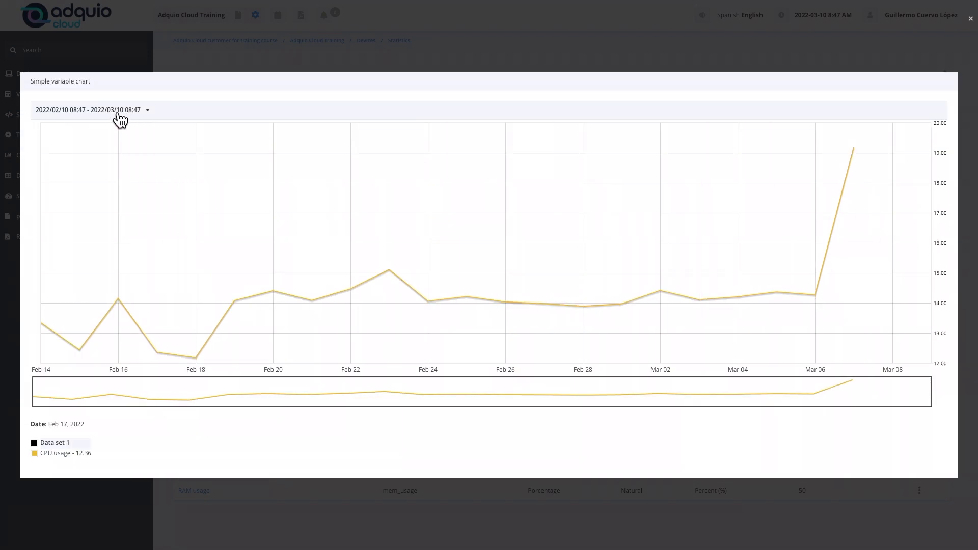
pyautogui.click(89, 110)
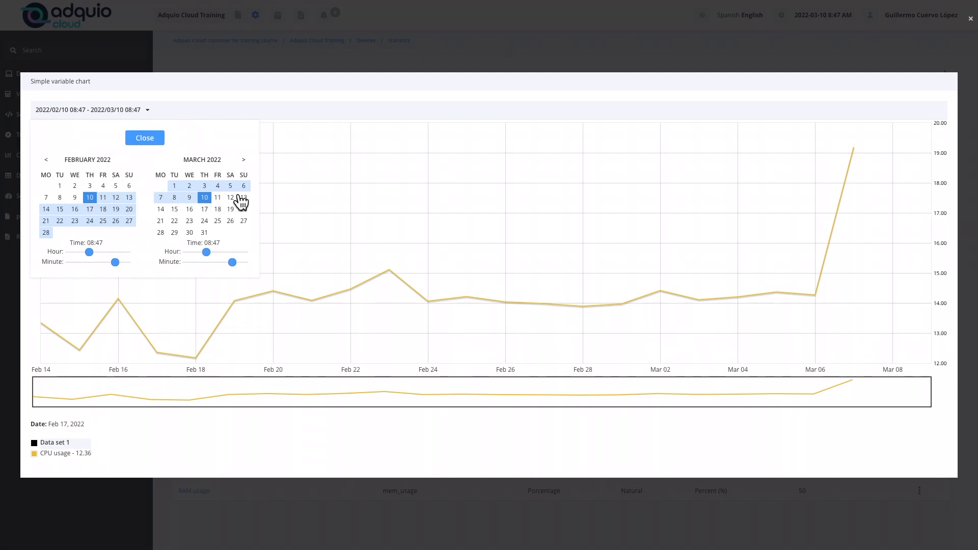
pyautogui.moveTo(104, 271)
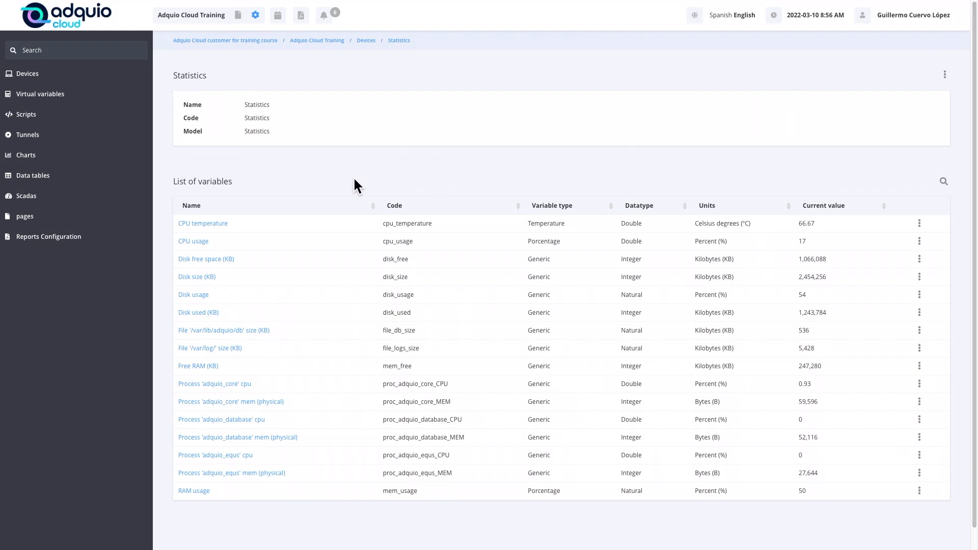
pyautogui.moveTo(373, 314)
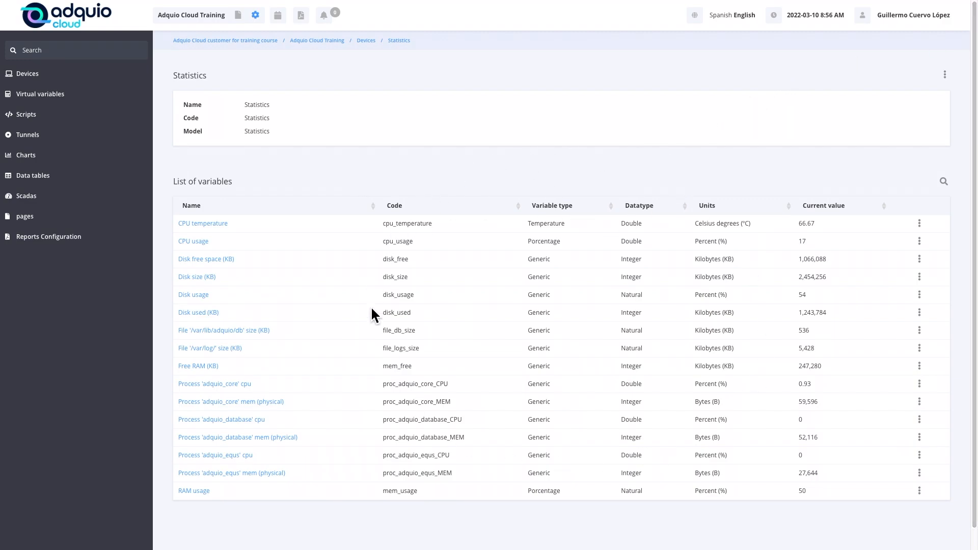
pyautogui.moveTo(539, 194)
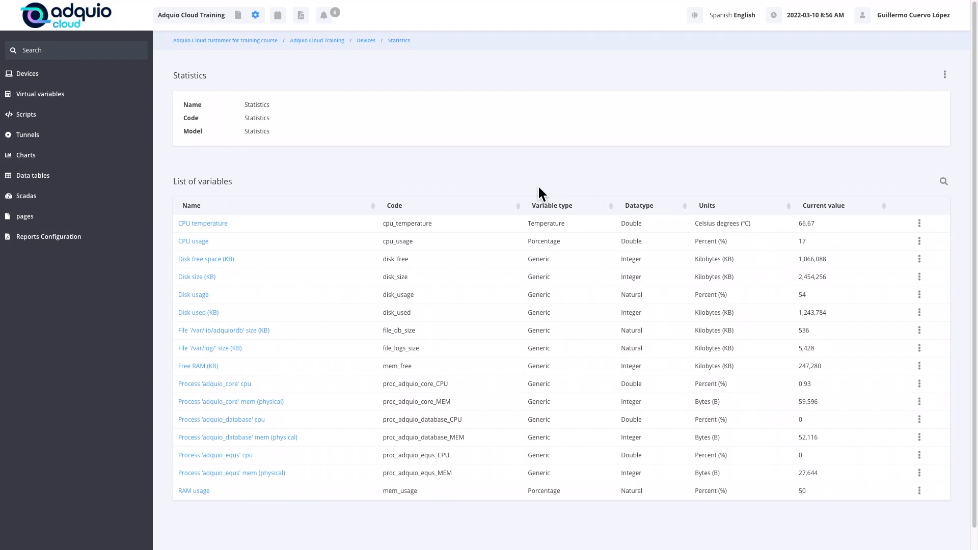
pyautogui.moveTo(494, 179)
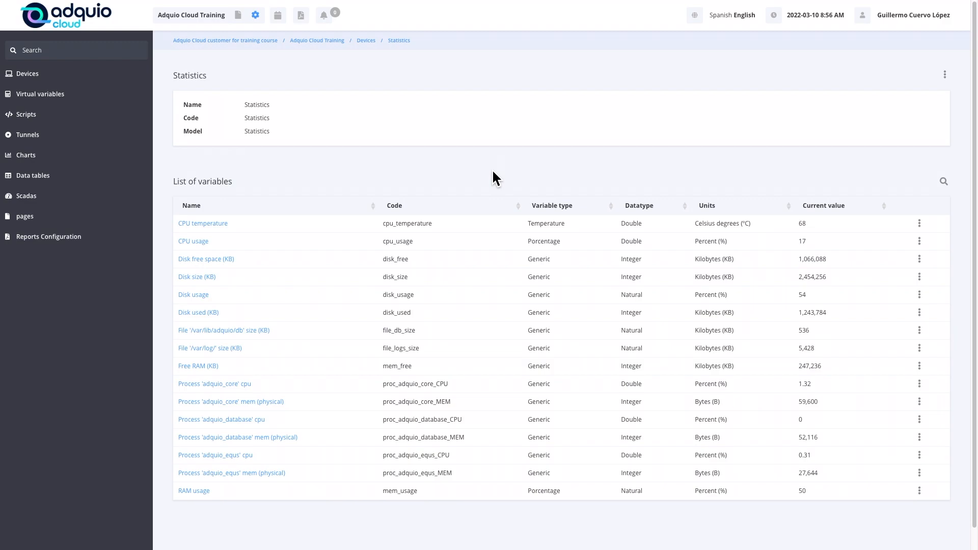
pyautogui.moveTo(349, 177)
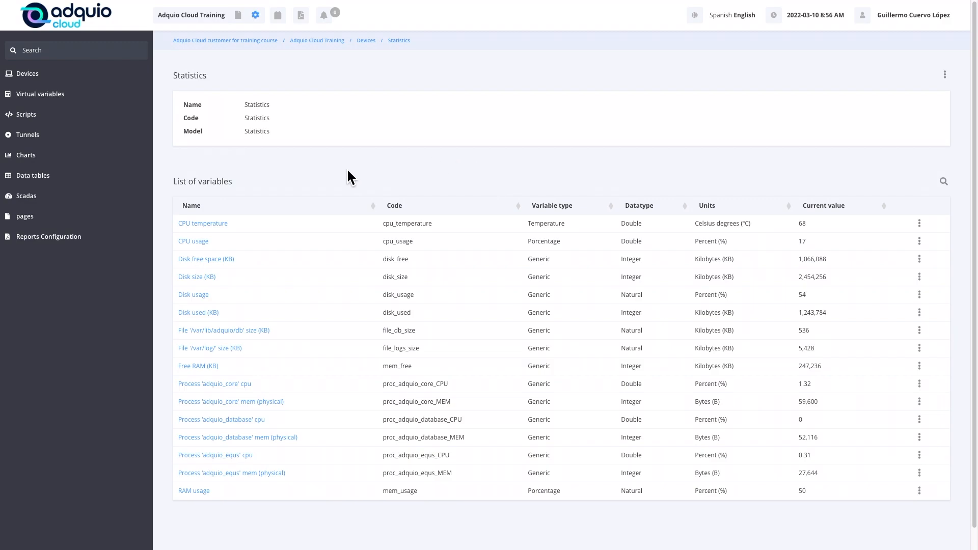
pyautogui.moveTo(520, 226)
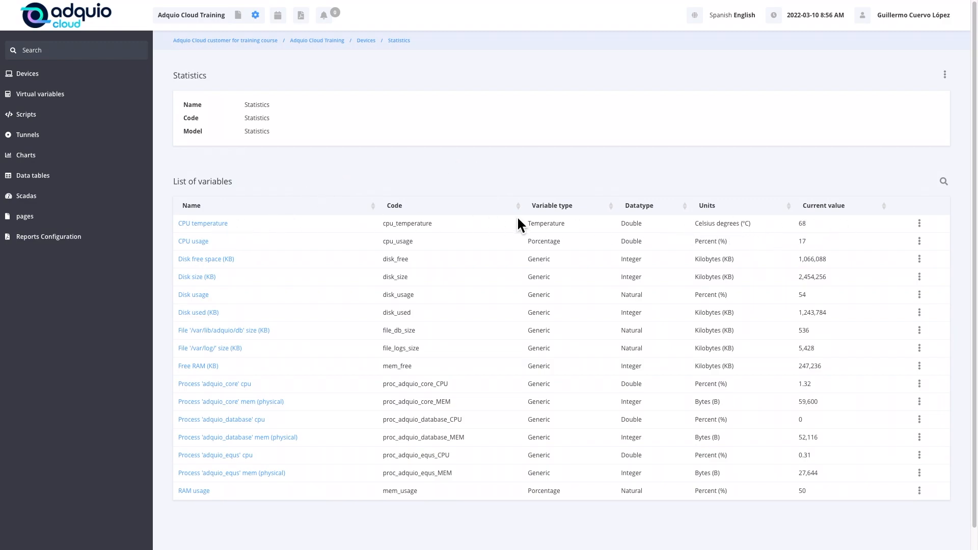
pyautogui.moveTo(244, 275)
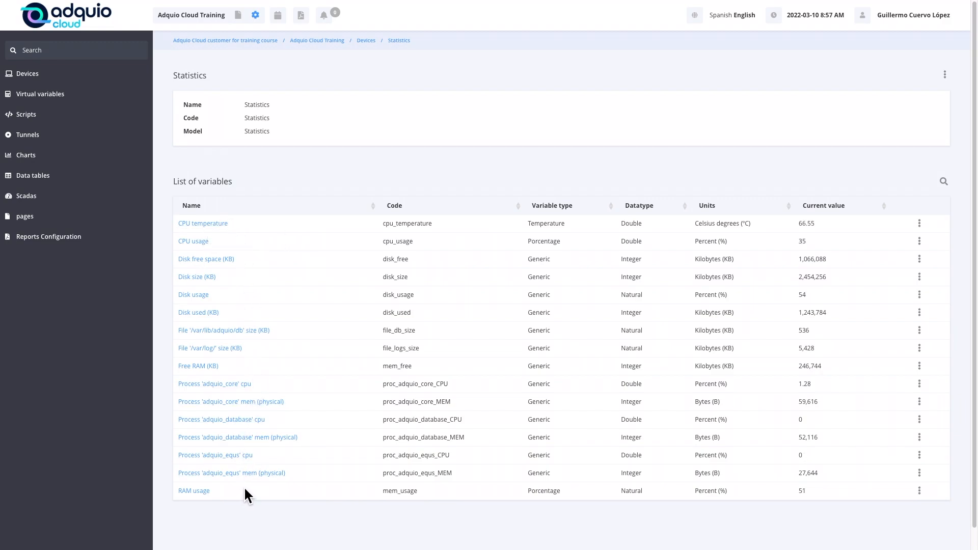
pyautogui.moveTo(265, 164)
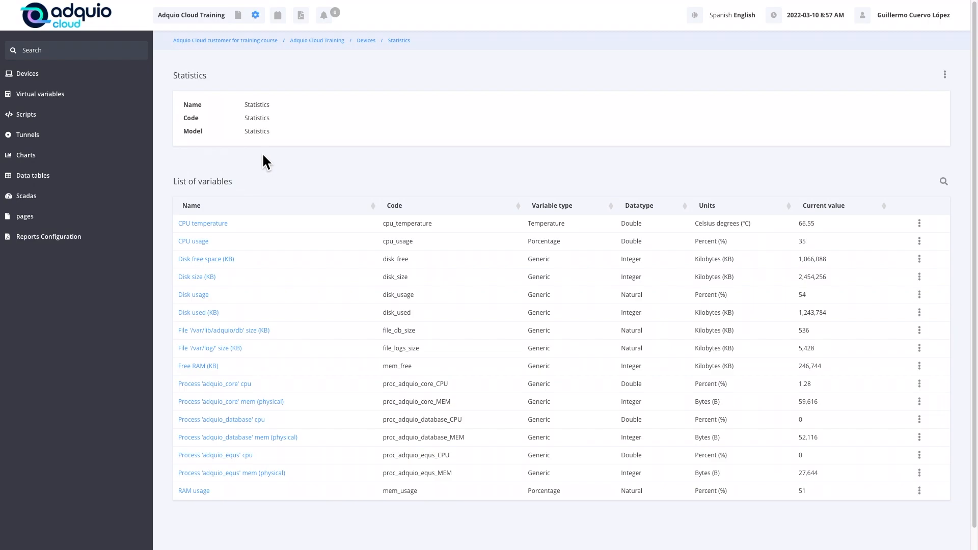
pyautogui.moveTo(366, 189)
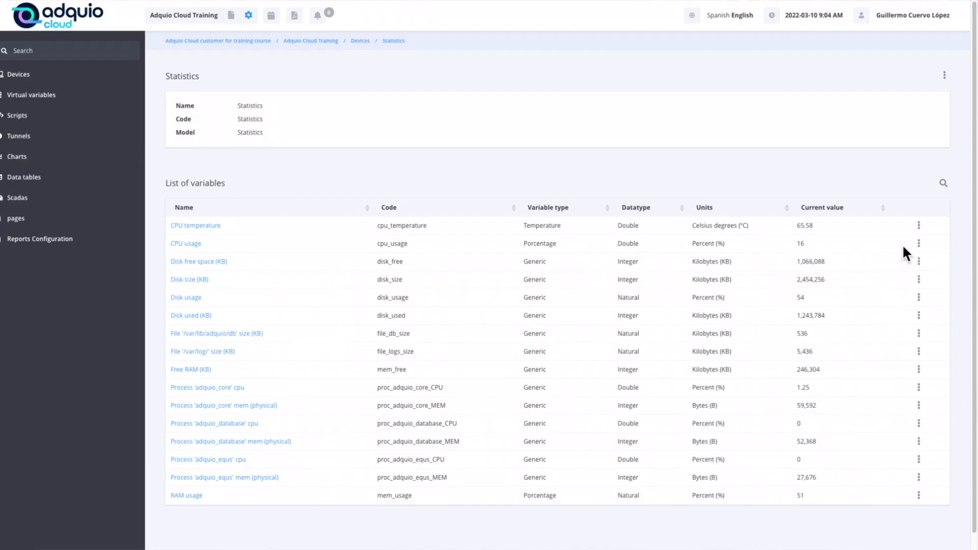
# Step: Choose Edit variable from the CPU usage row's menu
pyautogui.click(918, 243)
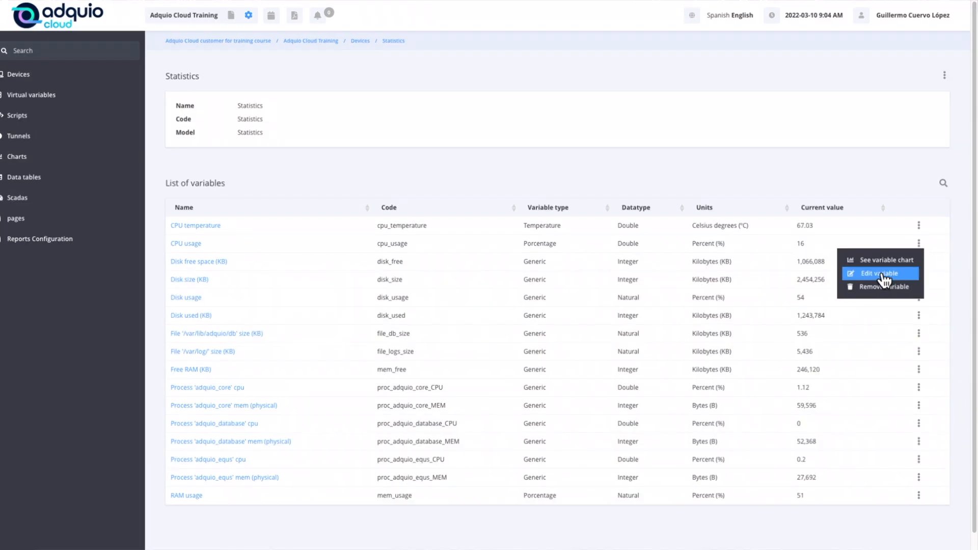
pyautogui.moveTo(873, 283)
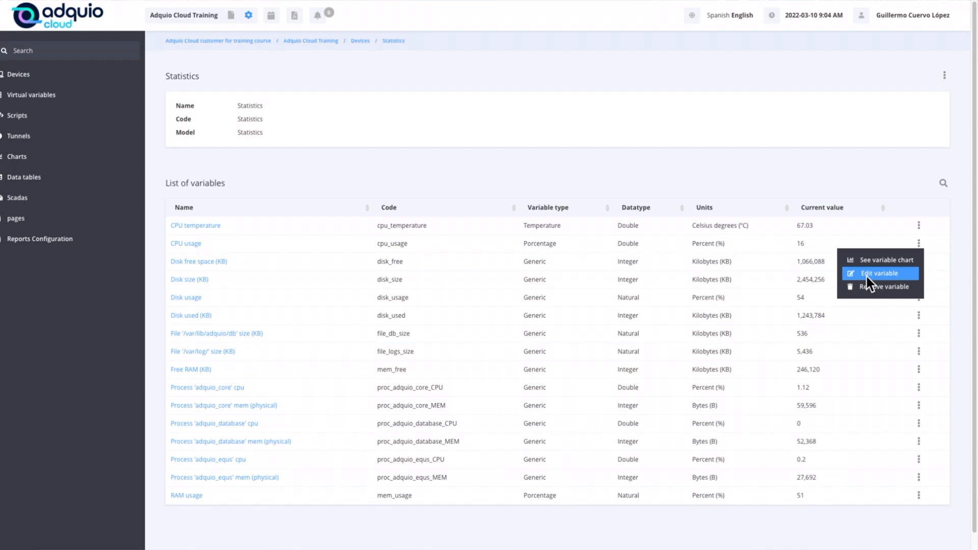
pyautogui.click(879, 273)
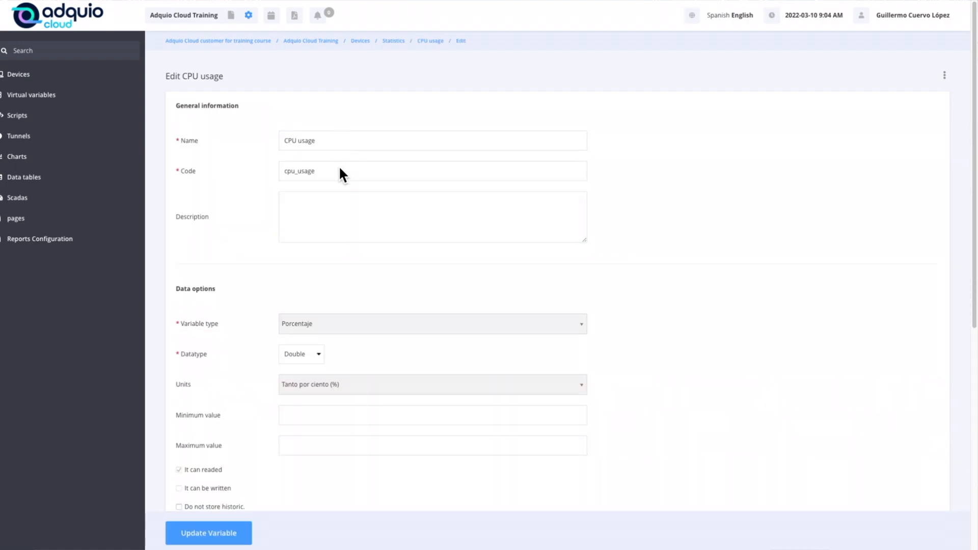
# Step: Add and remove 'now' in the CPU usage name, then Update Variable unchanged
pyautogui.click(432, 170)
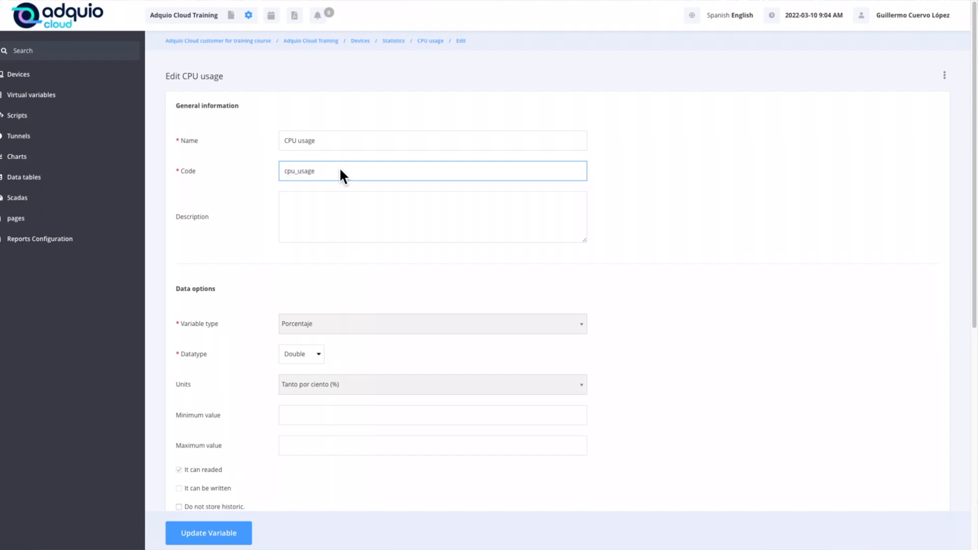
pyautogui.click(431, 140)
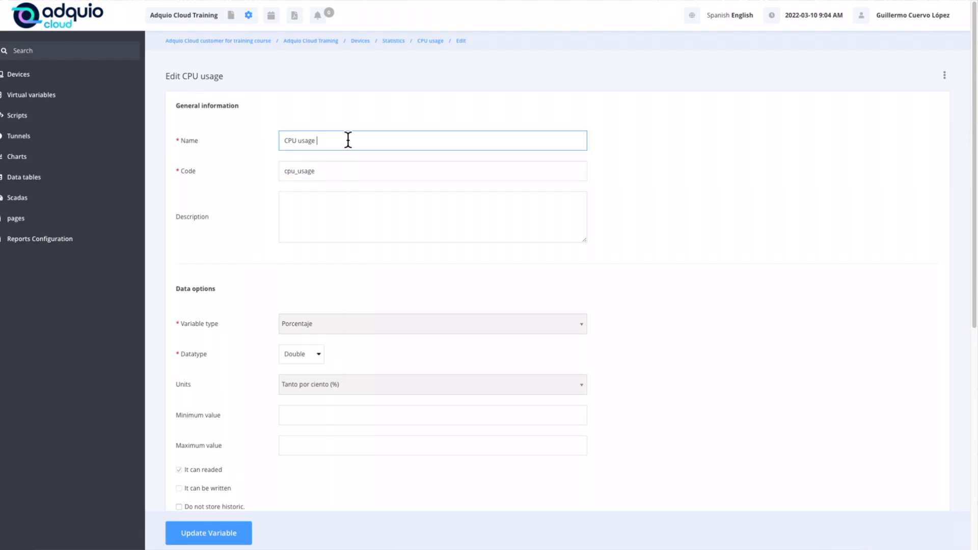
pyautogui.write('now')
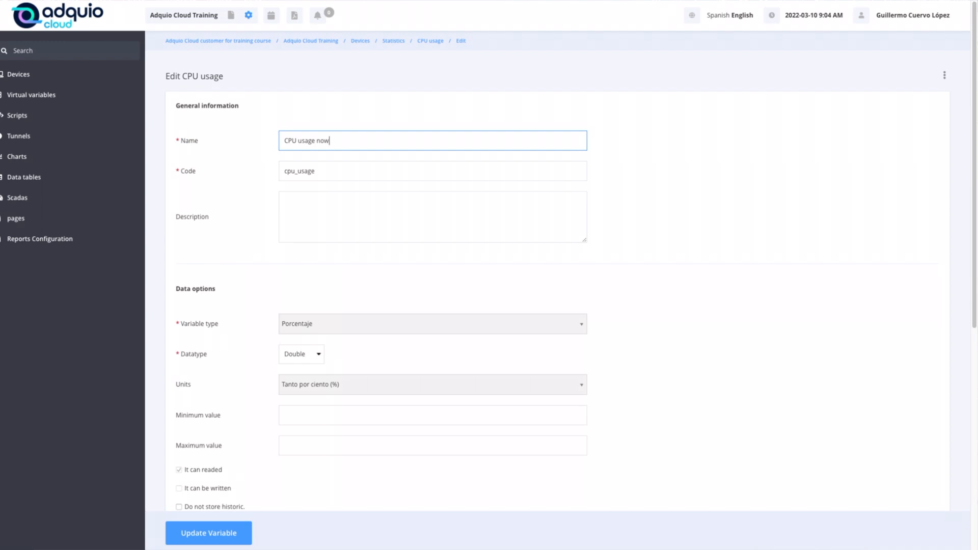
pyautogui.press('BackSpace')
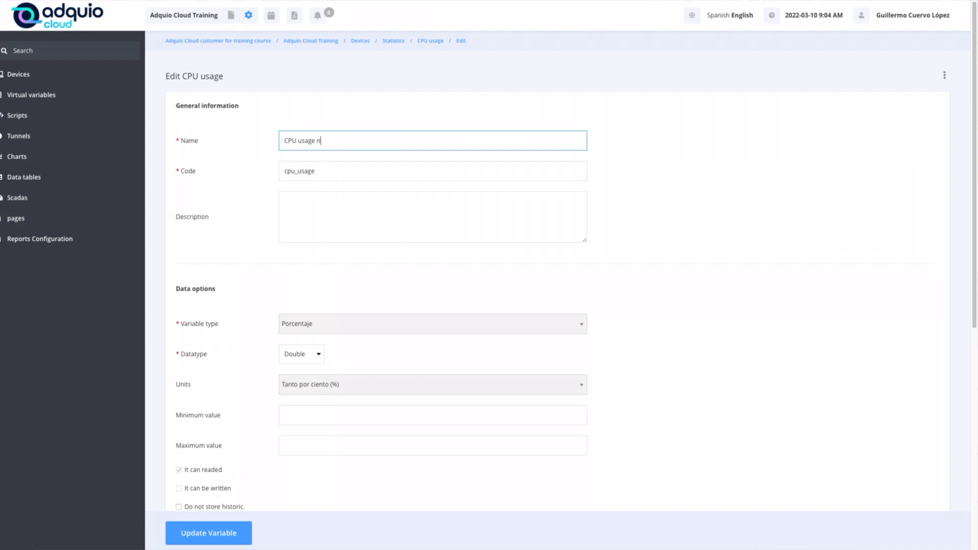
pyautogui.press('backspace')
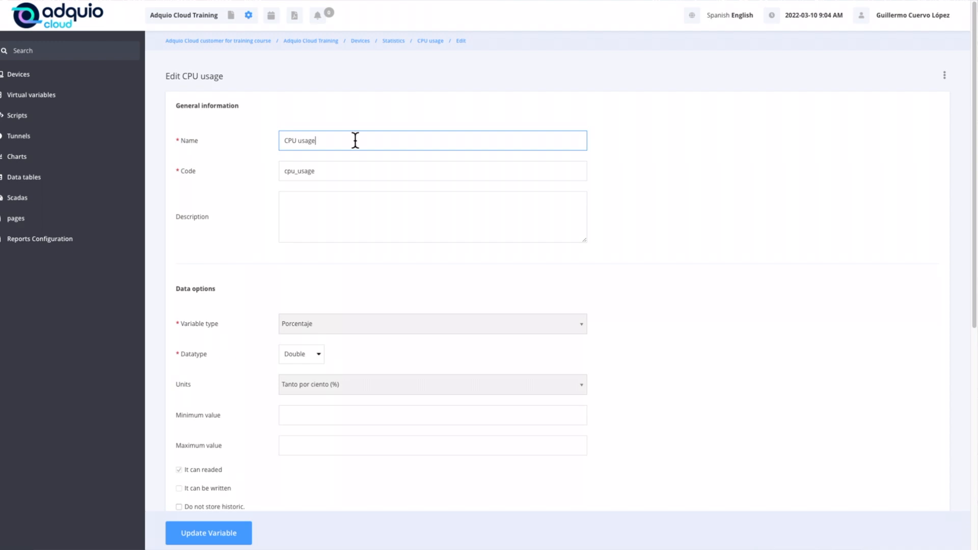
pyautogui.moveTo(328, 361)
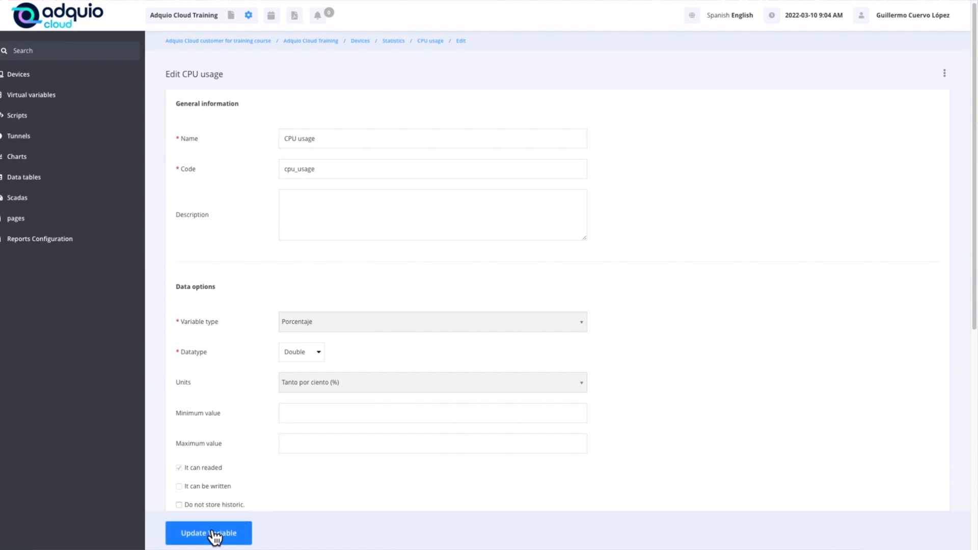
pyautogui.click(208, 533)
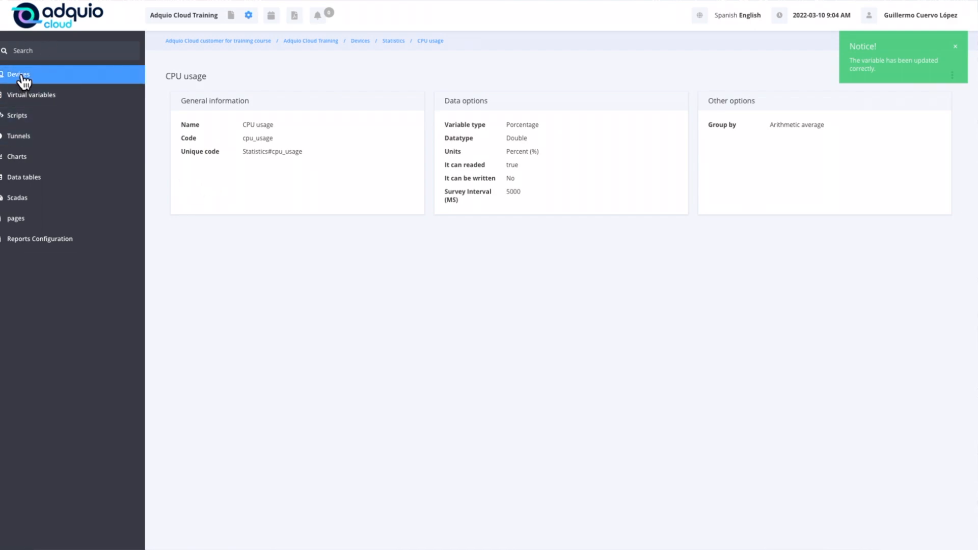
# Step: Reopen Statistics from Devices and show the CPU usage chart for Feb 10–Mar 10
pyautogui.click(19, 74)
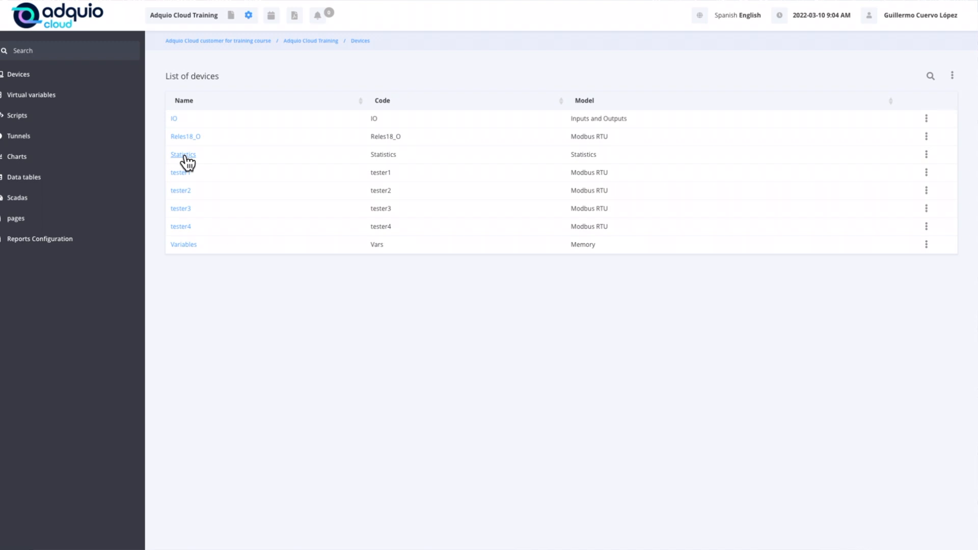
pyautogui.click(182, 153)
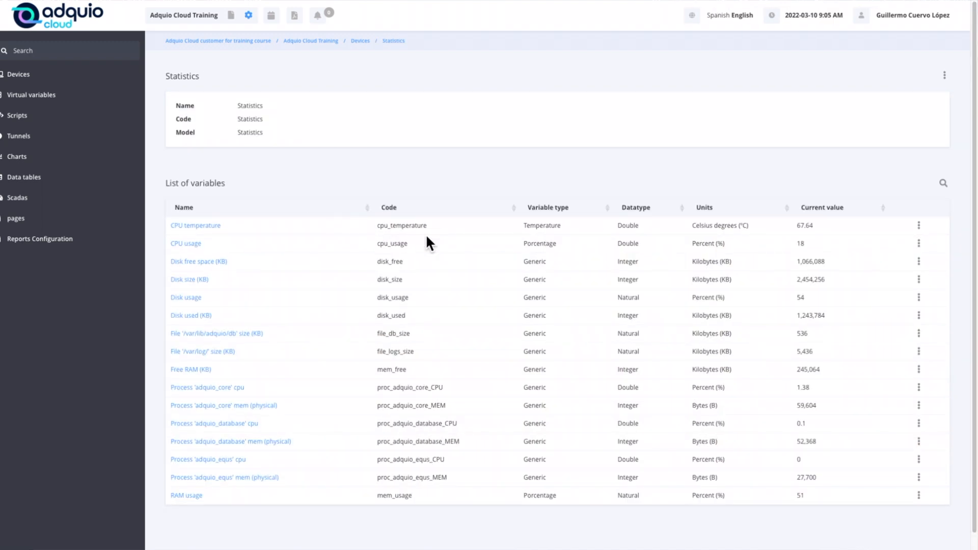
pyautogui.moveTo(920, 228)
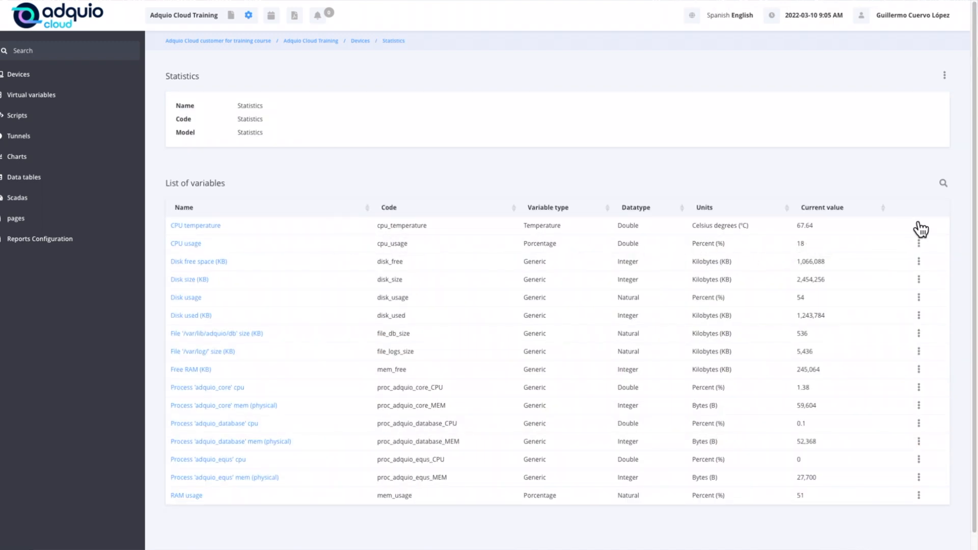
pyautogui.moveTo(922, 251)
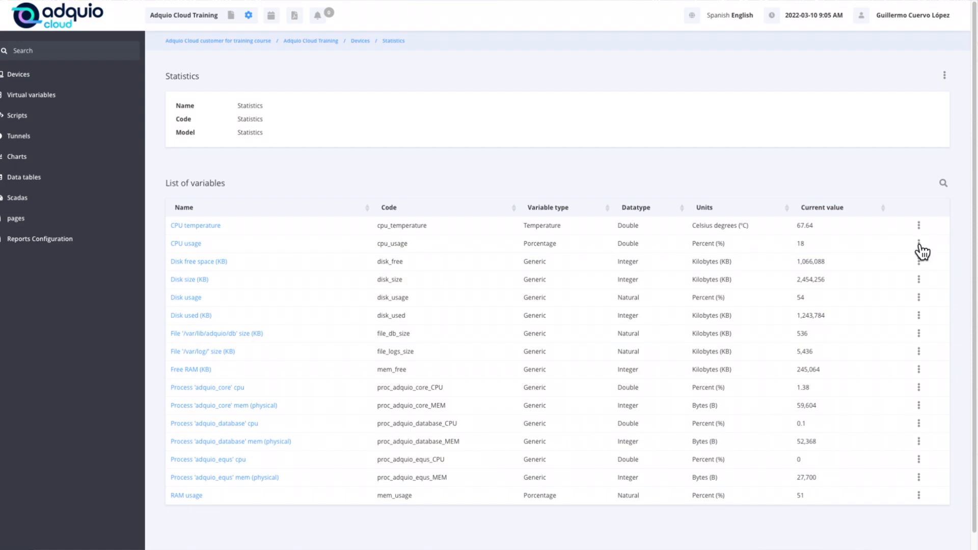
pyautogui.click(919, 244)
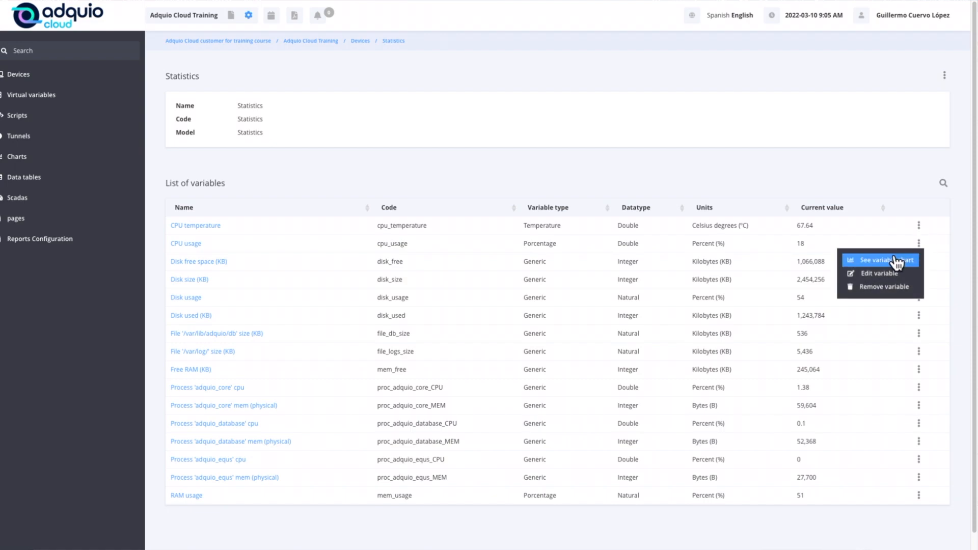
pyautogui.click(881, 260)
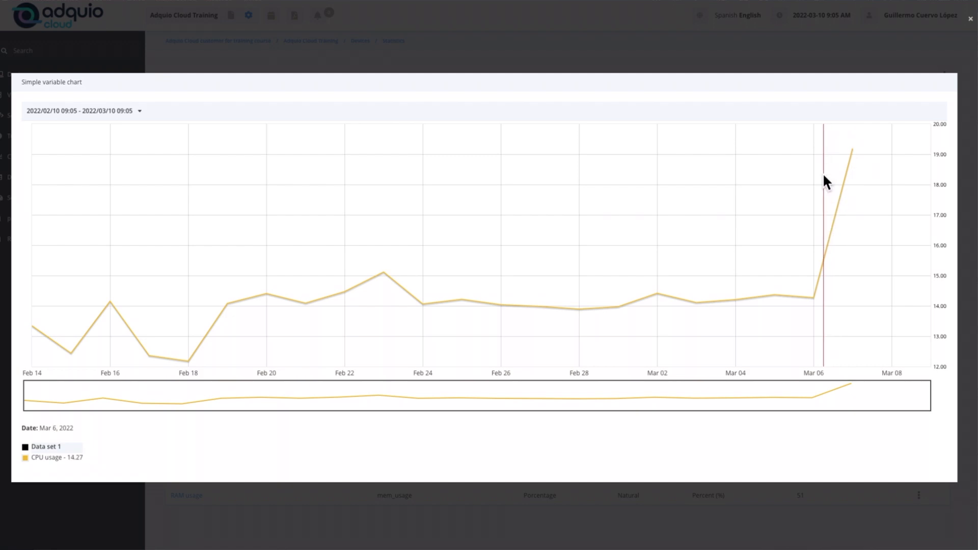
pyautogui.moveTo(858, 157)
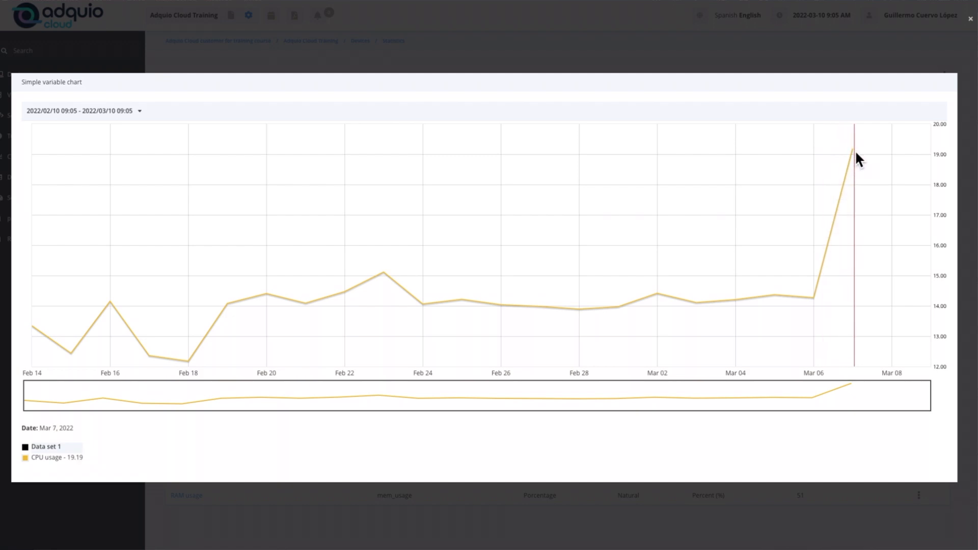
pyautogui.moveTo(941, 170)
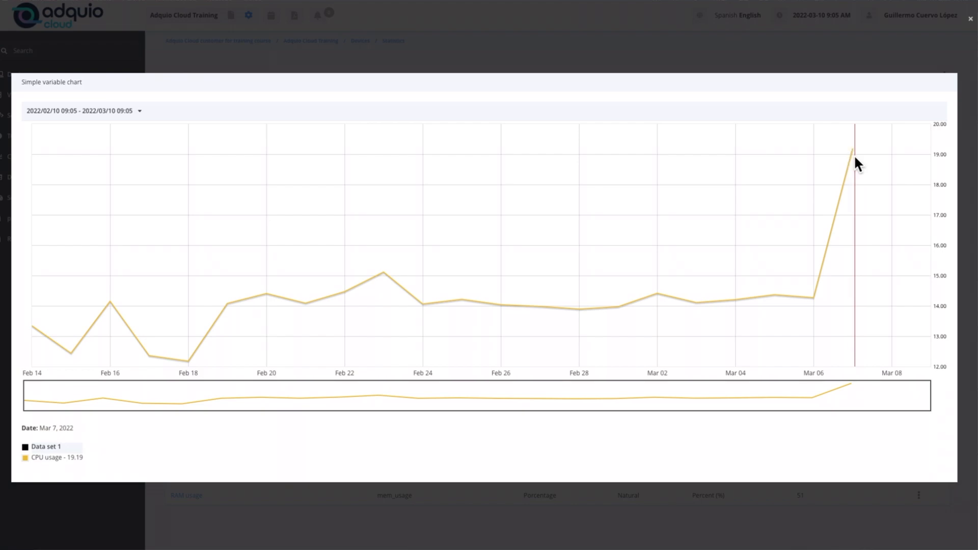
pyautogui.moveTo(852, 159)
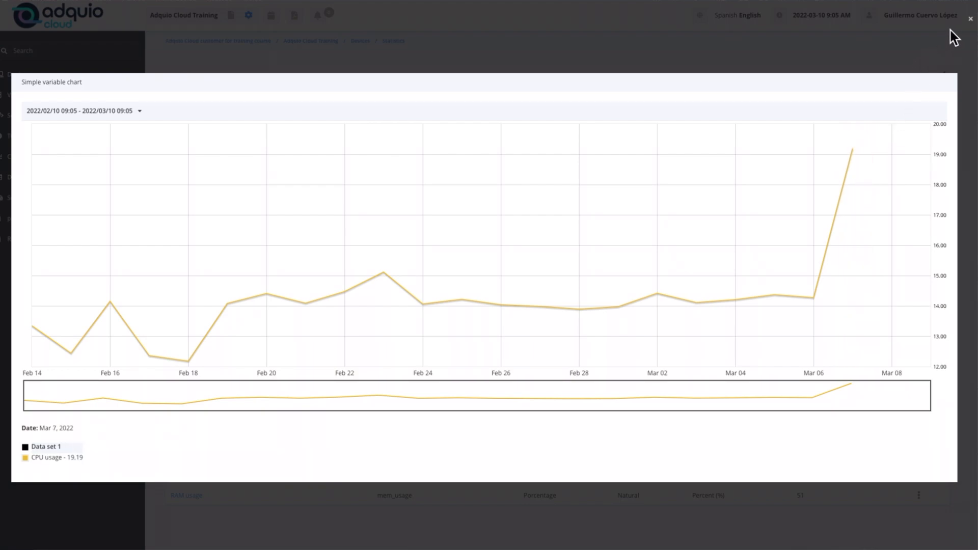
# Step: Close the Simple variable chart modal for CPU usage
pyautogui.click(970, 19)
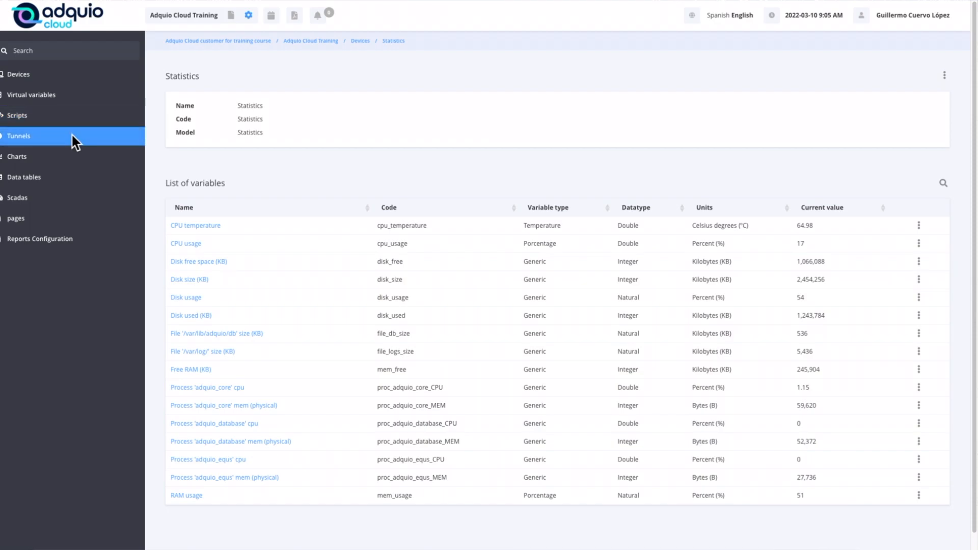
pyautogui.moveTo(26, 142)
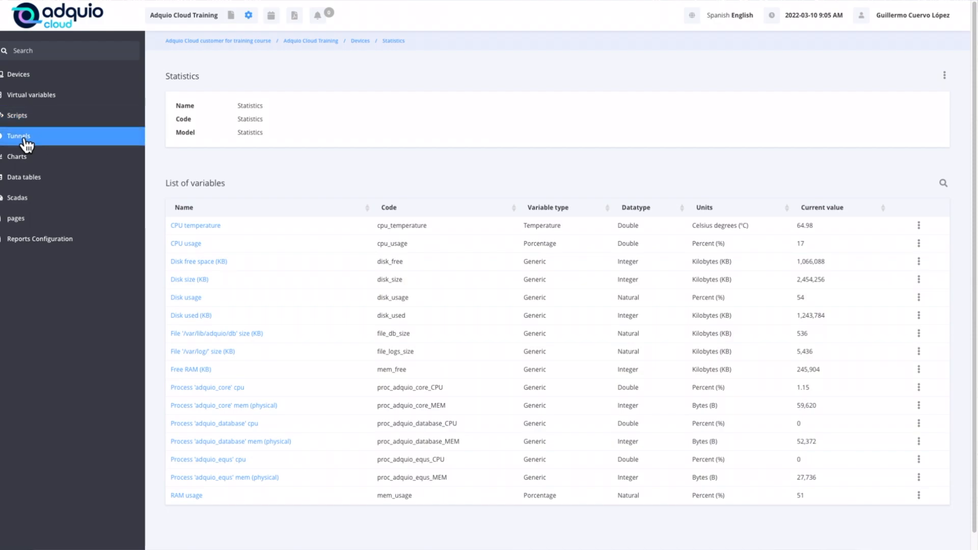
# Step: Open Tunnels, listing localhost ports 8080 and 22, and start a New IP Tunnel
pyautogui.click(19, 136)
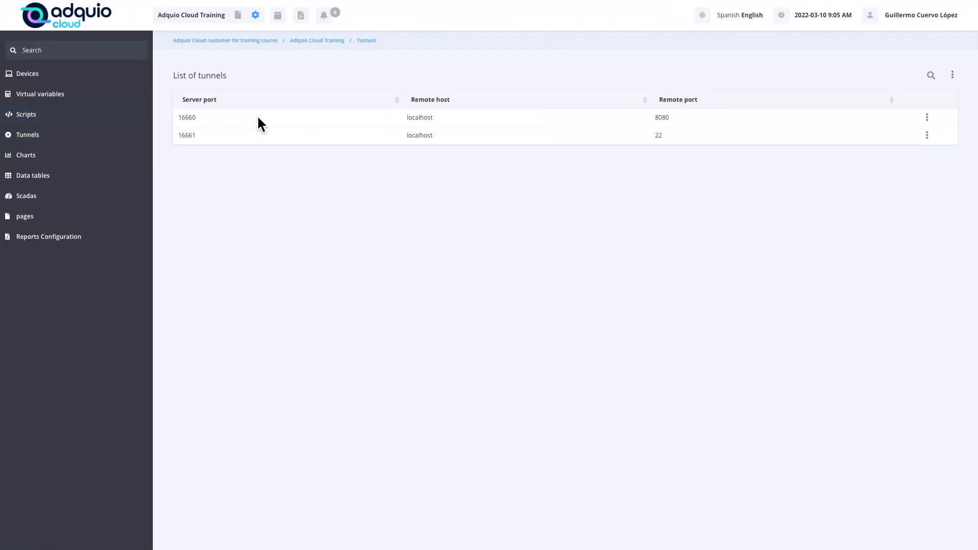
pyautogui.moveTo(791, 125)
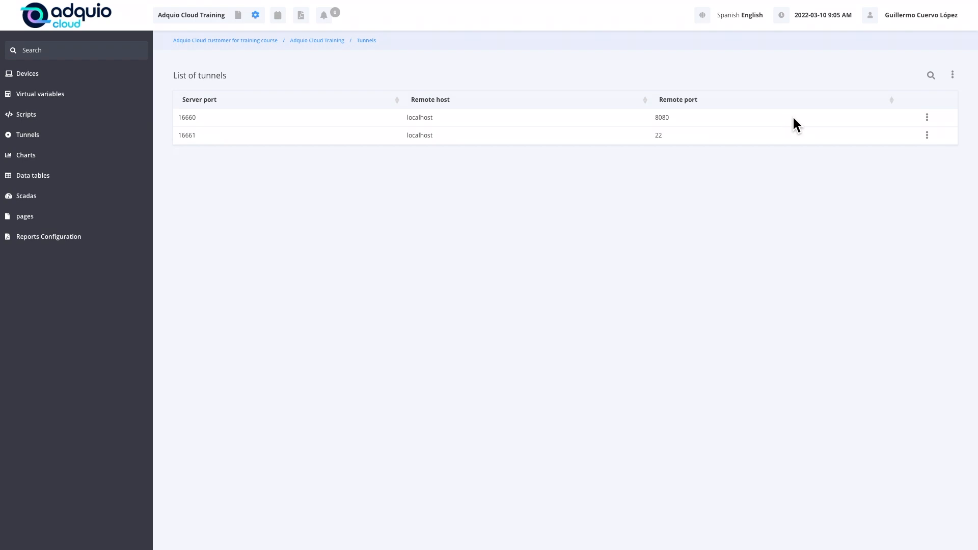
pyautogui.moveTo(306, 131)
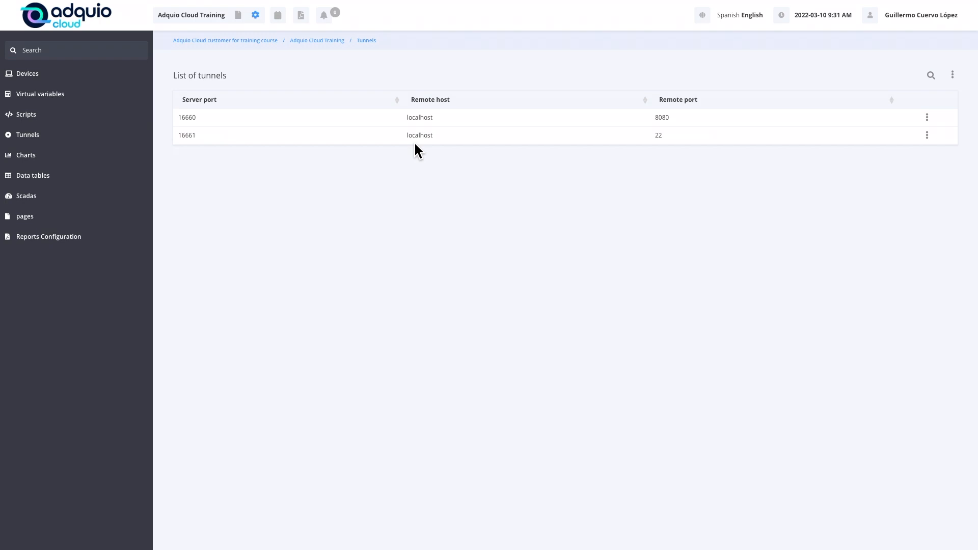
pyautogui.moveTo(203, 158)
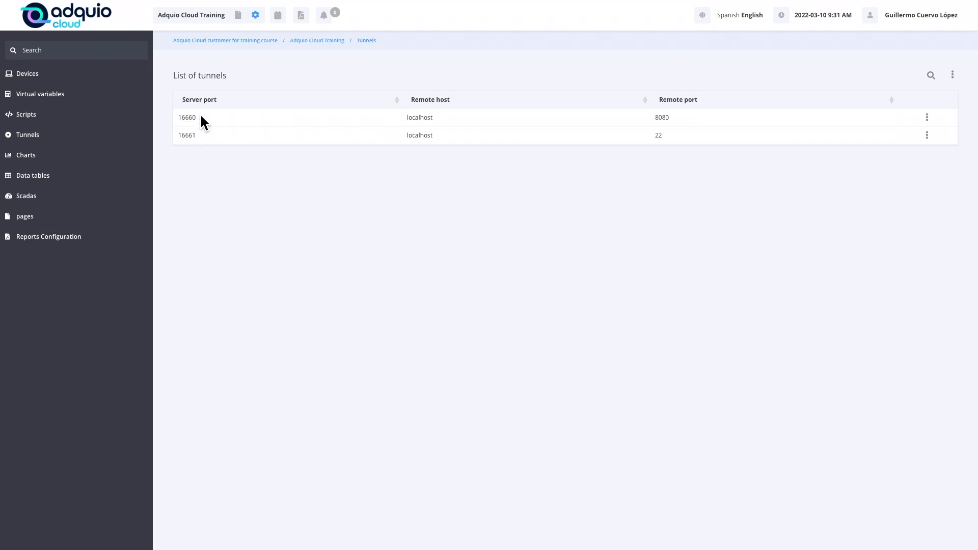
pyautogui.moveTo(196, 140)
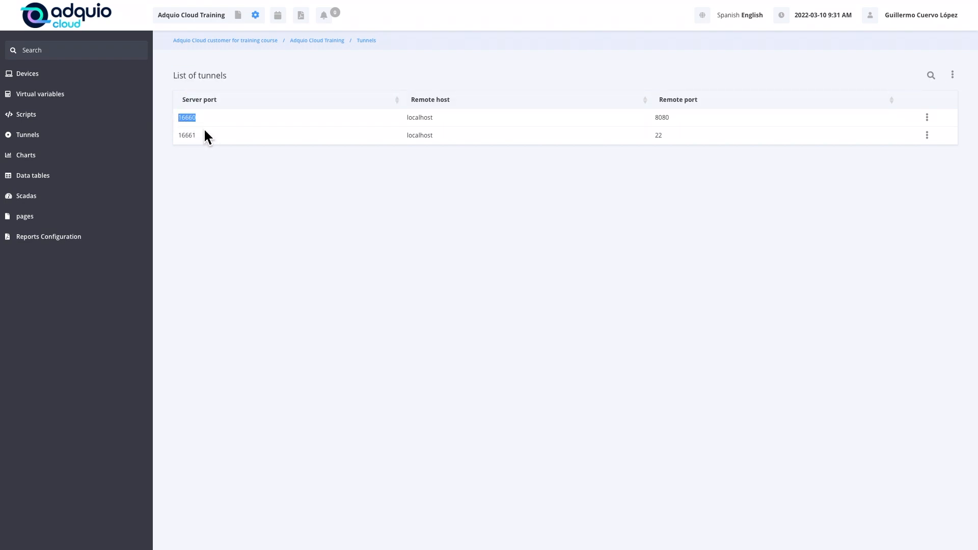
pyautogui.moveTo(203, 125)
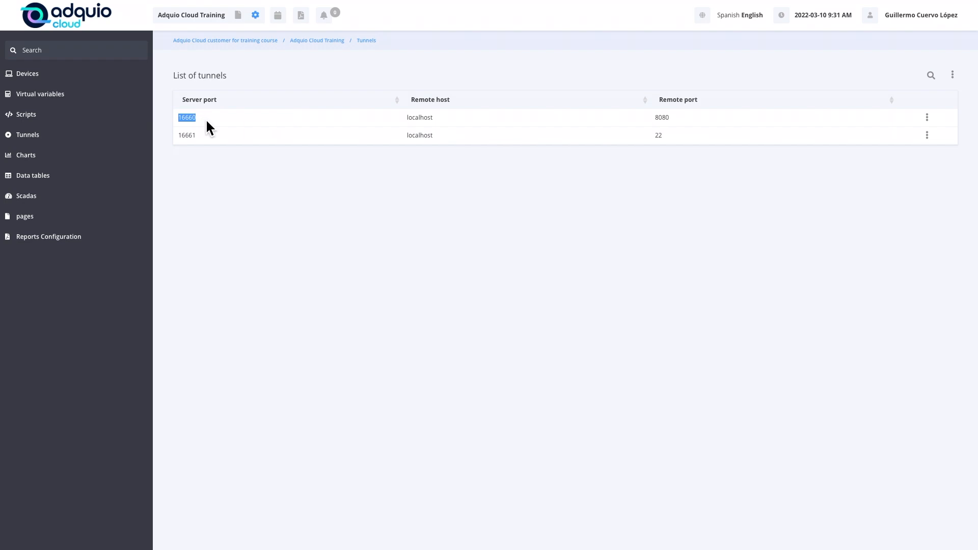
pyautogui.moveTo(318, 122)
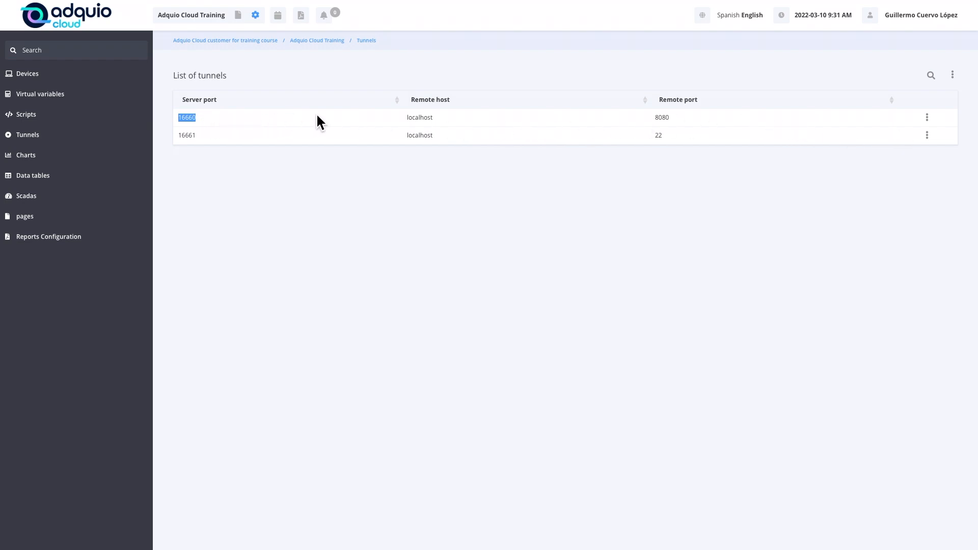
pyautogui.moveTo(968, 81)
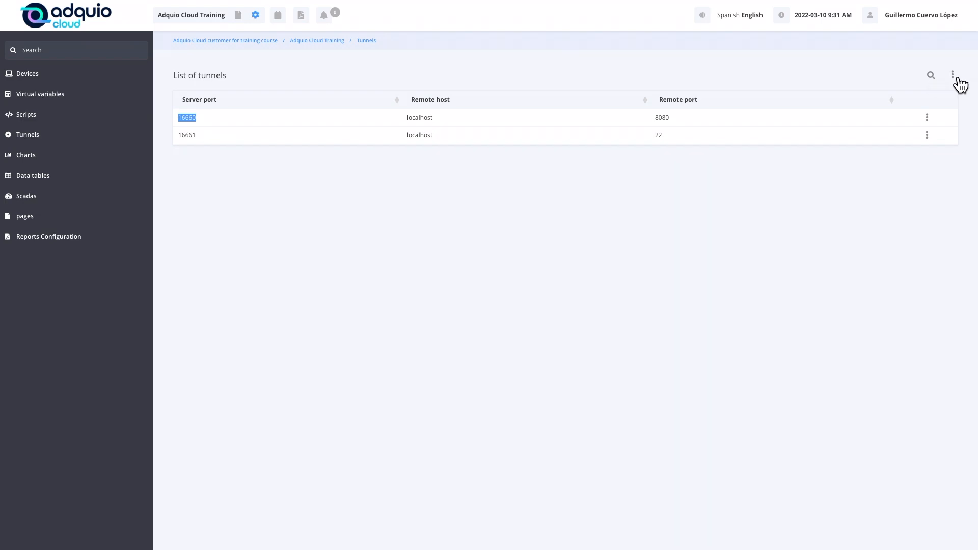
pyautogui.click(953, 75)
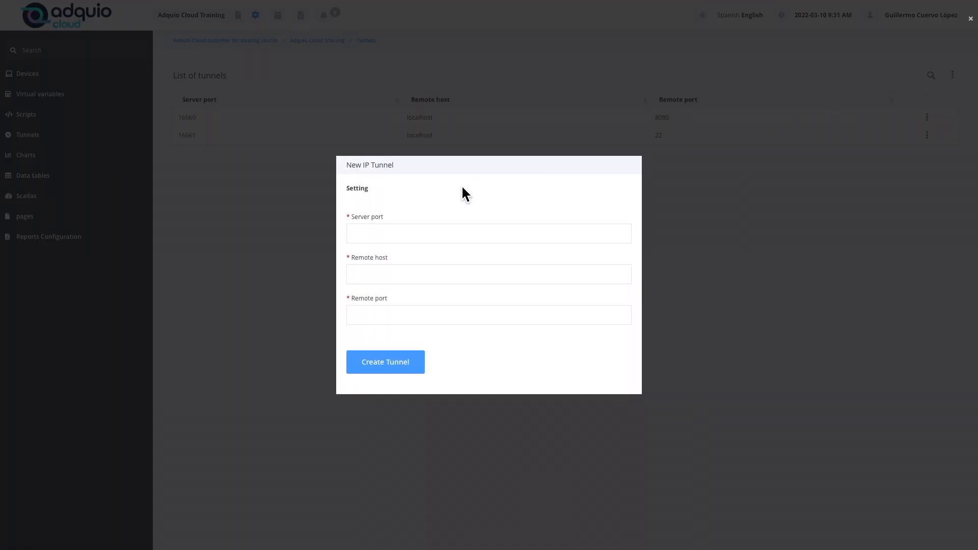
# Step: Create the tunnel forwarding server port 16662 to 172.20.20.4, remote port 441
pyautogui.click(489, 233)
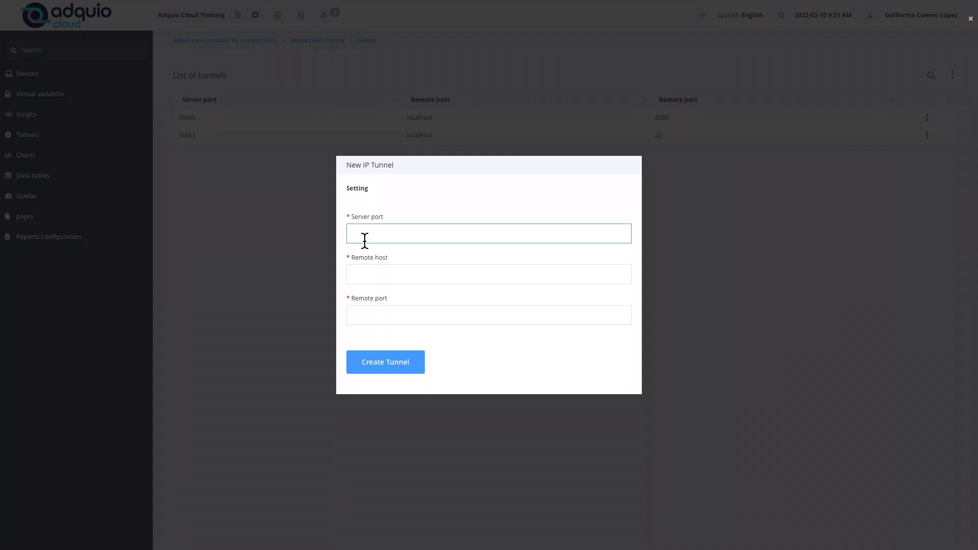
pyautogui.write('1')
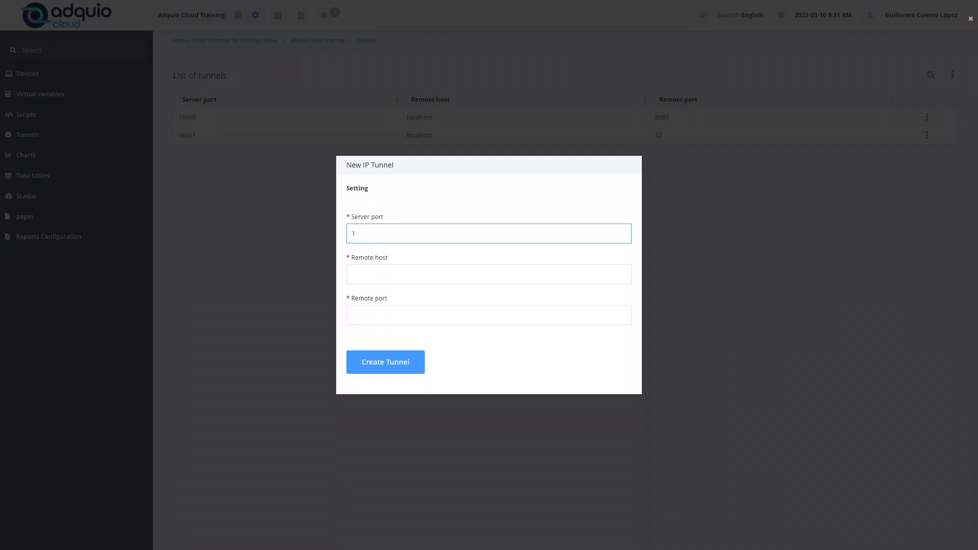
pyautogui.write('6662')
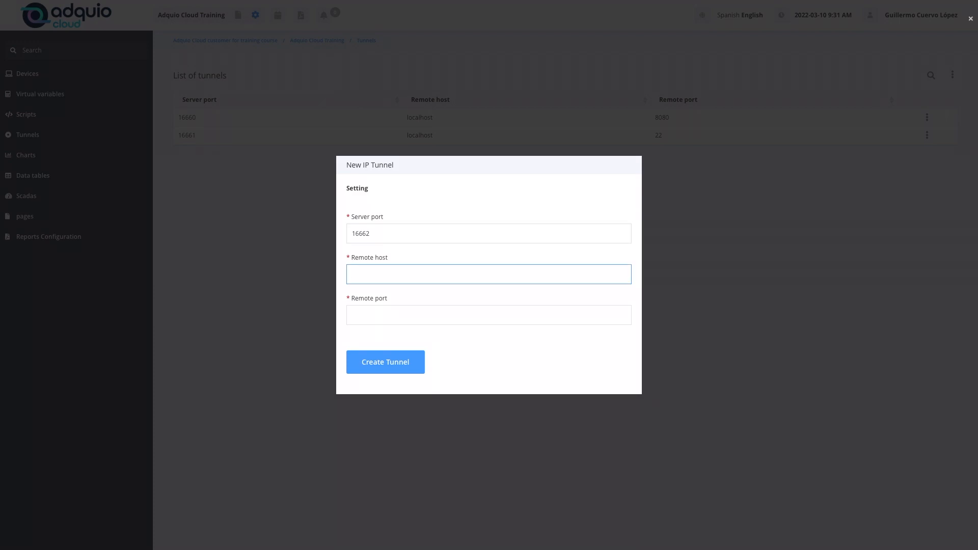
pyautogui.write('1')
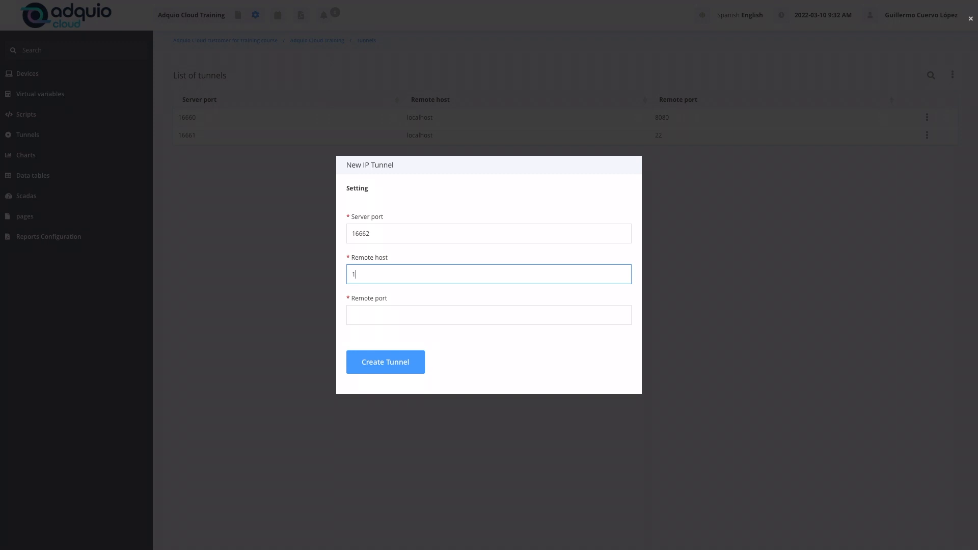
pyautogui.write('72.20.20')
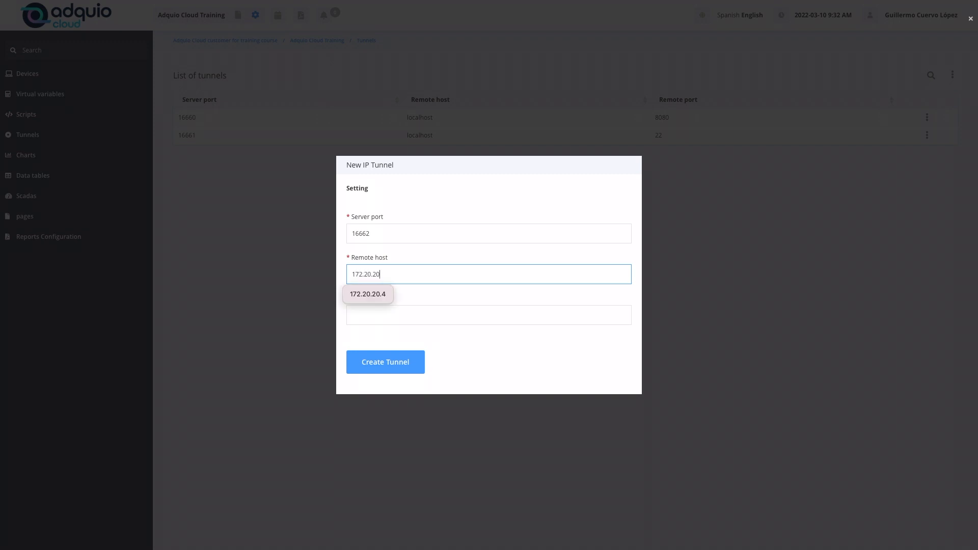
pyautogui.click(368, 294)
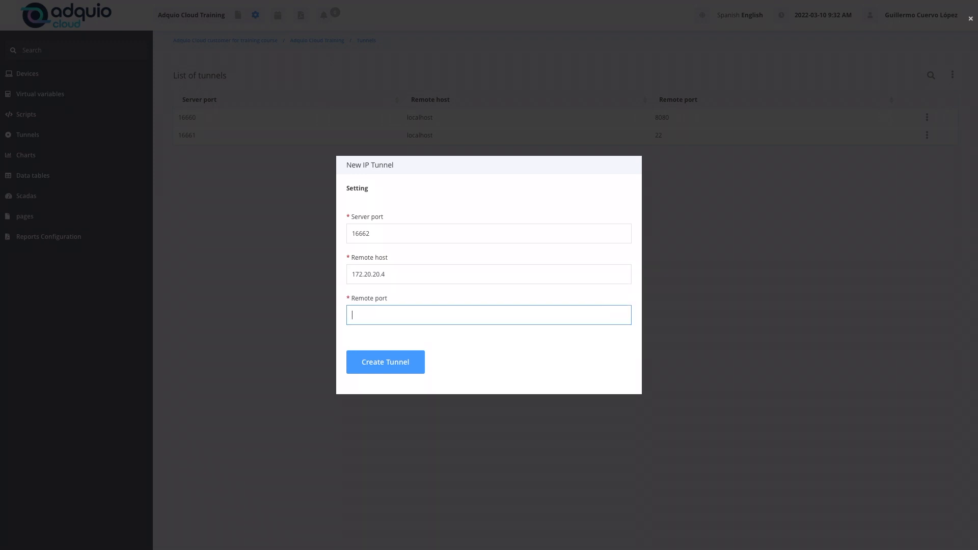
pyautogui.write('441')
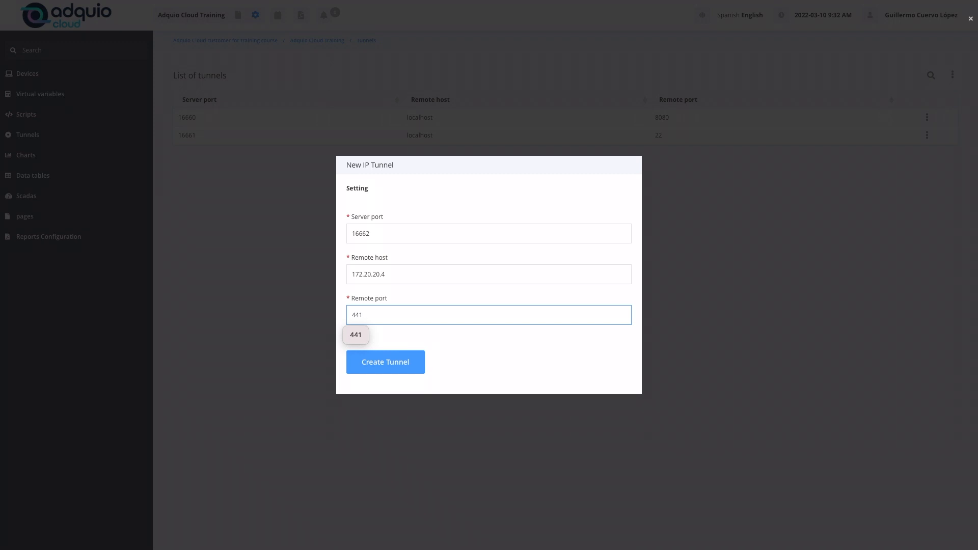
pyautogui.moveTo(410, 342)
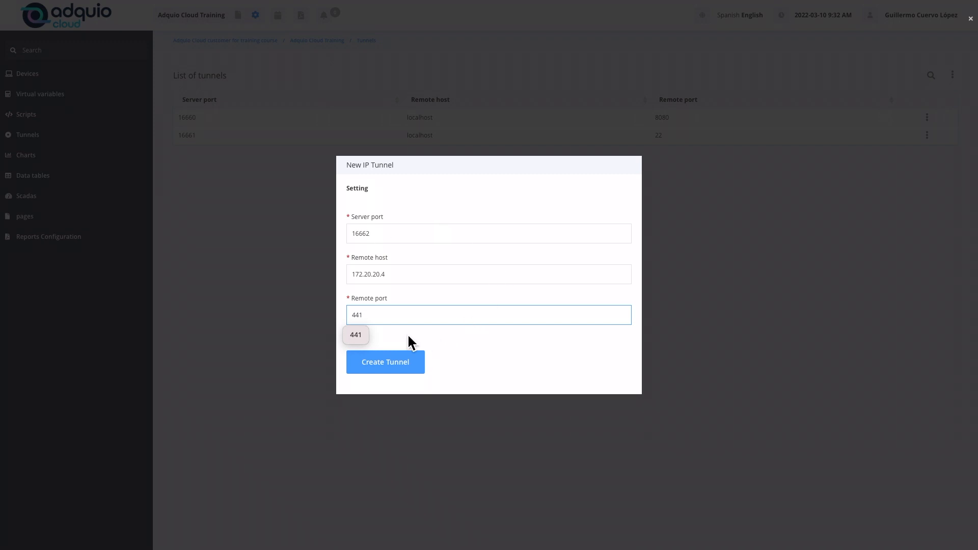
pyautogui.click(489, 314)
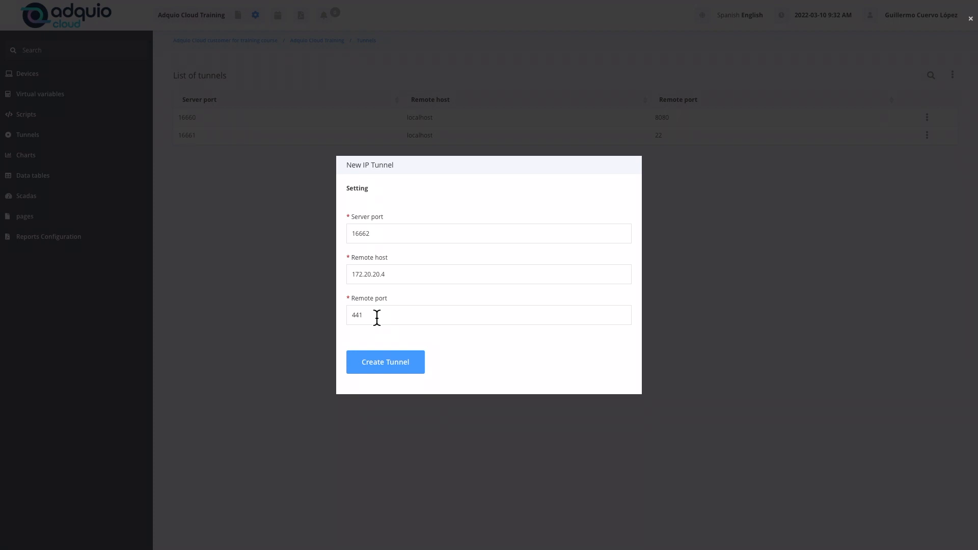
pyautogui.click(488, 314)
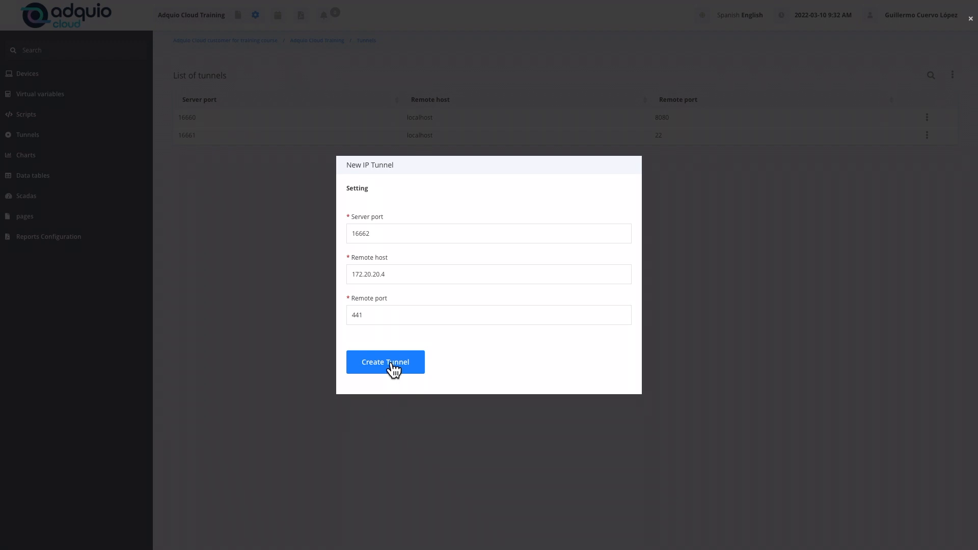
pyautogui.click(385, 362)
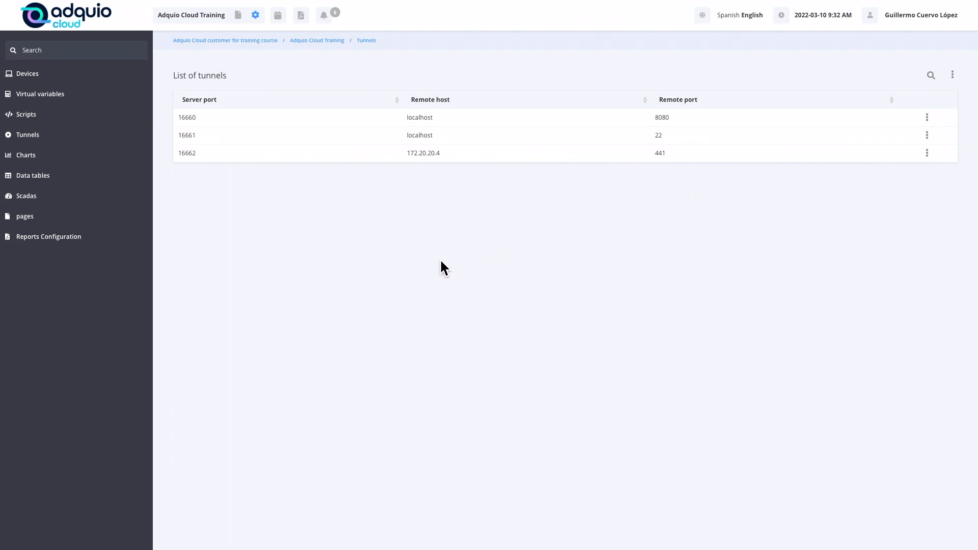
pyautogui.moveTo(434, 248)
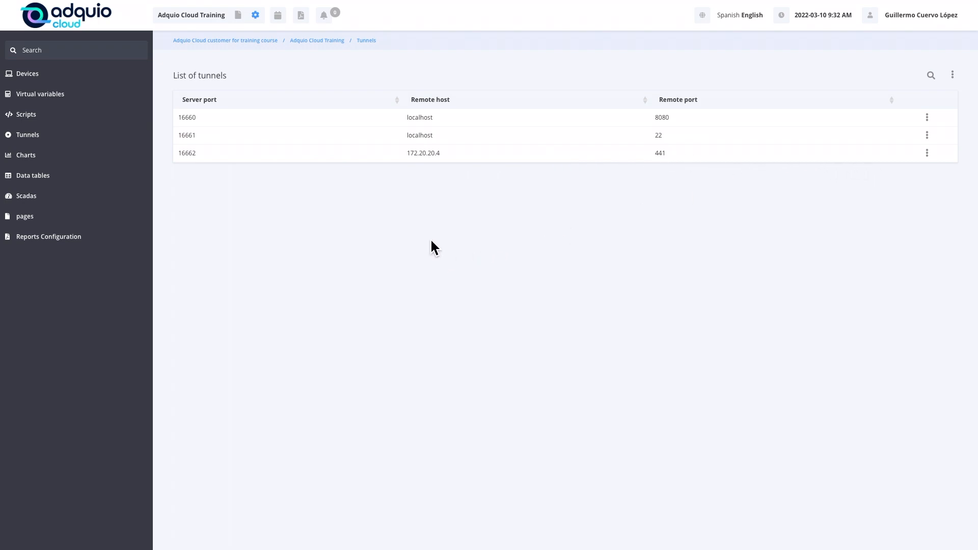